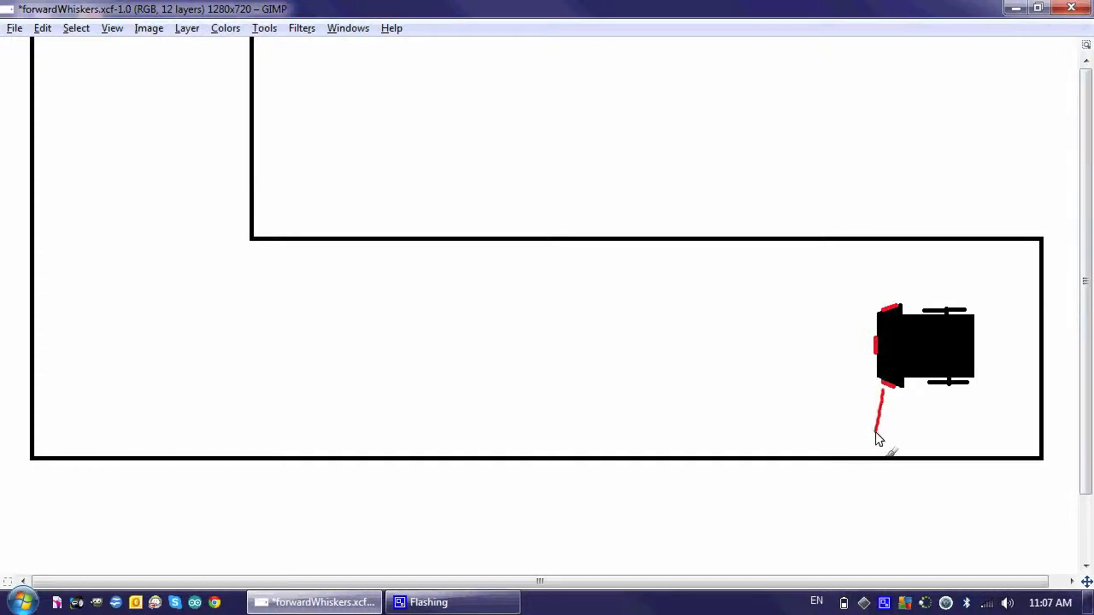
Sketch red whisker beams from the right robot toward the lower and upper walls
{"action": "left_click_drag", "start_coordinate": [880, 393], "coordinate": [875, 441]}
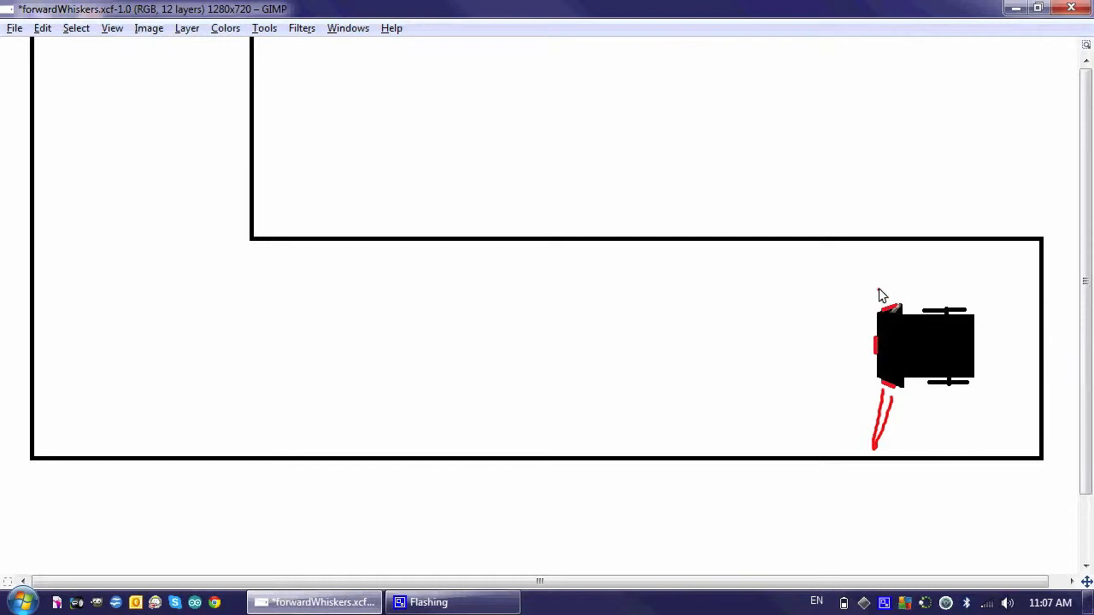
{"action": "left_click_drag", "start_coordinate": [889, 308], "coordinate": [869, 247]}
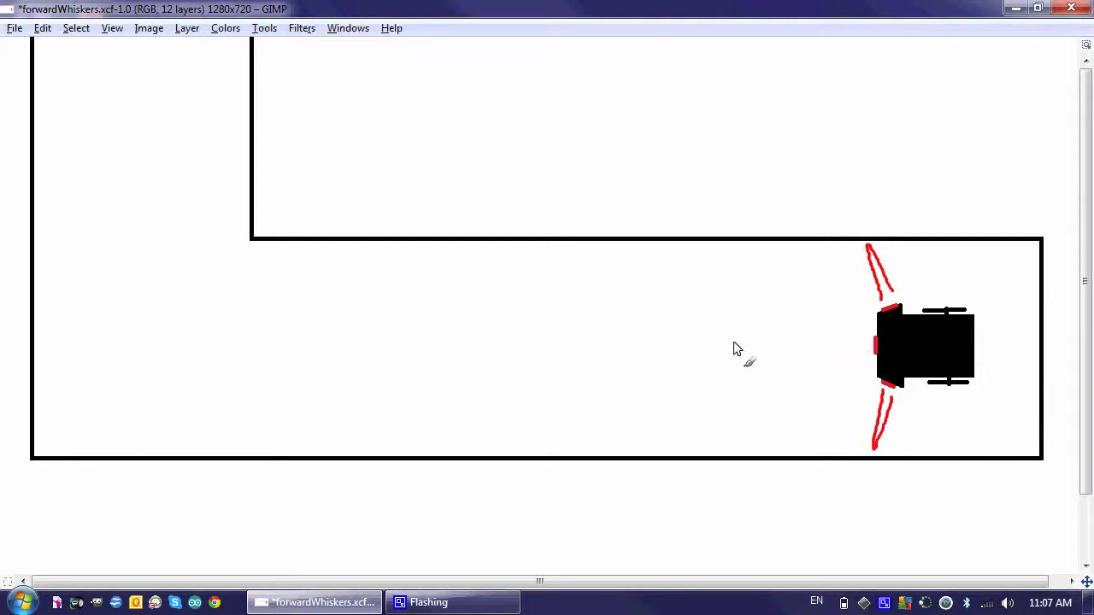
{"action": "mouse_move", "coordinate": [812, 298]}
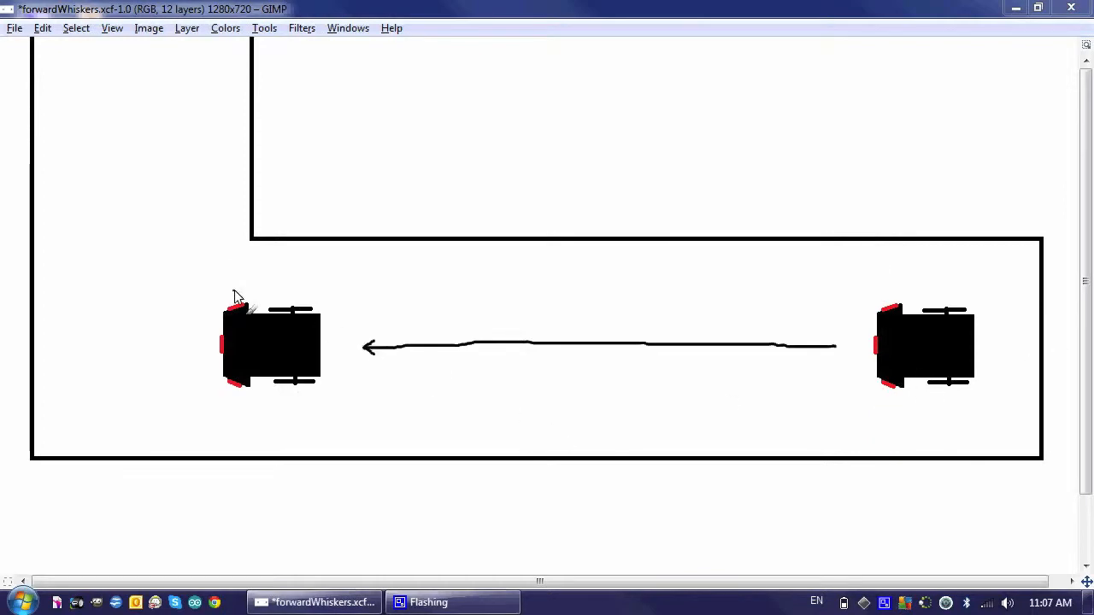
Sketch the left robot's beams, one extended up to the corridor corner and one below
{"action": "left_click_drag", "start_coordinate": [231, 294], "coordinate": [192, 219]}
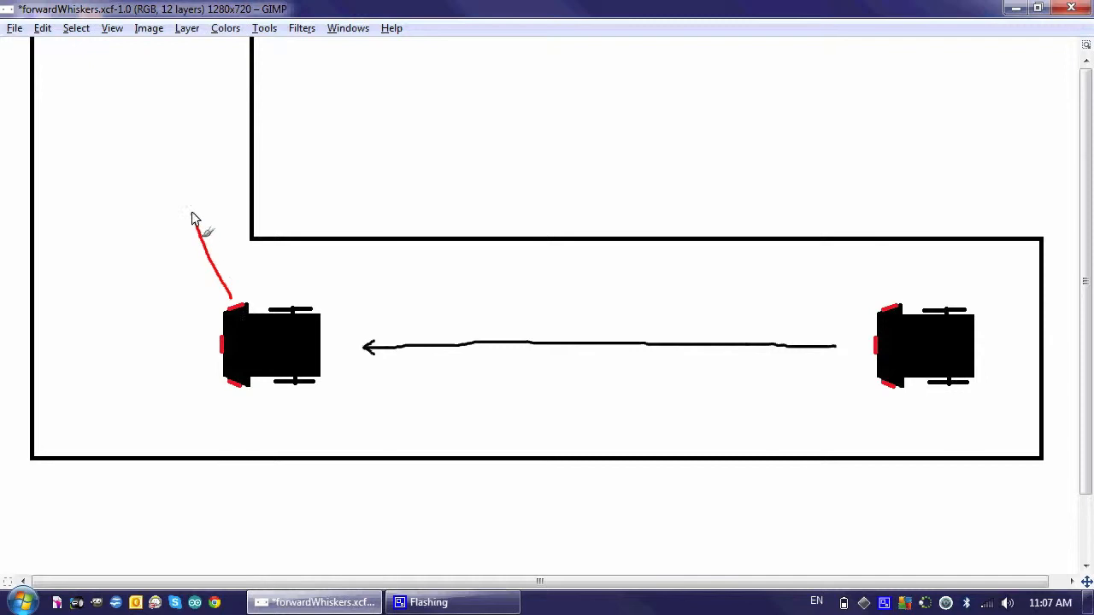
{"action": "left_click_drag", "start_coordinate": [191, 219], "coordinate": [157, 147]}
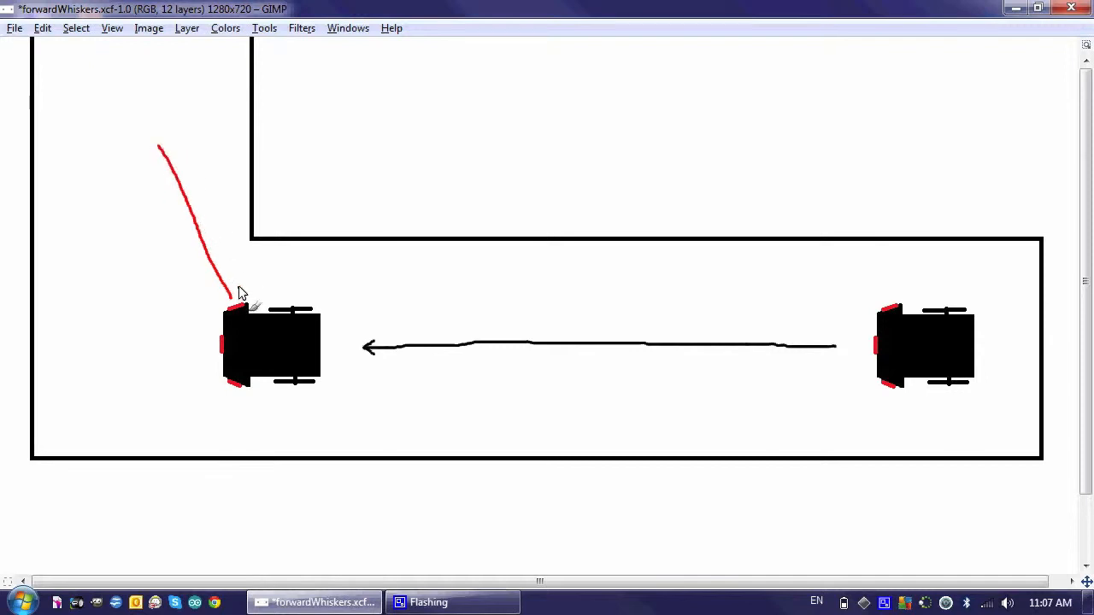
{"action": "mouse_move", "coordinate": [253, 367]}
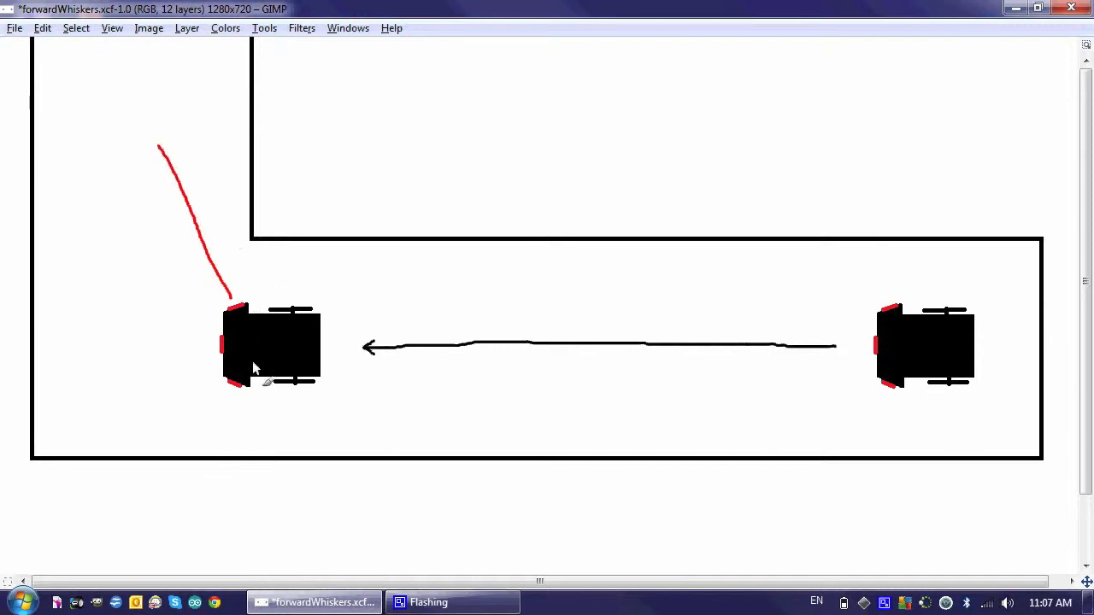
{"action": "left_click_drag", "start_coordinate": [231, 393], "coordinate": [220, 436]}
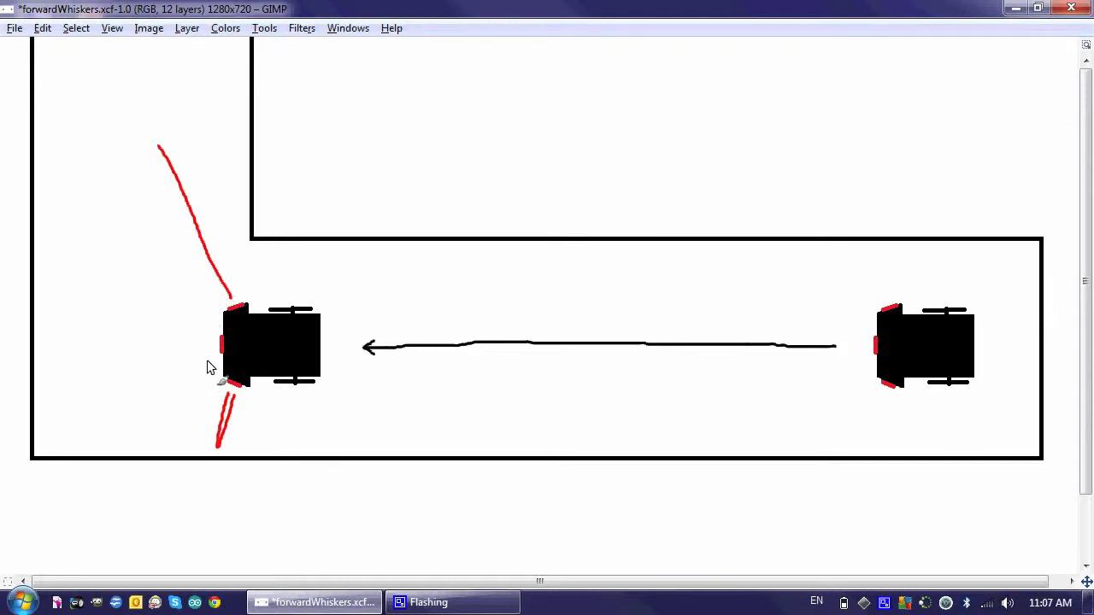
{"action": "mouse_move", "coordinate": [972, 88]}
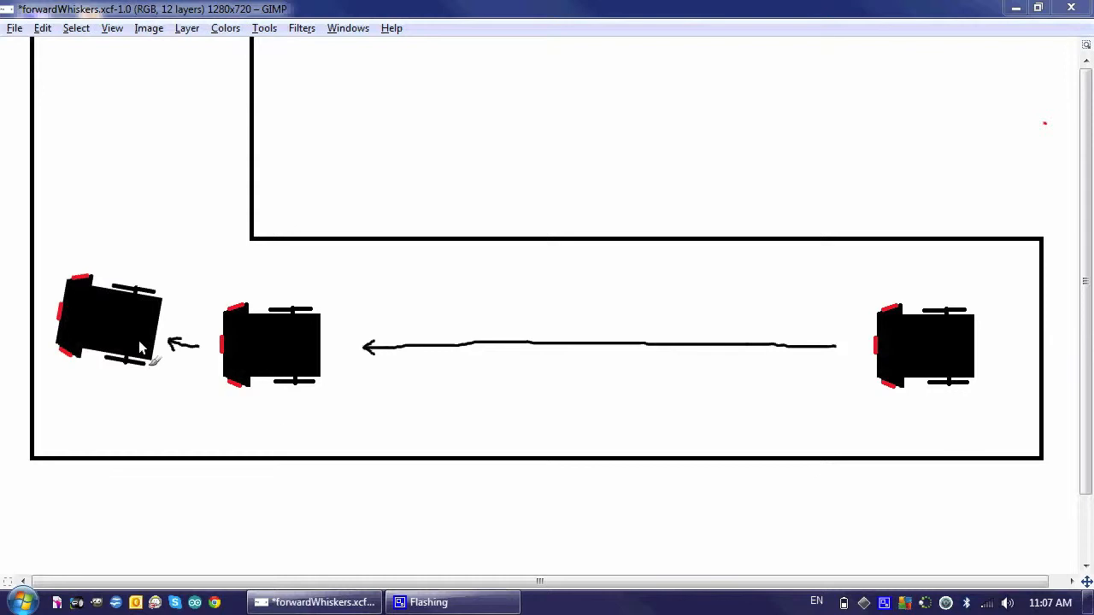
{"action": "mouse_move", "coordinate": [104, 323]}
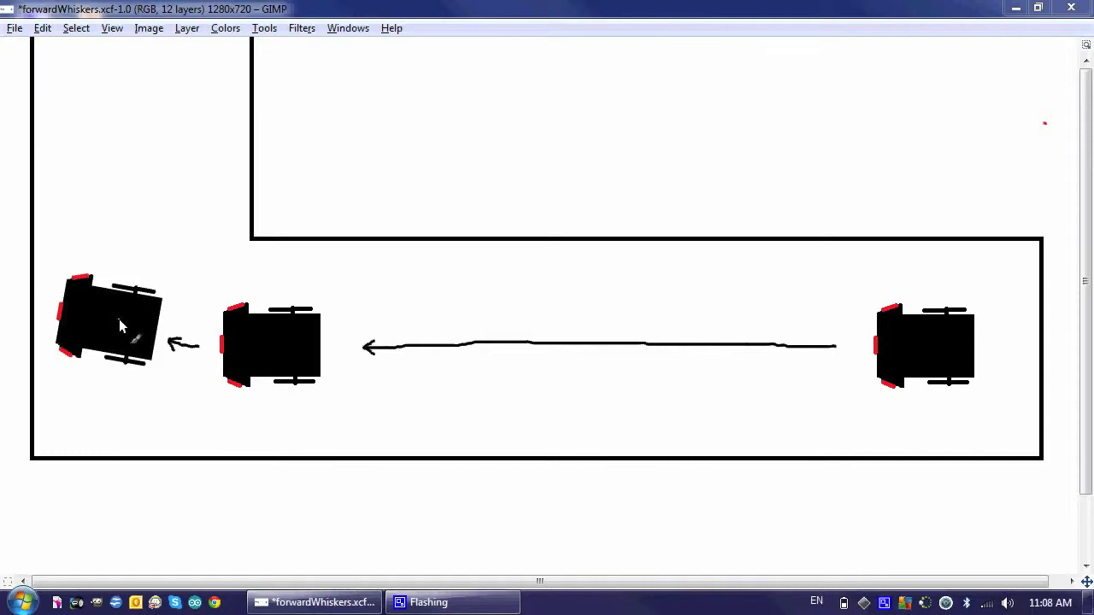
{"action": "mouse_move", "coordinate": [116, 322]}
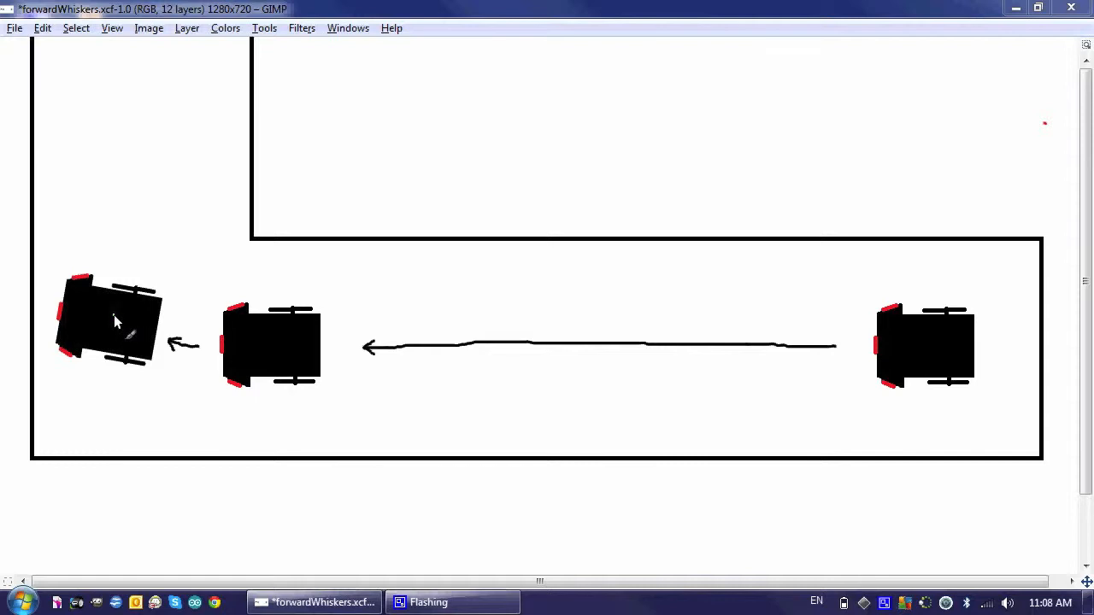
{"action": "mouse_move", "coordinate": [123, 332]}
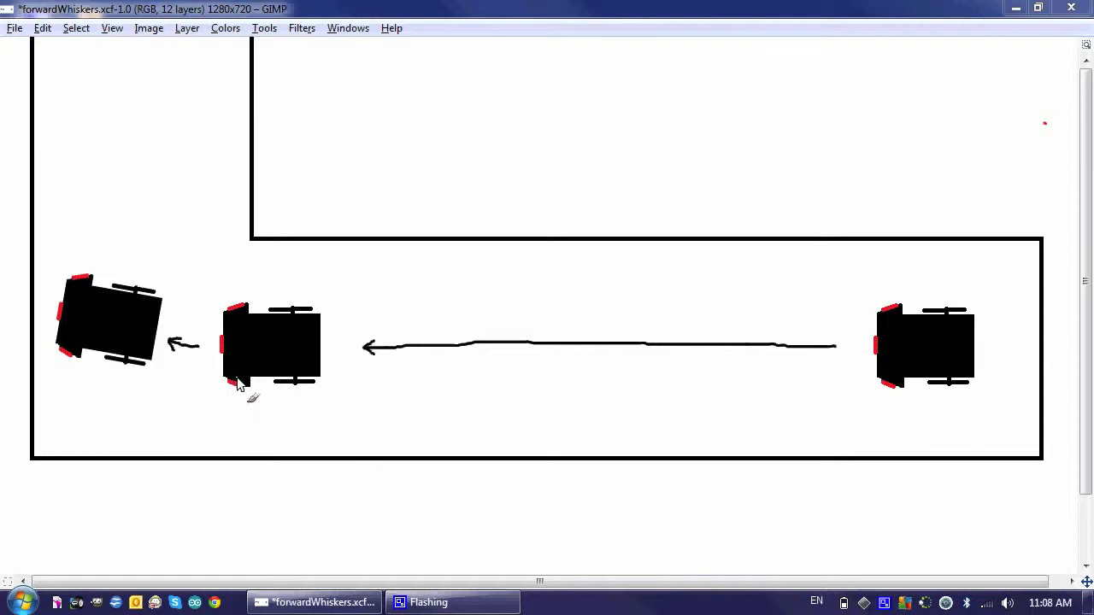
{"action": "mouse_move", "coordinate": [229, 453]}
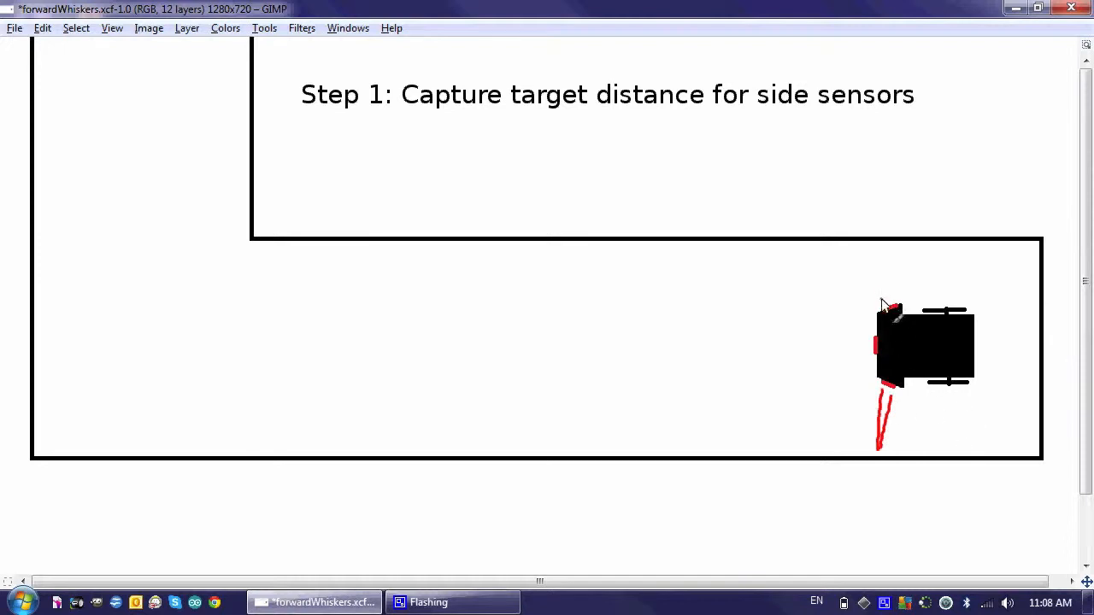
Sketch the robot's upper side beam and underline 'Side Sensor Target' in red
{"action": "left_click_drag", "start_coordinate": [885, 304], "coordinate": [868, 242]}
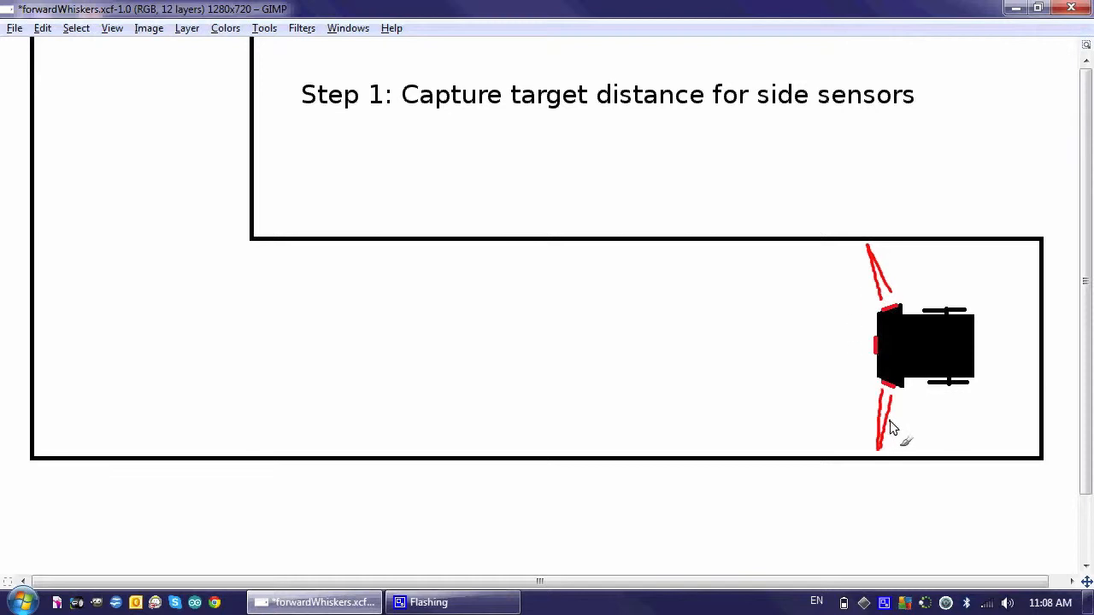
{"action": "mouse_move", "coordinate": [968, 147]}
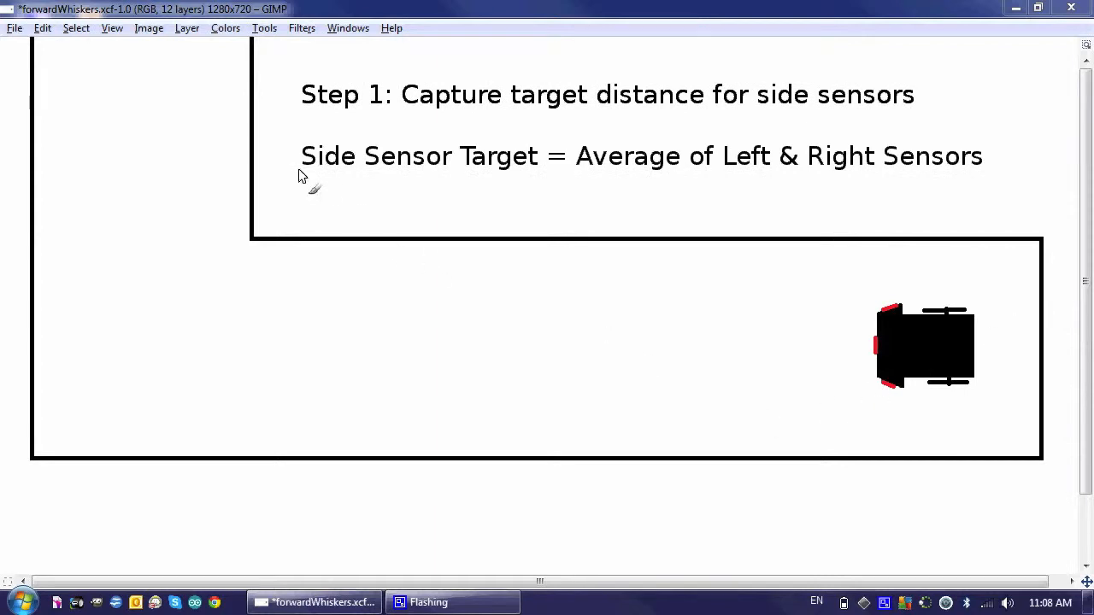
{"action": "left_click_drag", "start_coordinate": [301, 175], "coordinate": [530, 175]}
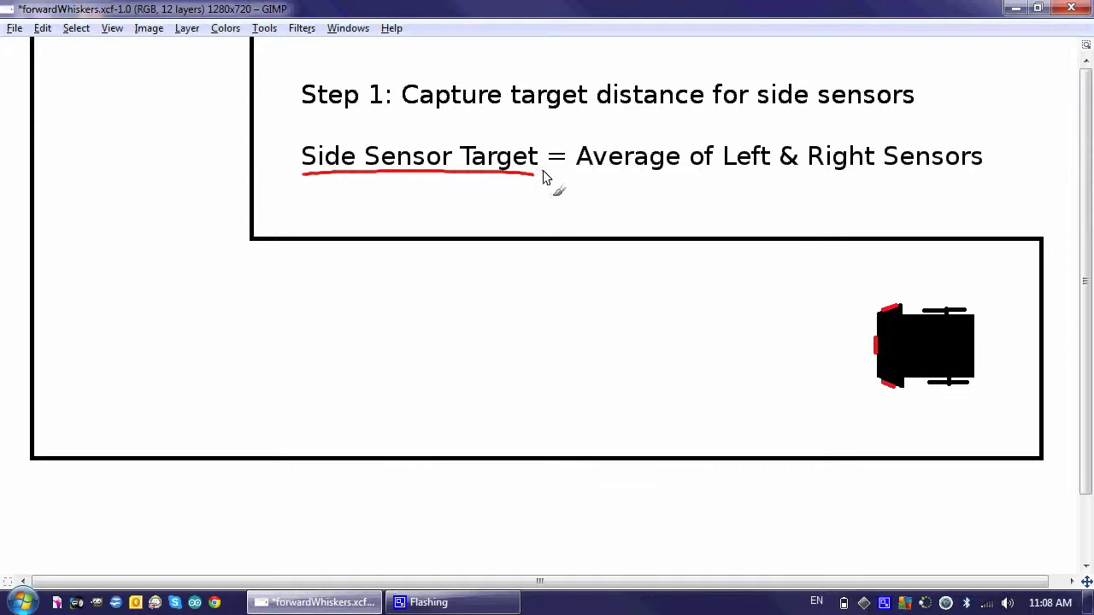
{"action": "mouse_move", "coordinate": [540, 178]}
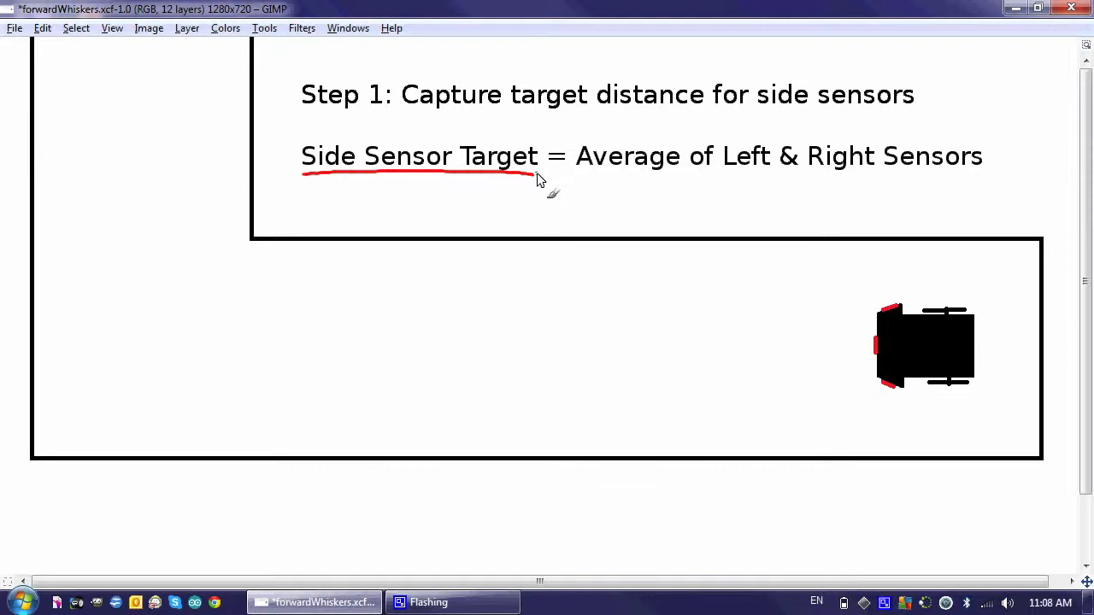
{"action": "mouse_move", "coordinate": [547, 185]}
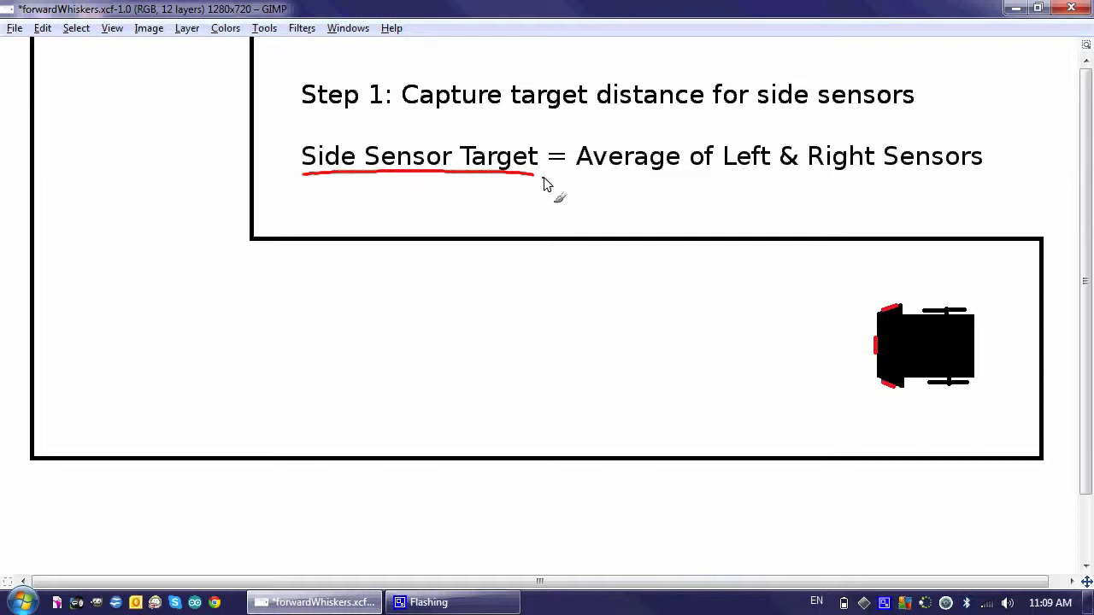
{"action": "mouse_move", "coordinate": [551, 186]}
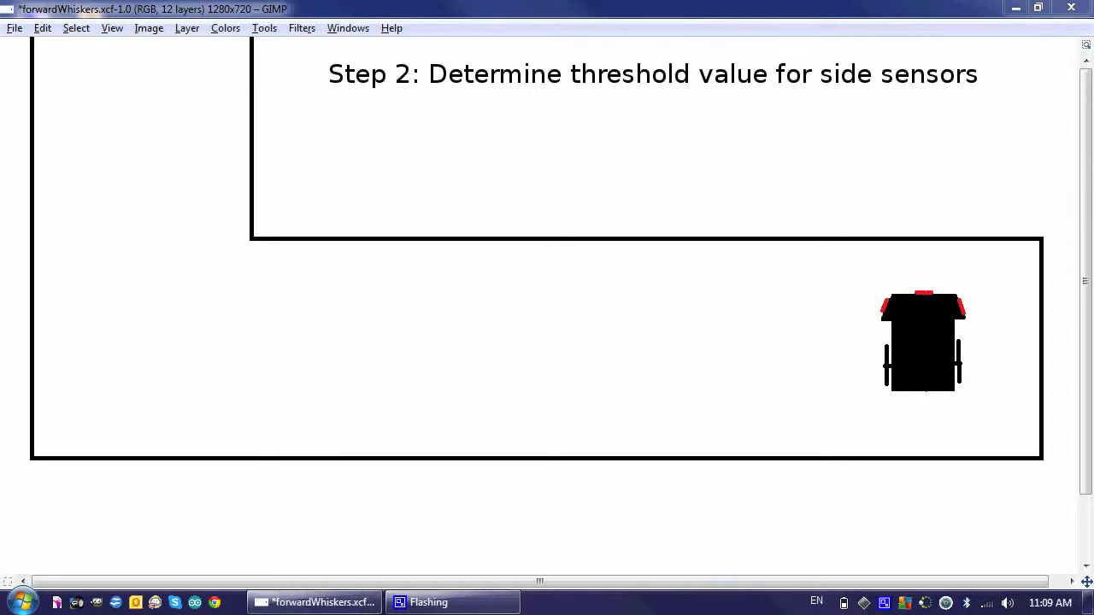
{"action": "mouse_move", "coordinate": [574, 82]}
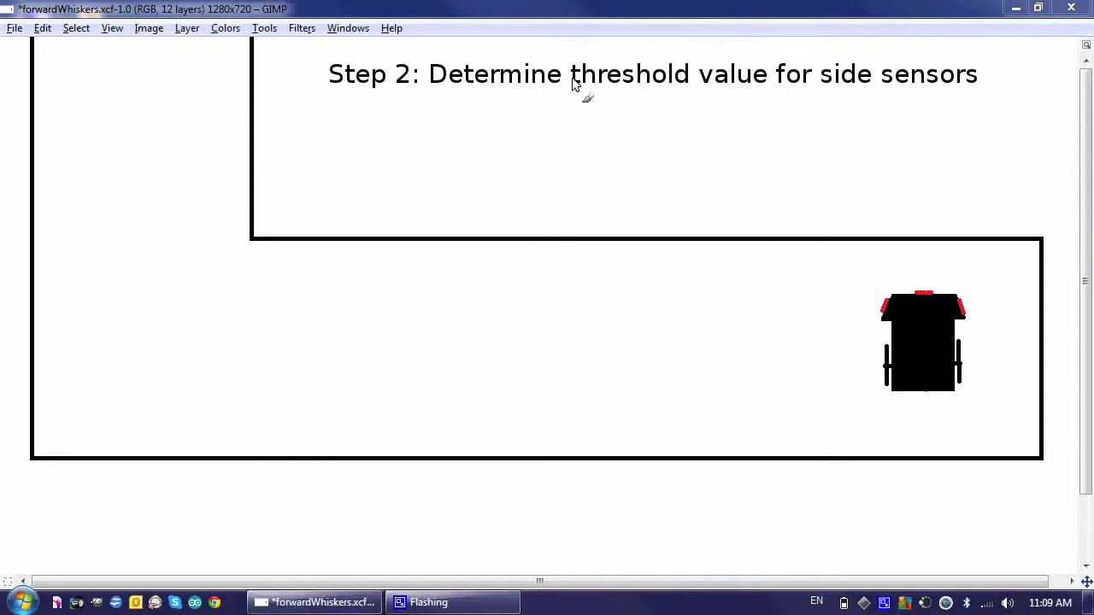
{"action": "mouse_move", "coordinate": [602, 97]}
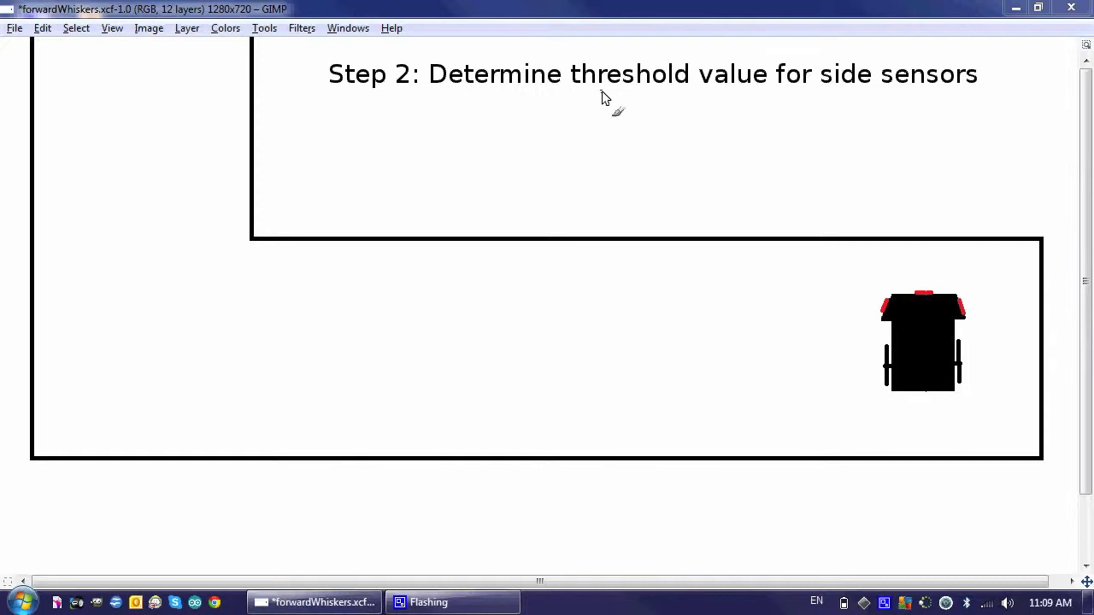
{"action": "mouse_move", "coordinate": [601, 98]}
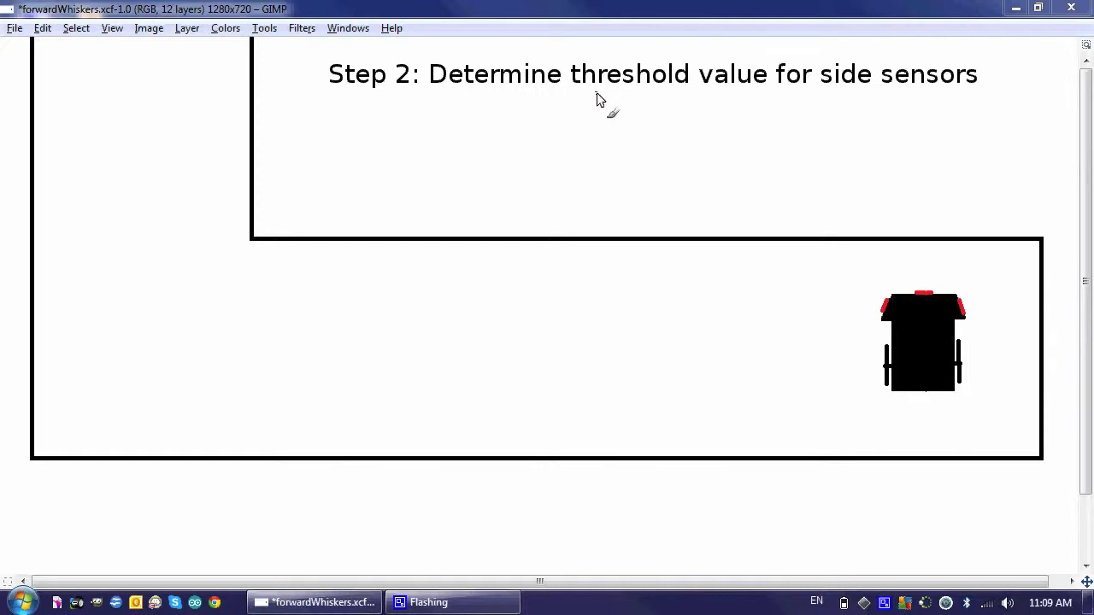
{"action": "mouse_move", "coordinate": [727, 167]}
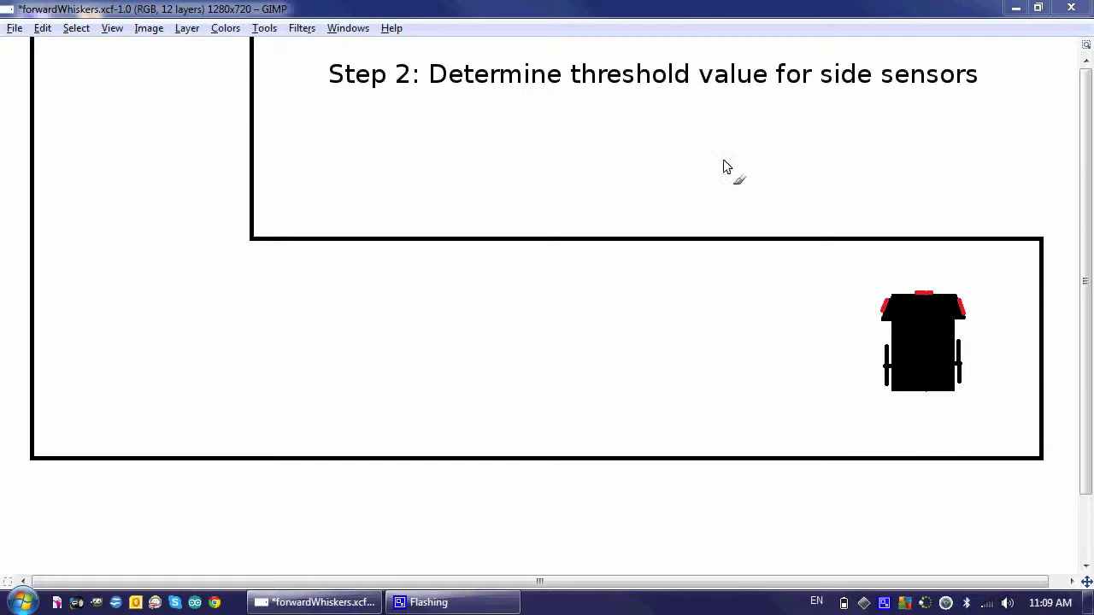
Draw a red line from the formula toward the robot's front
{"action": "left_click_drag", "start_coordinate": [670, 305], "coordinate": [734, 310]}
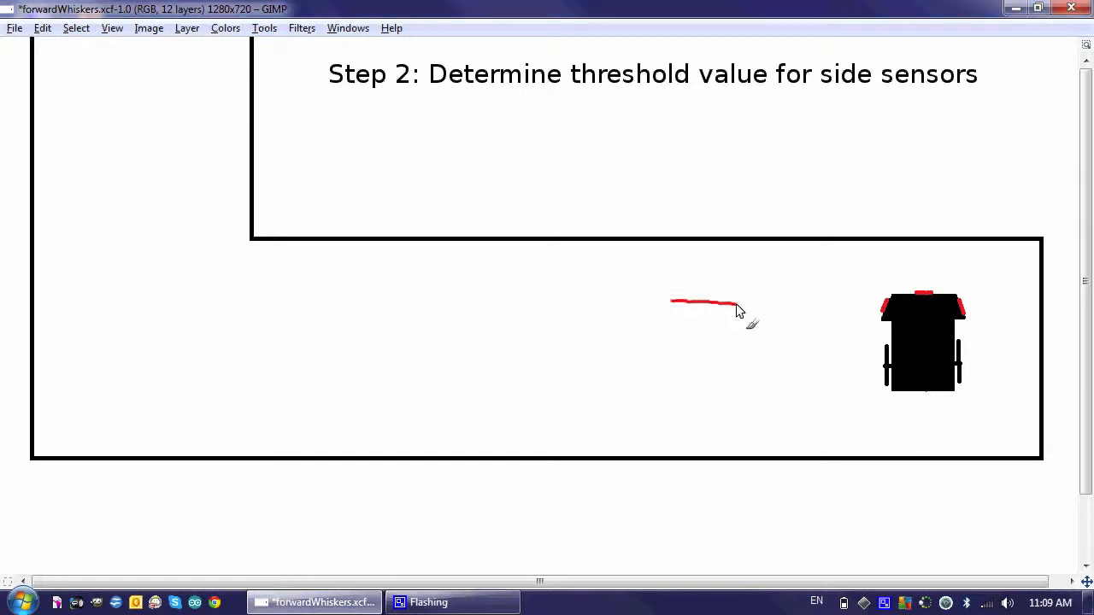
{"action": "left_click_drag", "start_coordinate": [732, 306], "coordinate": [872, 310]}
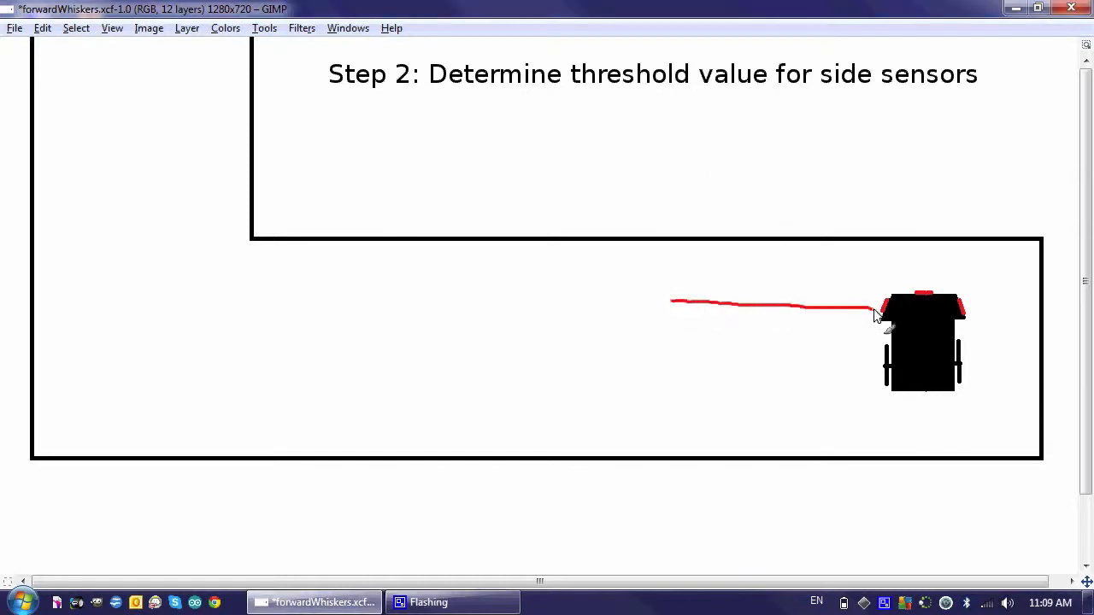
{"action": "mouse_move", "coordinate": [883, 297]}
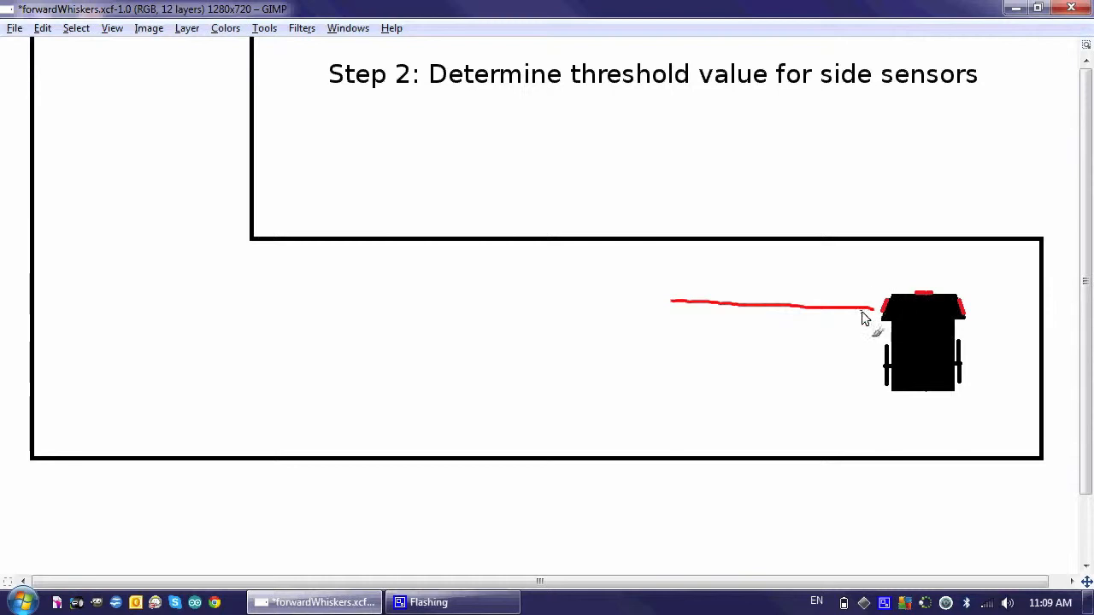
{"action": "mouse_move", "coordinate": [889, 318]}
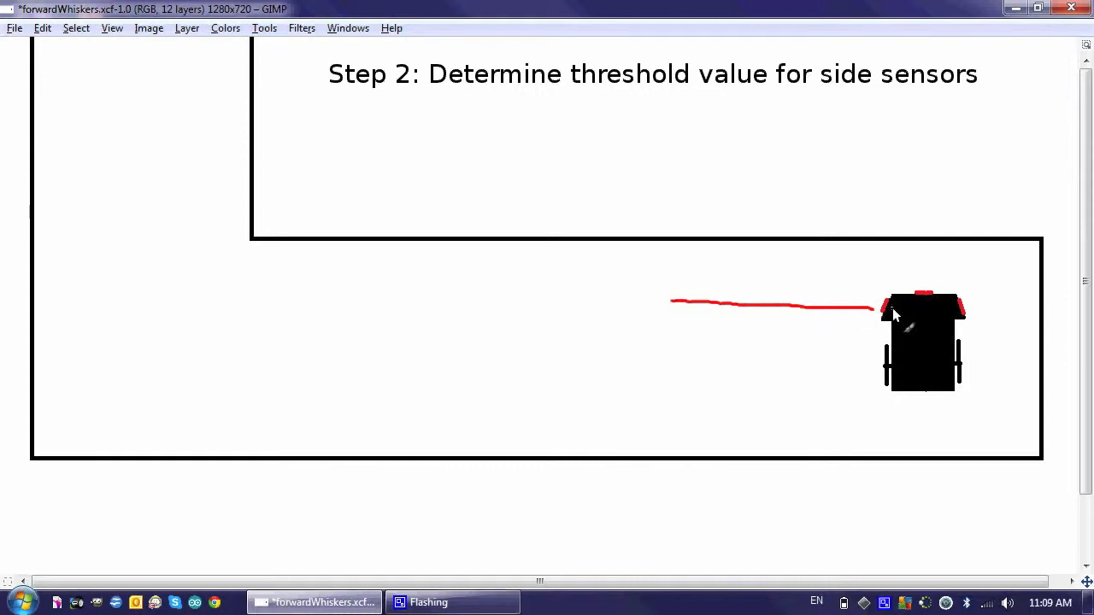
{"action": "mouse_move", "coordinate": [988, 212]}
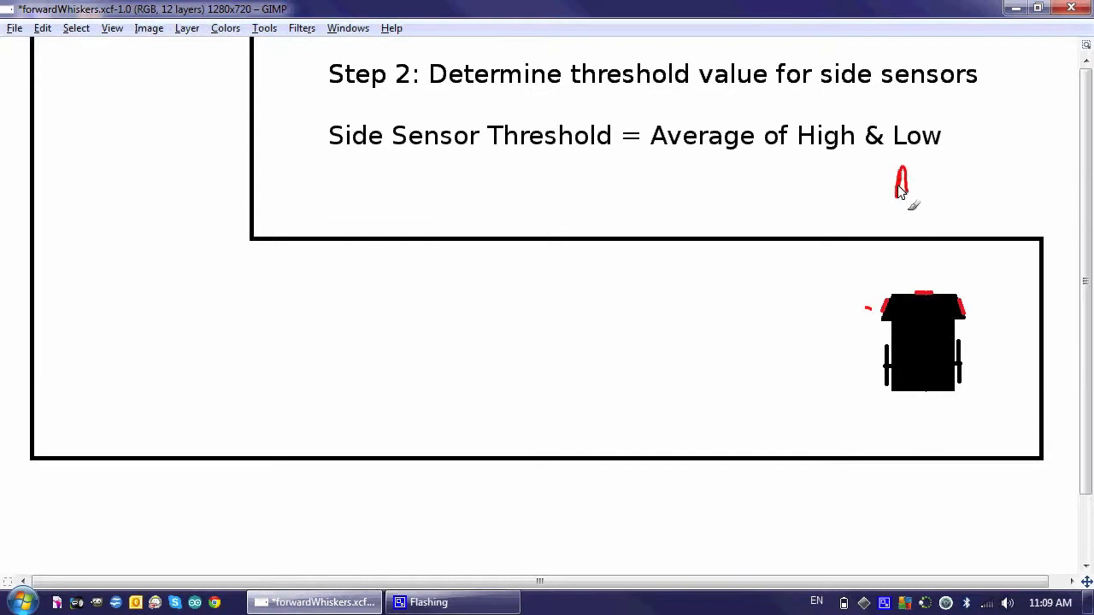
Handwrite the label 'Ambient' in red under the word Low
{"action": "left_click_drag", "start_coordinate": [897, 180], "coordinate": [961, 185]}
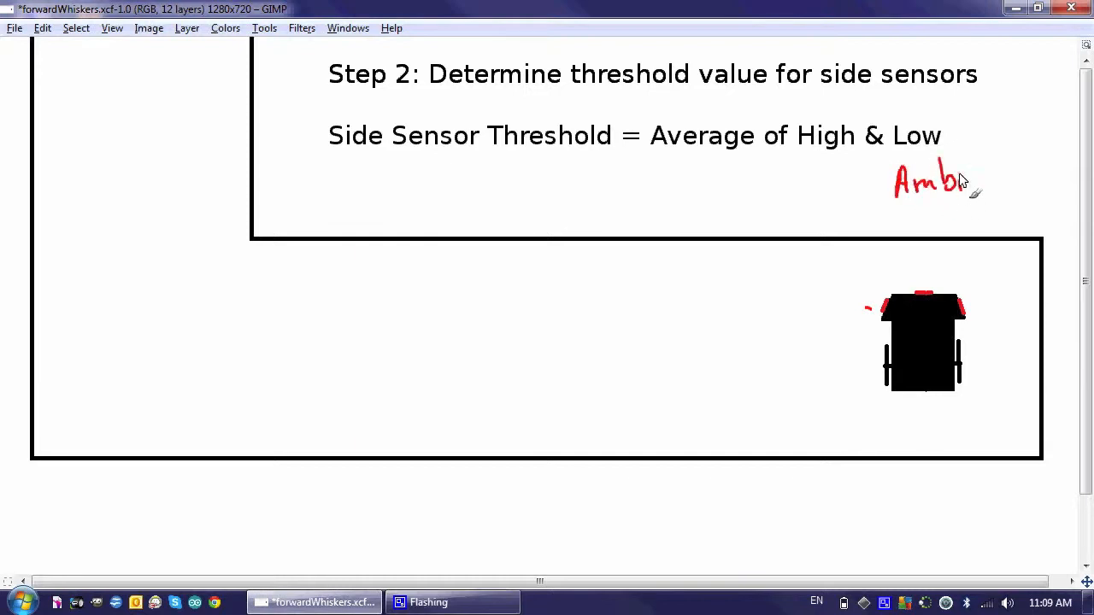
{"action": "left_click_drag", "start_coordinate": [957, 180], "coordinate": [1022, 185]}
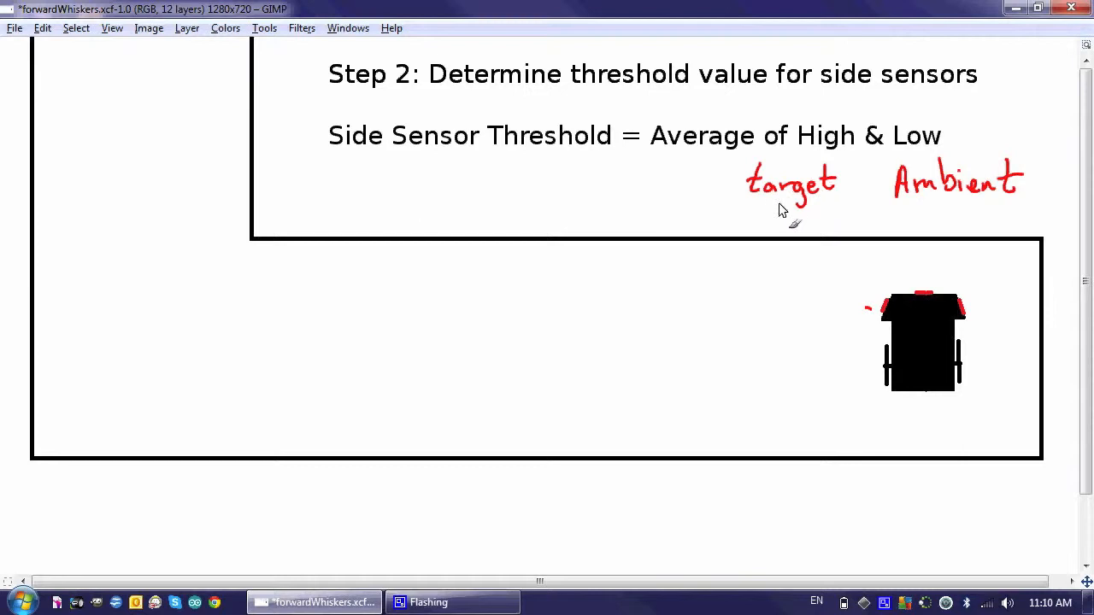
{"action": "mouse_move", "coordinate": [633, 169]}
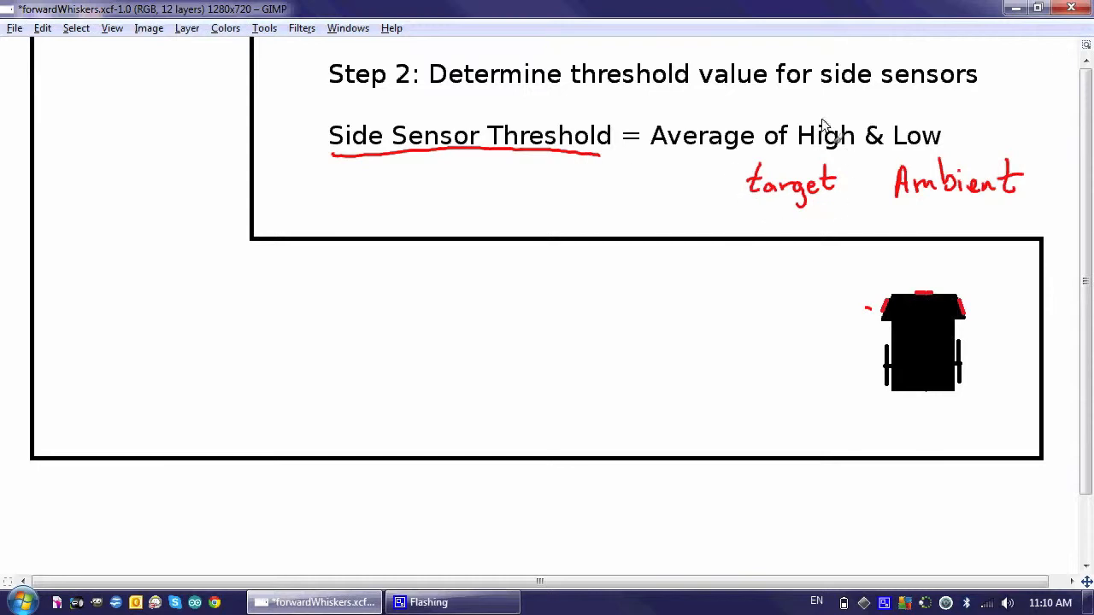
{"action": "mouse_move", "coordinate": [818, 164]}
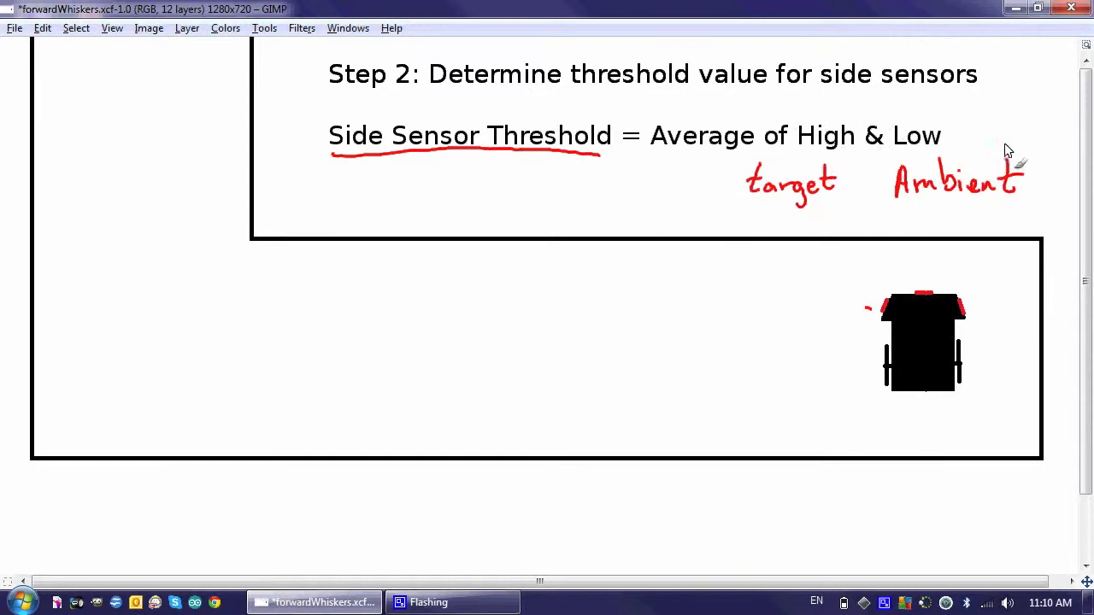
{"action": "mouse_move", "coordinate": [872, 281]}
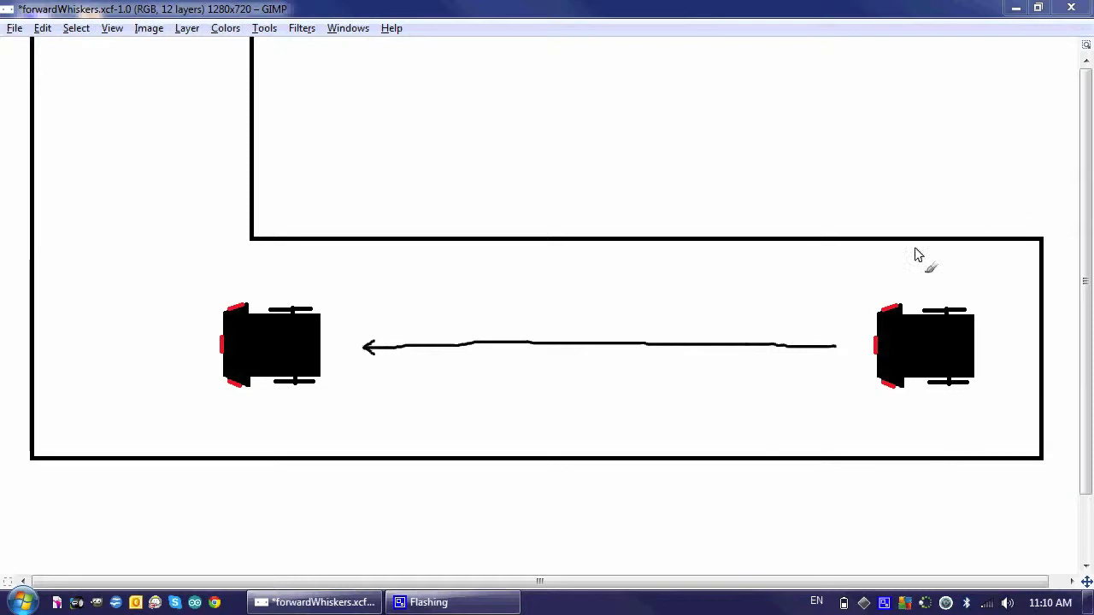
{"action": "mouse_move", "coordinate": [260, 309]}
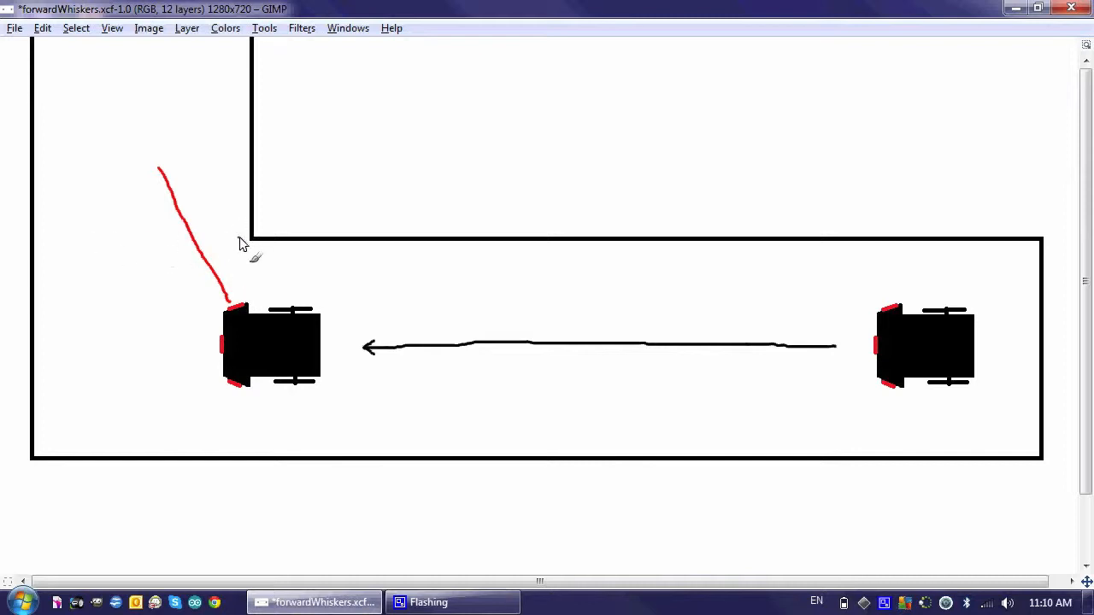
{"action": "mouse_move", "coordinate": [231, 397]}
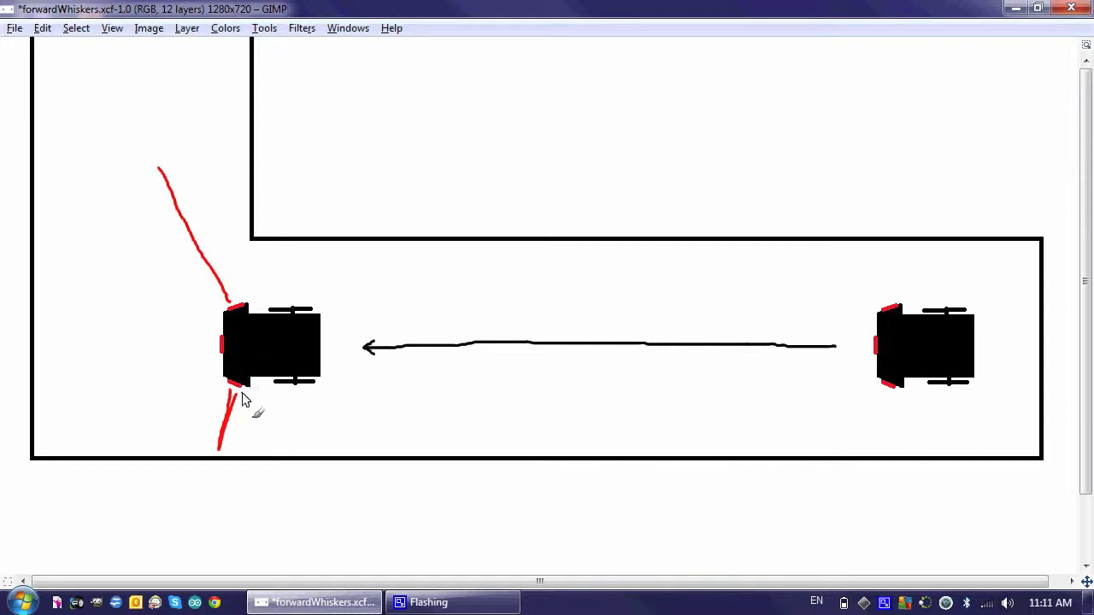
{"action": "mouse_move", "coordinate": [174, 374]}
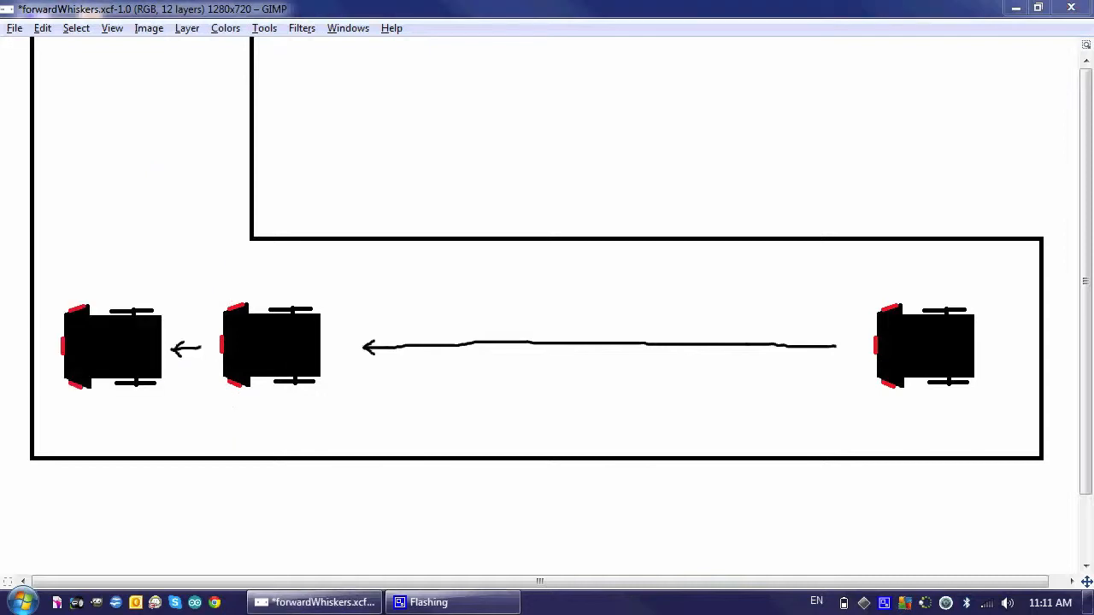
Place the cursor in the NanoMouse sketch below the targetFront declaration
{"action": "left_click", "coordinate": [315, 602]}
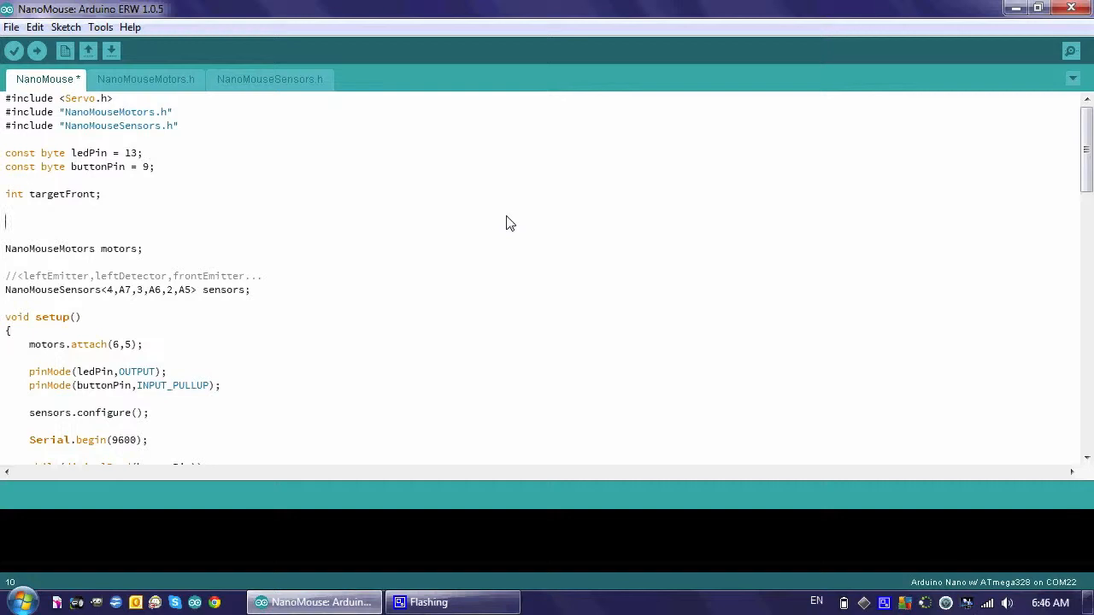
Declare 'int targetSide;' and 'int thresholdSide;' below targetFront
{"action": "type", "text": "int targetSide"}
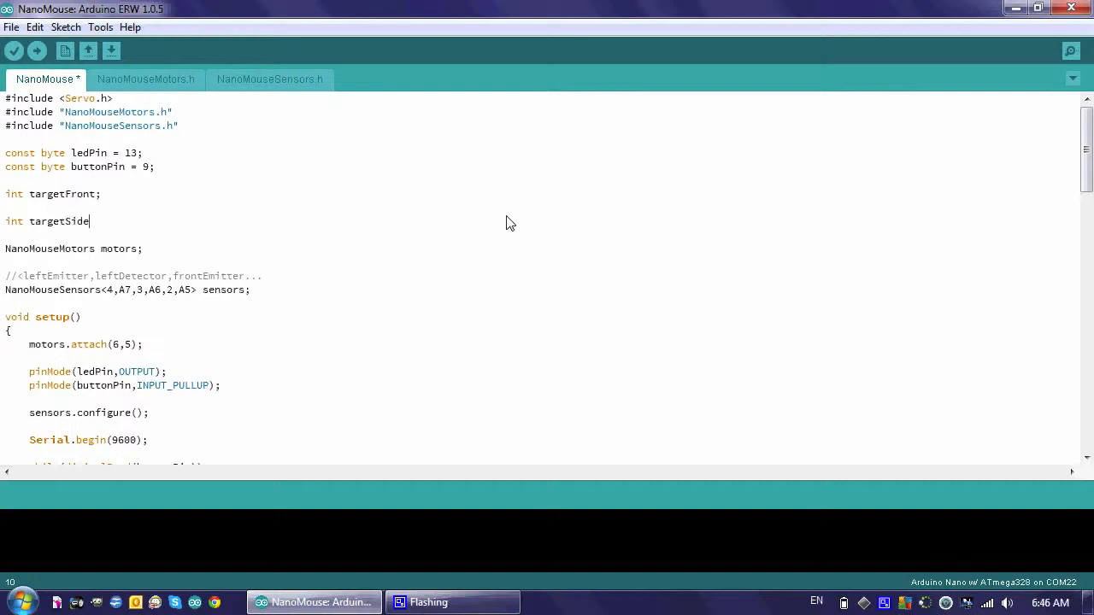
{"action": "type", "text": ";"}
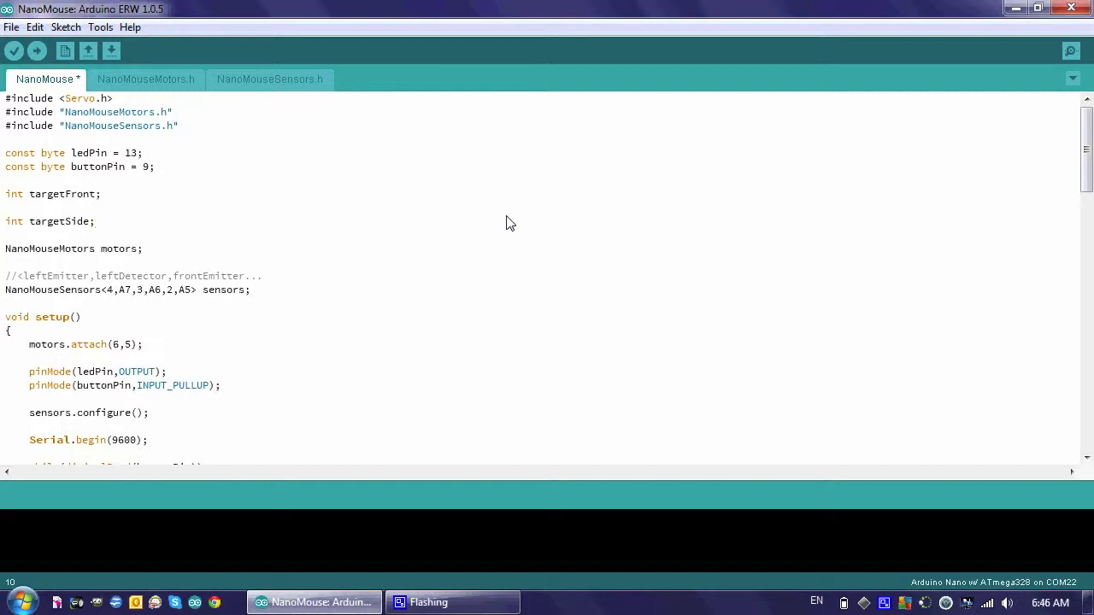
{"action": "left_click", "coordinate": [96, 222]}
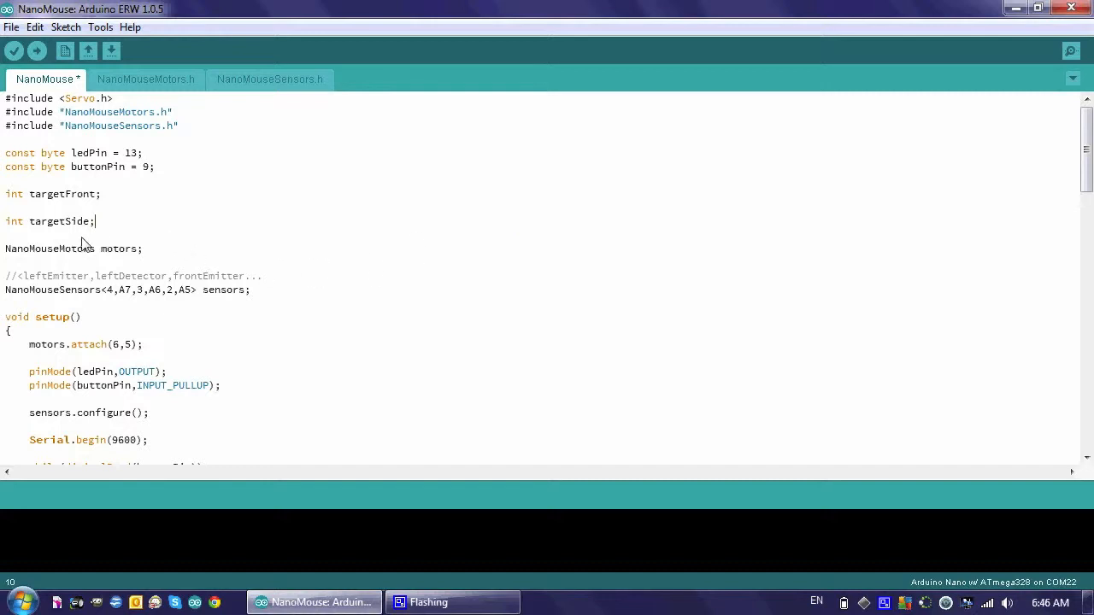
{"action": "mouse_move", "coordinate": [89, 246]}
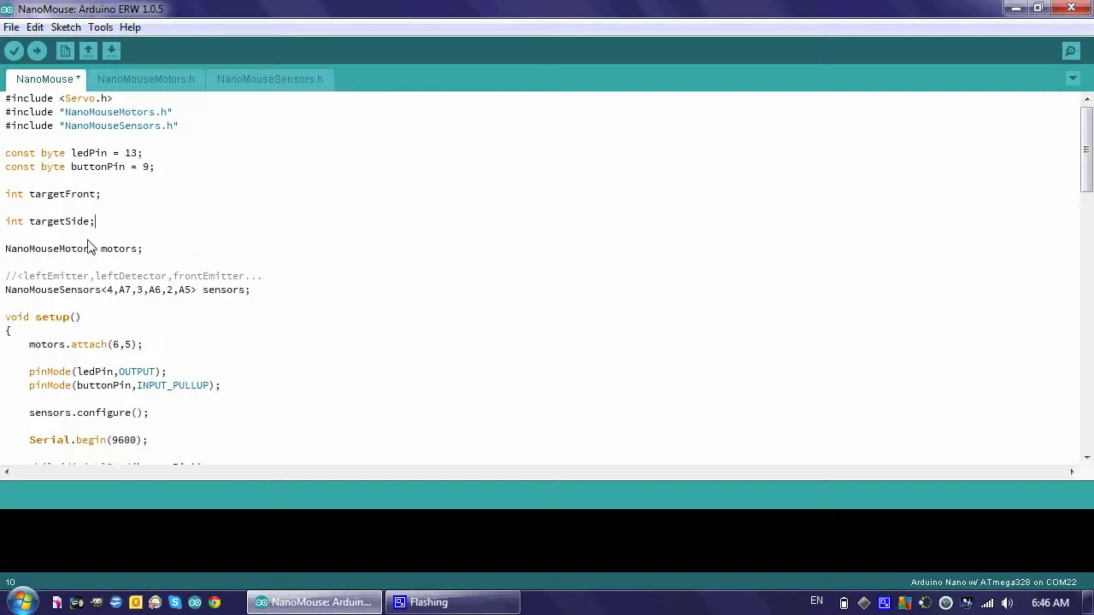
{"action": "key", "text": "enter"}
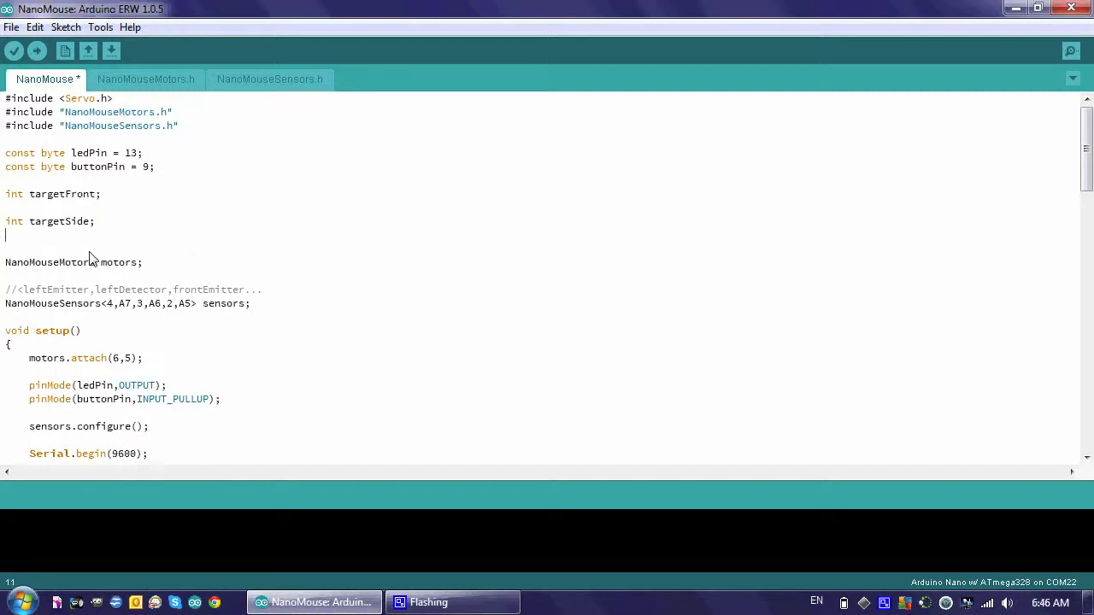
{"action": "type", "text": "int thre"}
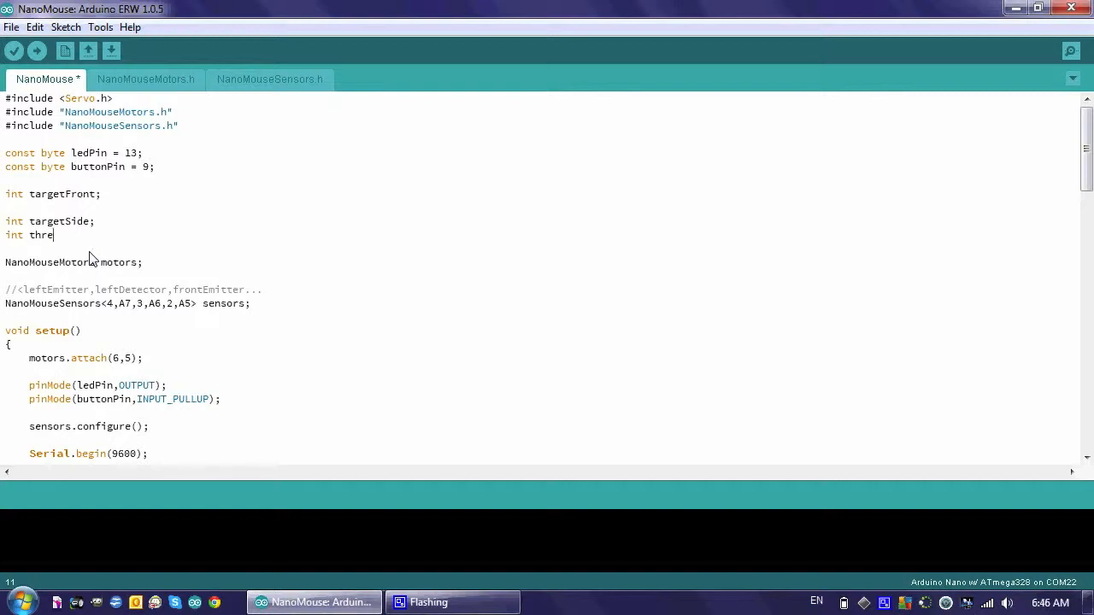
{"action": "type", "text": "sholdSid"}
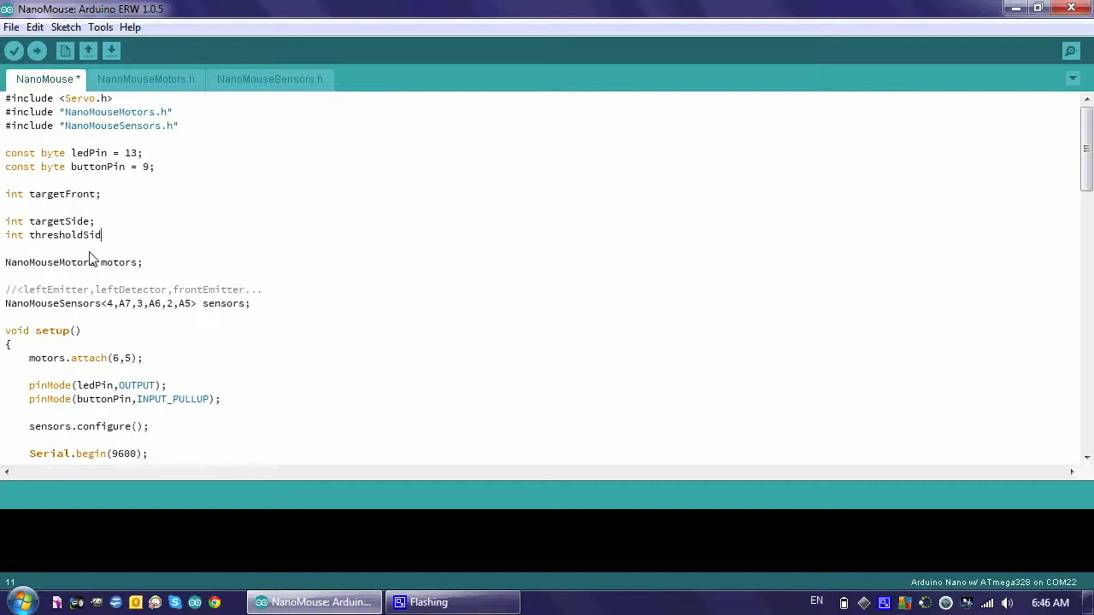
{"action": "type", "text": "e;"}
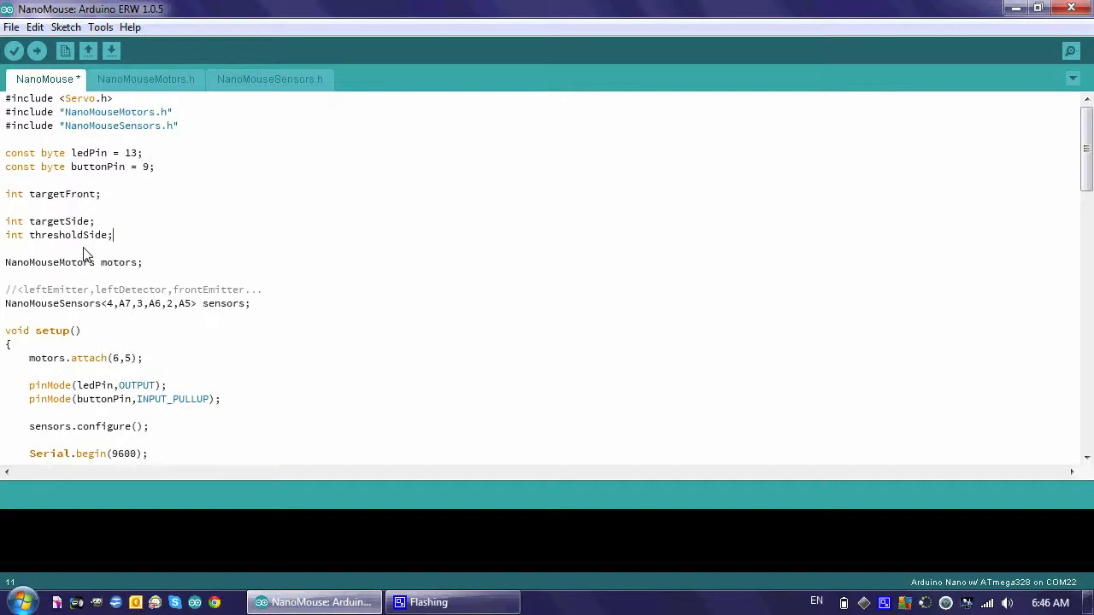
{"action": "mouse_move", "coordinate": [91, 253]}
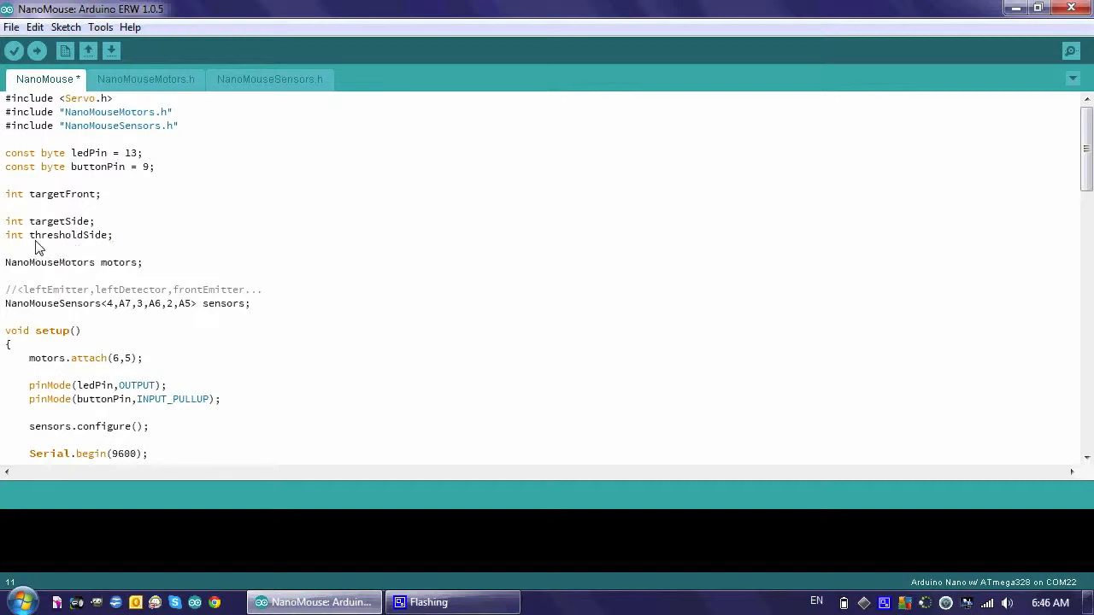
{"action": "mouse_move", "coordinate": [101, 250]}
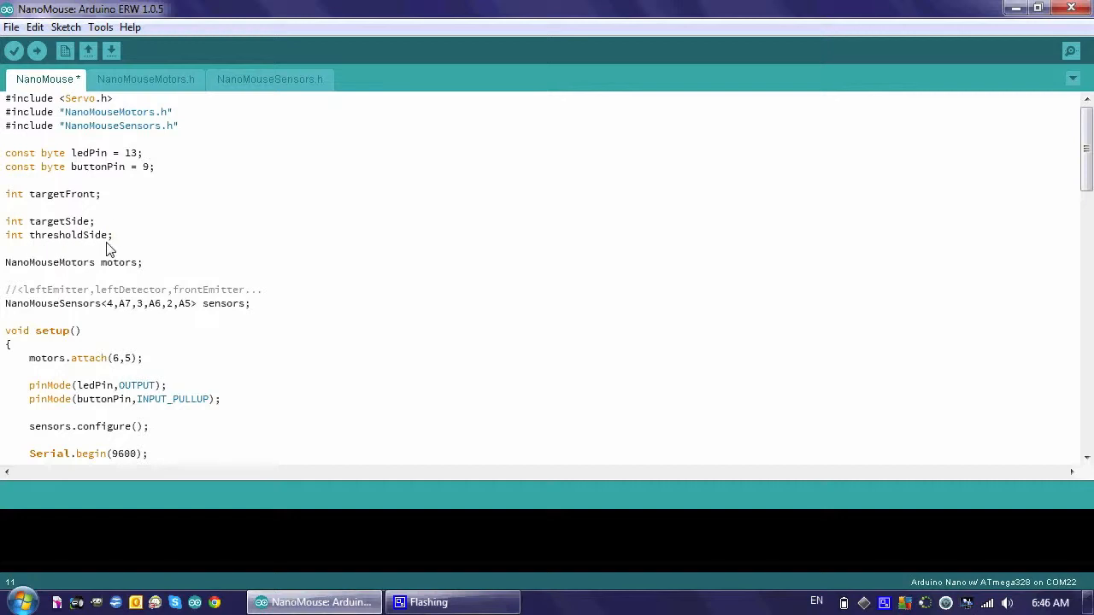
{"action": "mouse_move", "coordinate": [110, 250]}
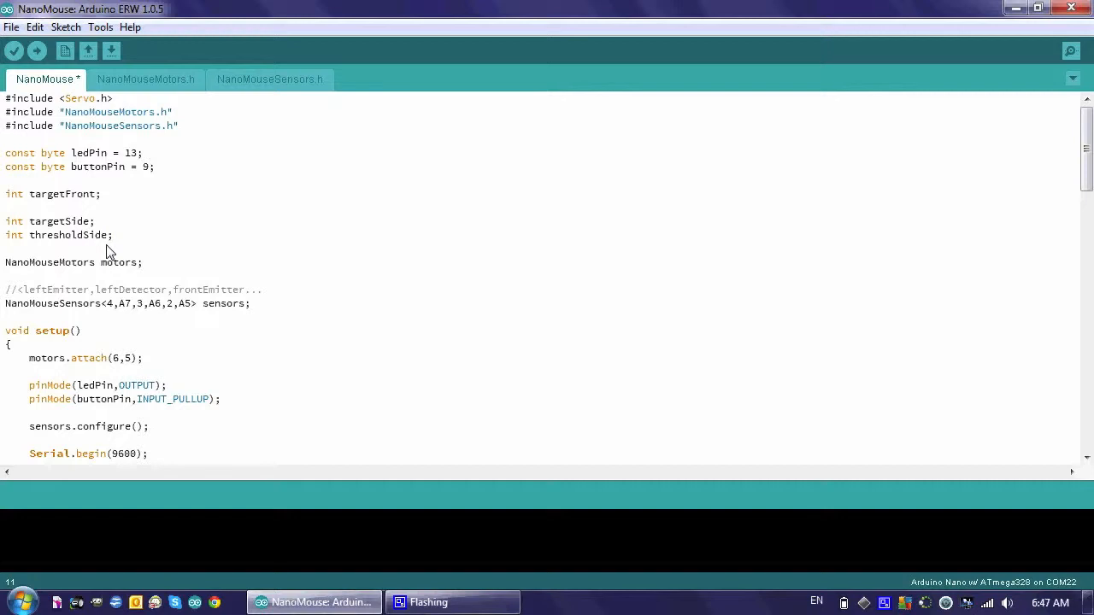
{"action": "mouse_move", "coordinate": [92, 251]}
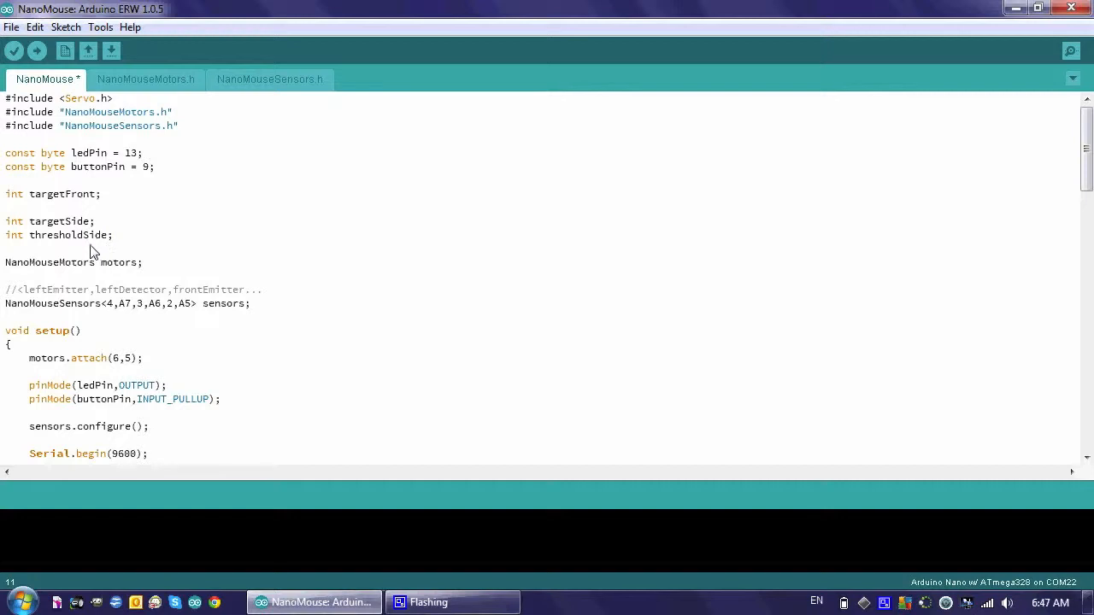
{"action": "mouse_move", "coordinate": [37, 248]}
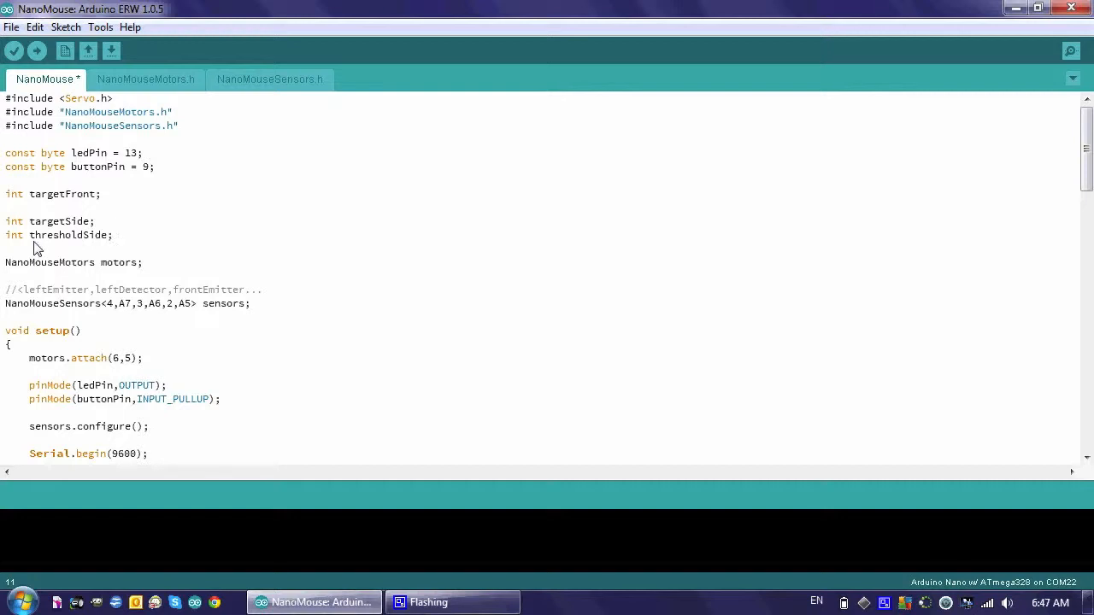
{"action": "mouse_move", "coordinate": [72, 250]}
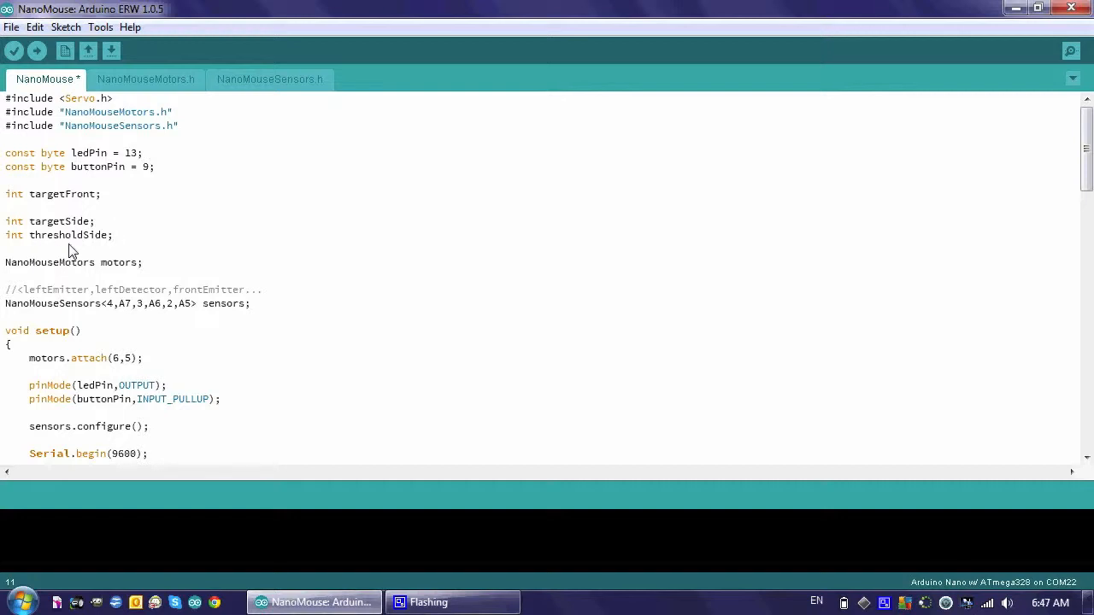
{"action": "mouse_move", "coordinate": [920, 191]}
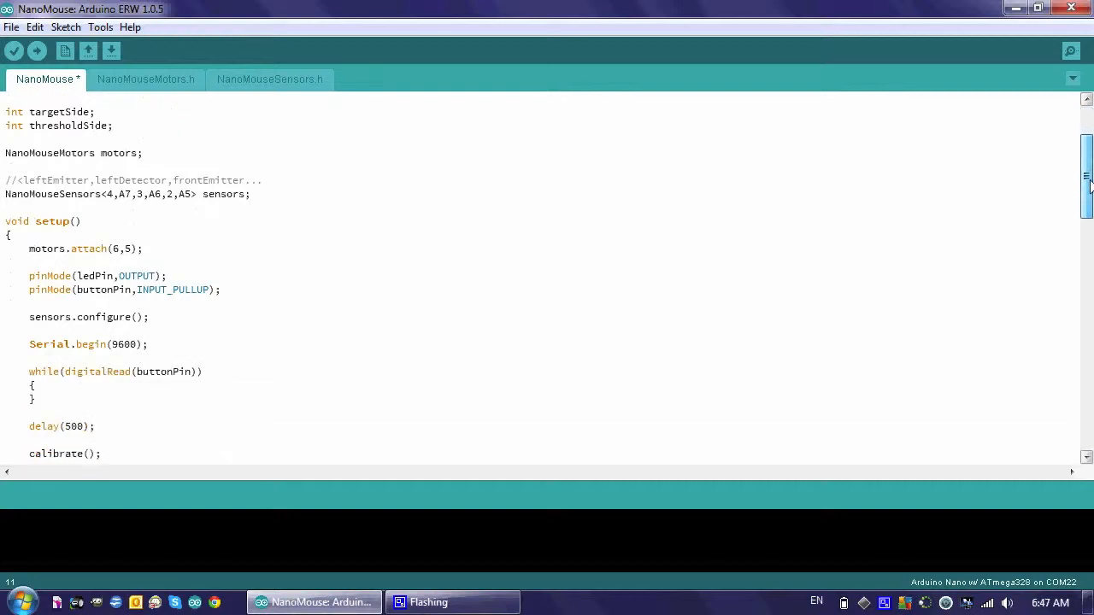
Add 'sensors.initialize();' as the first line of calibrate()
{"action": "scroll", "scroll_direction": "down", "scroll_amount": 3}
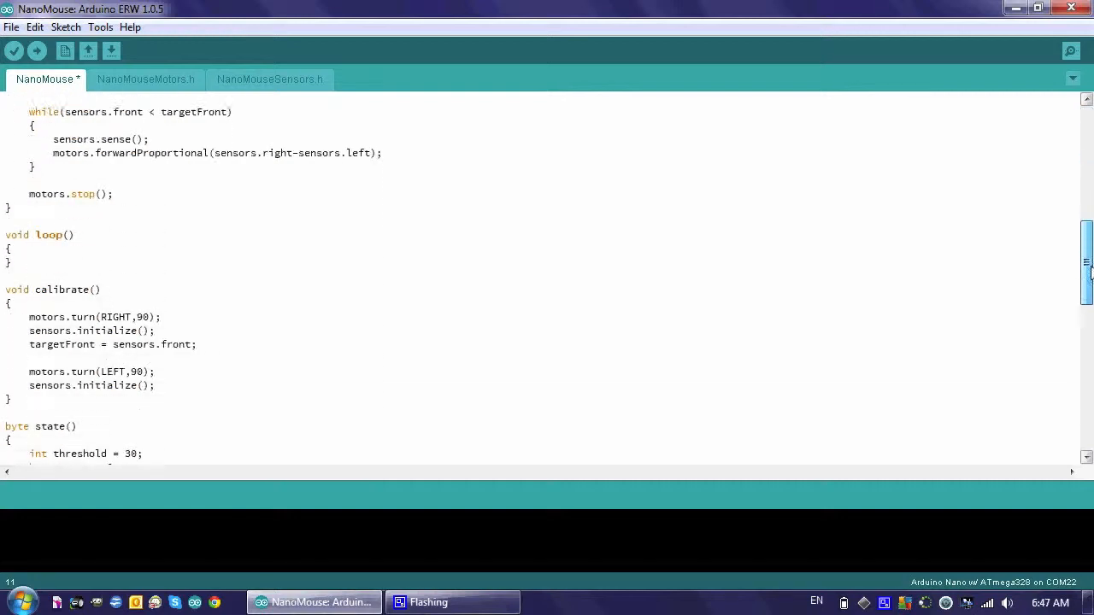
{"action": "scroll", "scroll_direction": "down", "scroll_amount": 3}
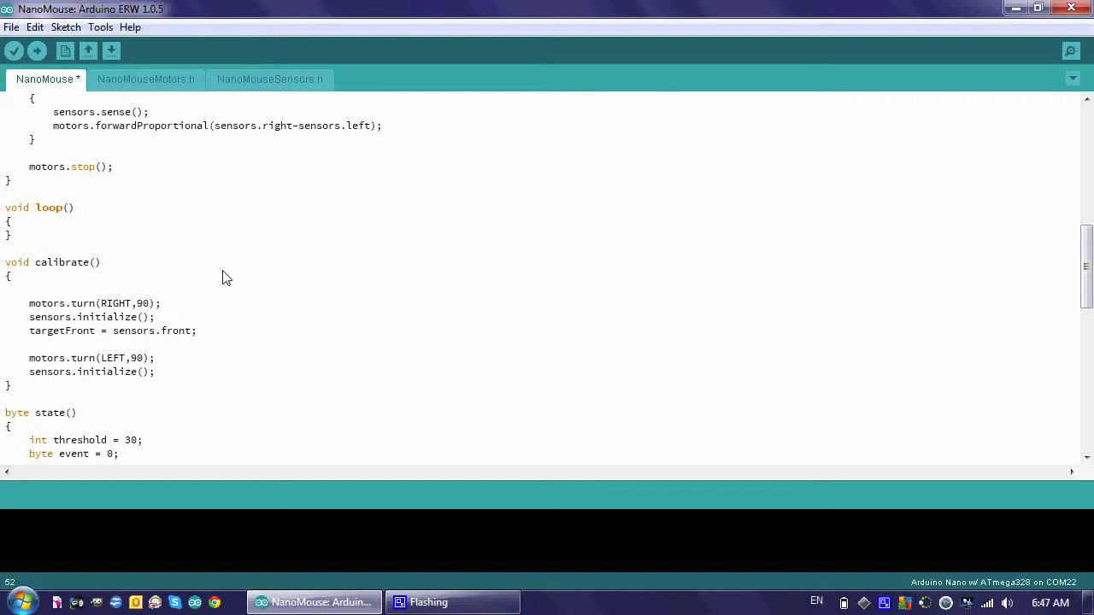
{"action": "type", "text": "sens"}
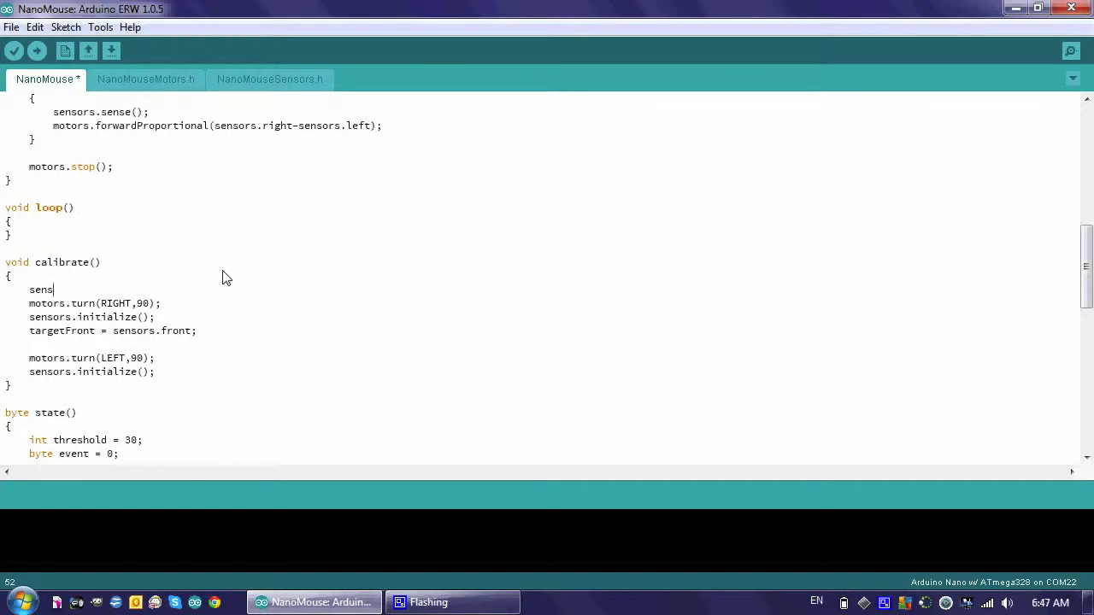
{"action": "type", "text": "ors.initial"}
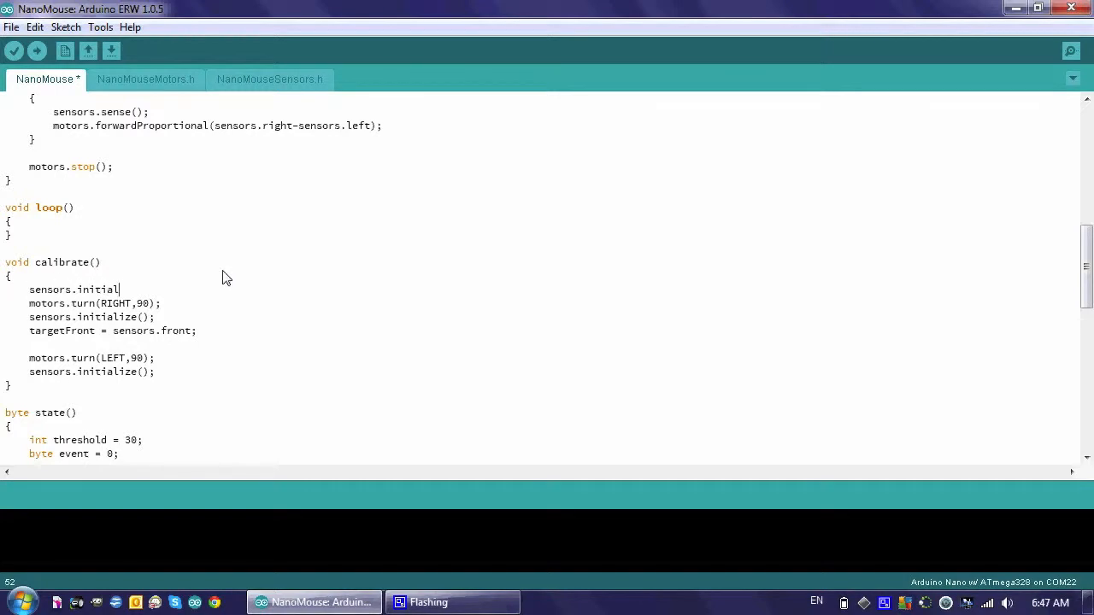
{"action": "type", "text": "ize"}
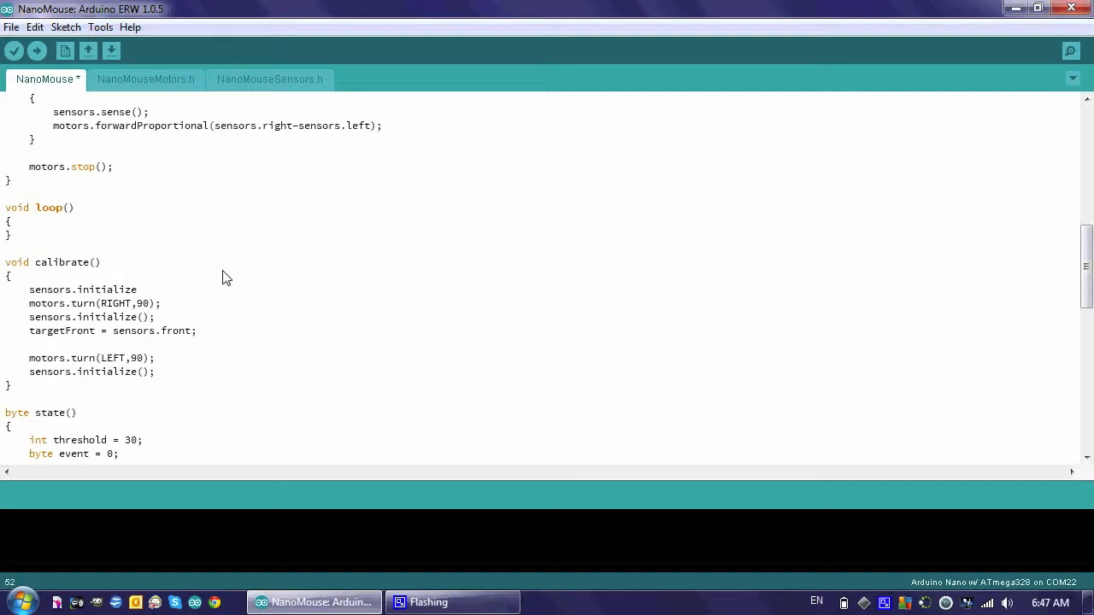
{"action": "type", "text": "();"}
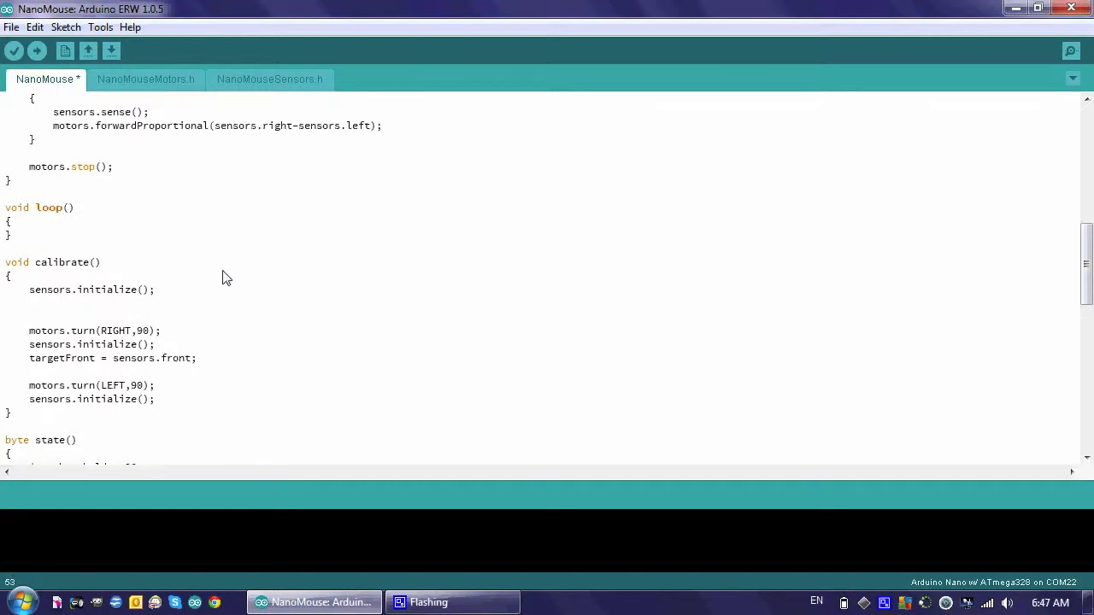
Write 'targetSide = (sensors.left + sensors.right)/2' in calibrate()
{"action": "type", "text": "targetSide ="}
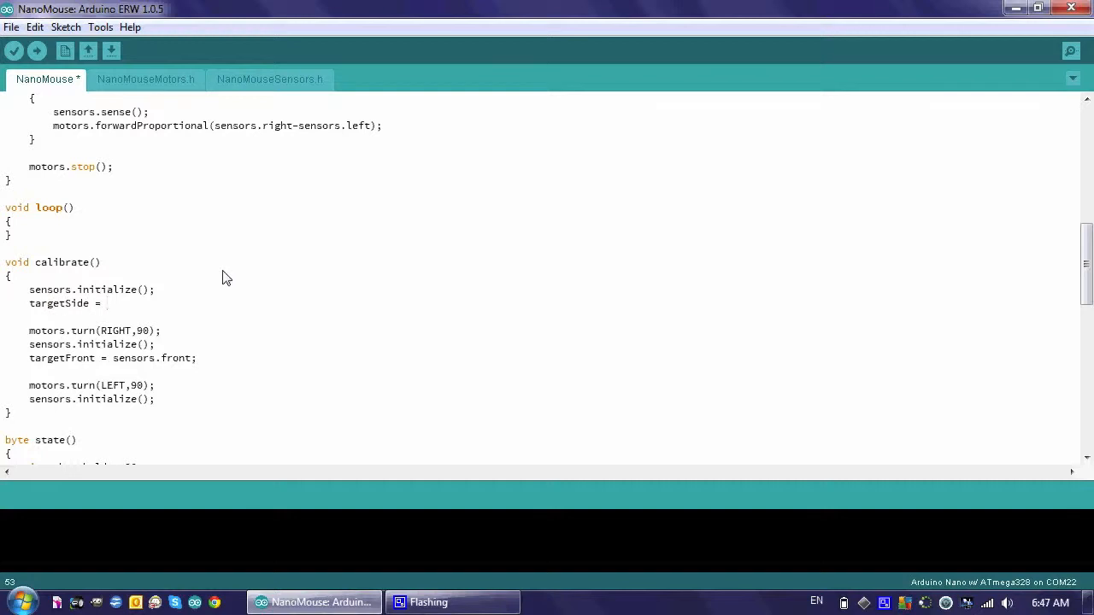
{"action": "type", "text": "sensors"}
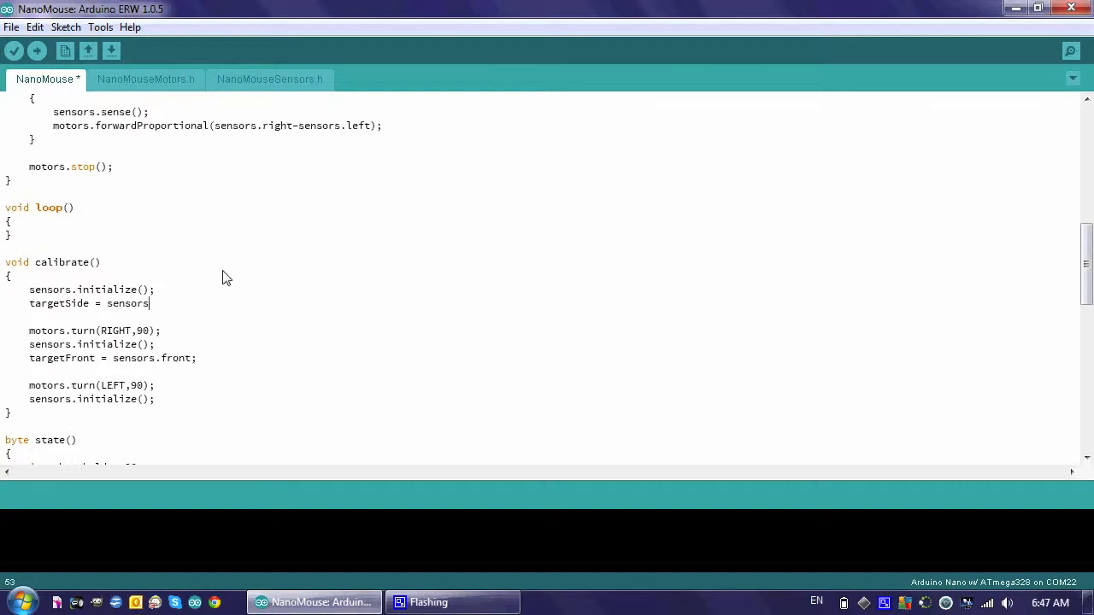
{"action": "type", "text": ".left"}
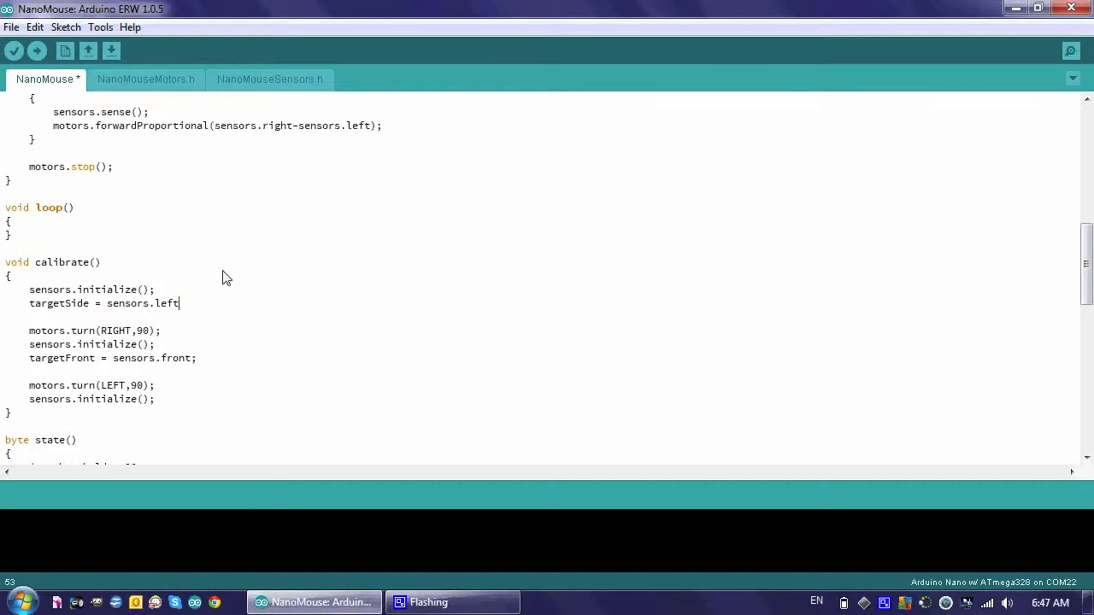
{"action": "type", "text": "+"}
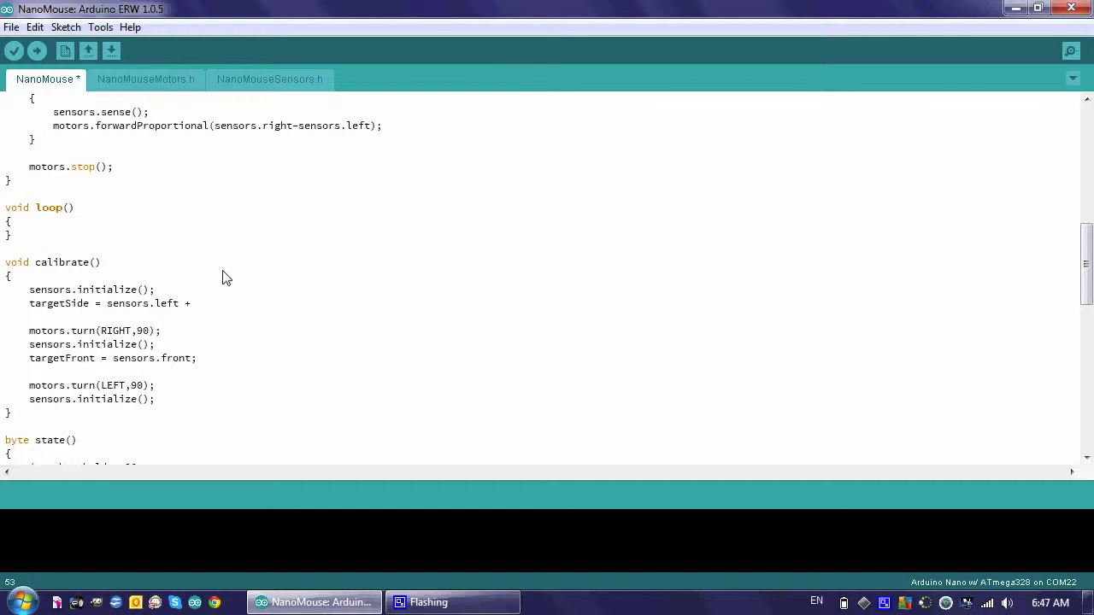
{"action": "type", "text": "sensors."}
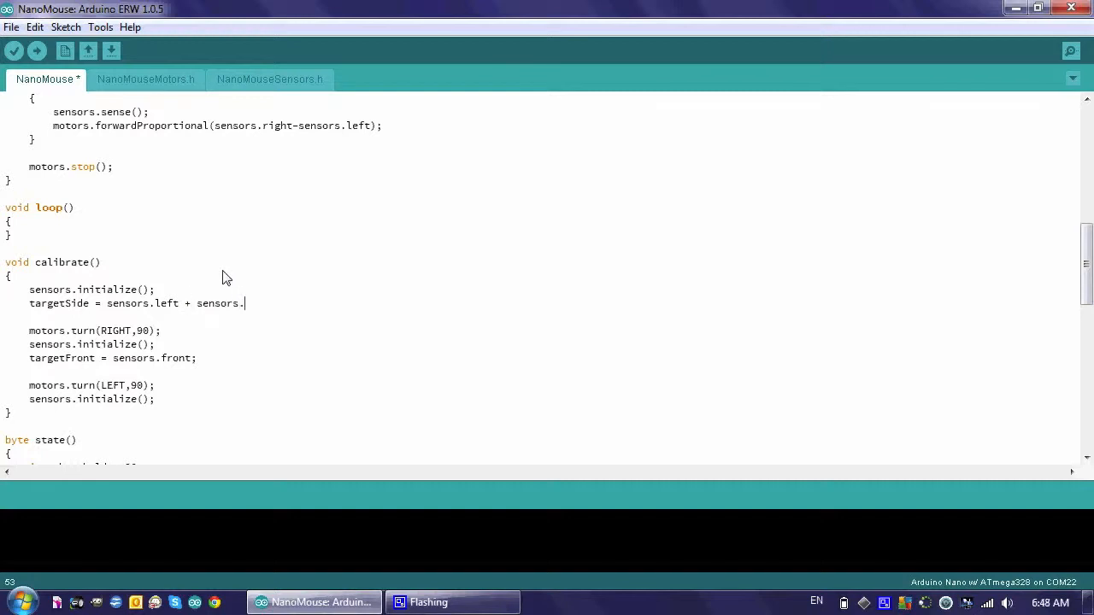
{"action": "type", "text": "right"}
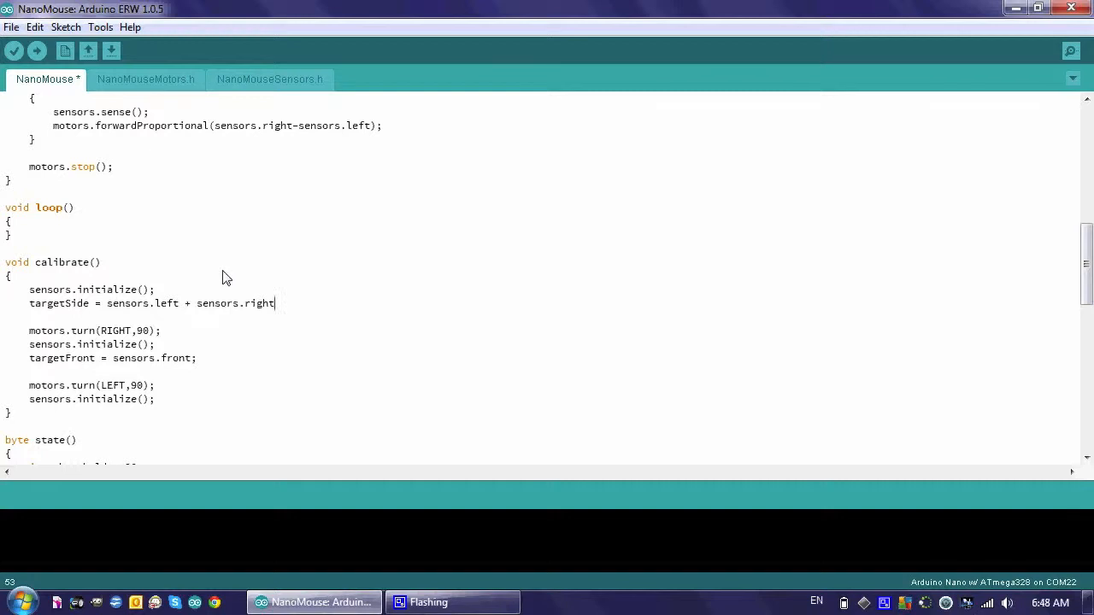
{"action": "type", "text": ")"}
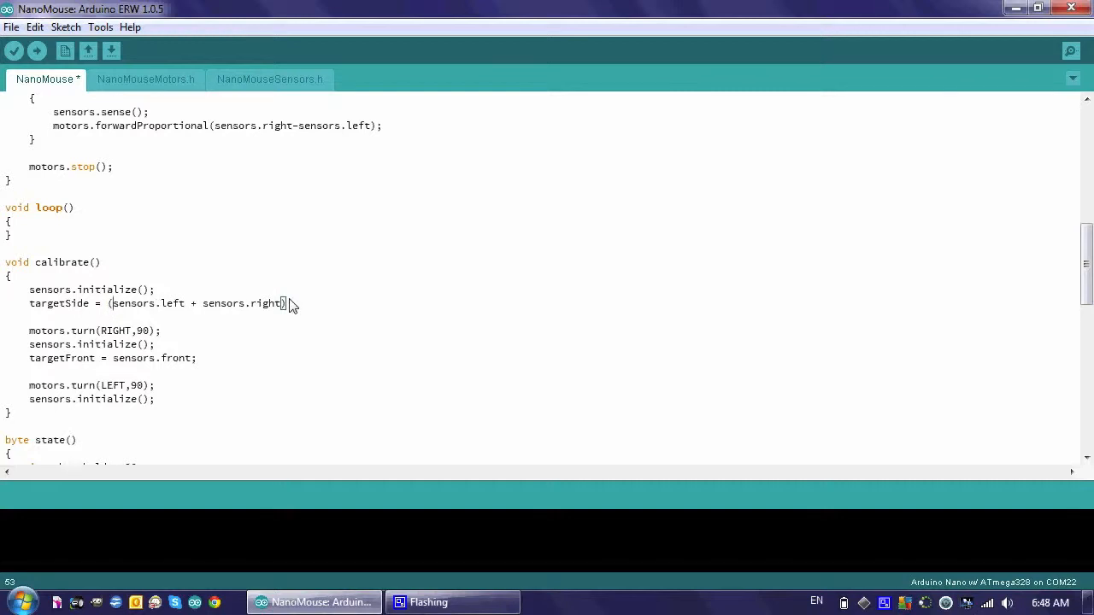
{"action": "type", "text": "/"}
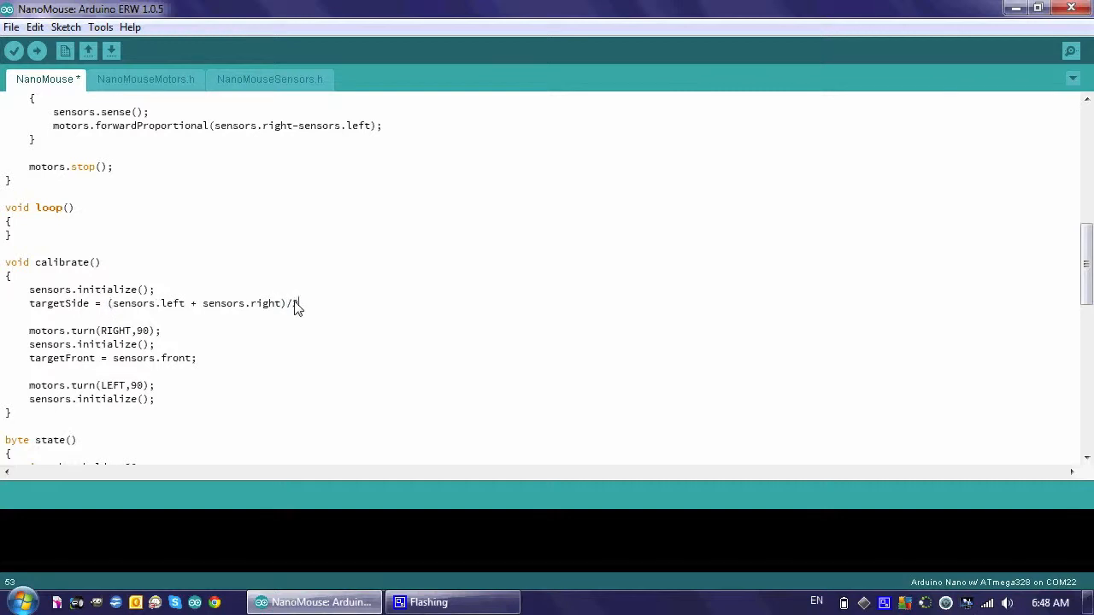
{"action": "type", "text": "2"}
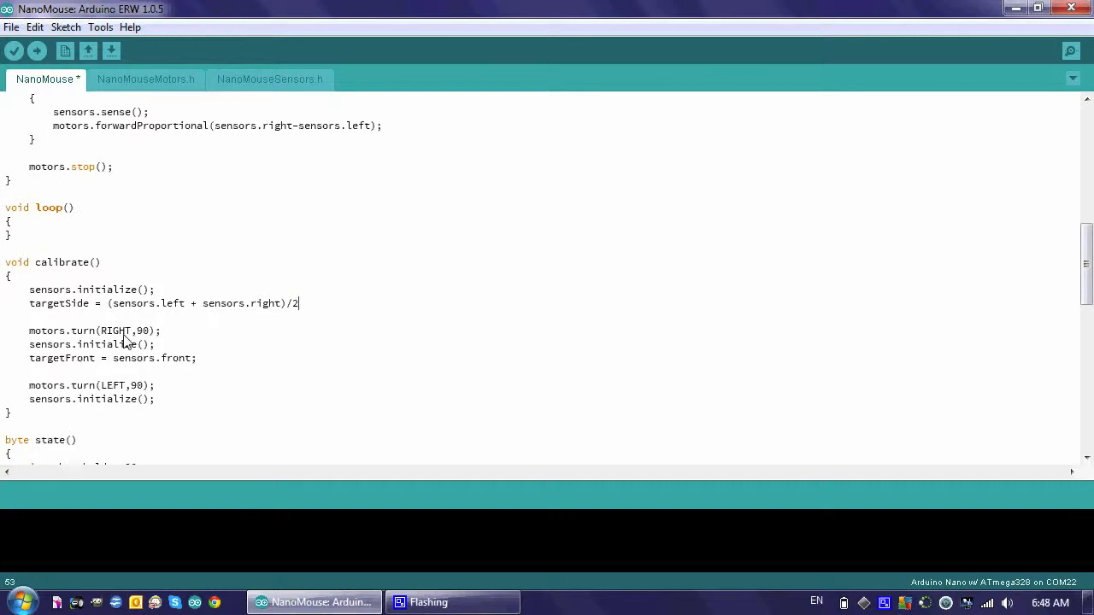
{"action": "mouse_move", "coordinate": [140, 342]}
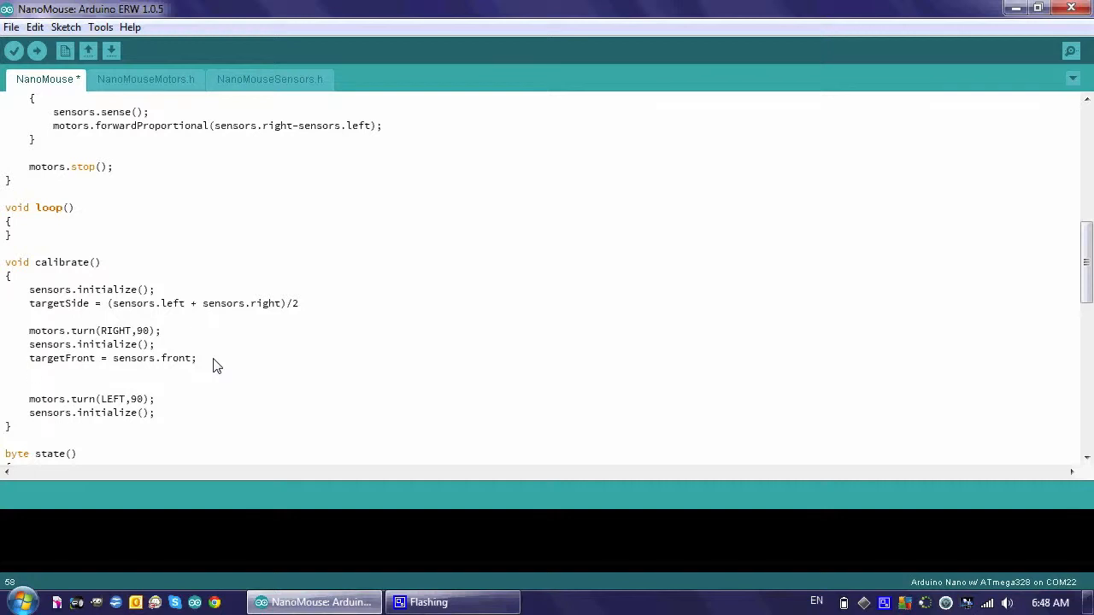
Write 'thresholdSide = (targetSide + sensors.left)/2' after targetFront in calibrate()
{"action": "type", "text": "threshol"}
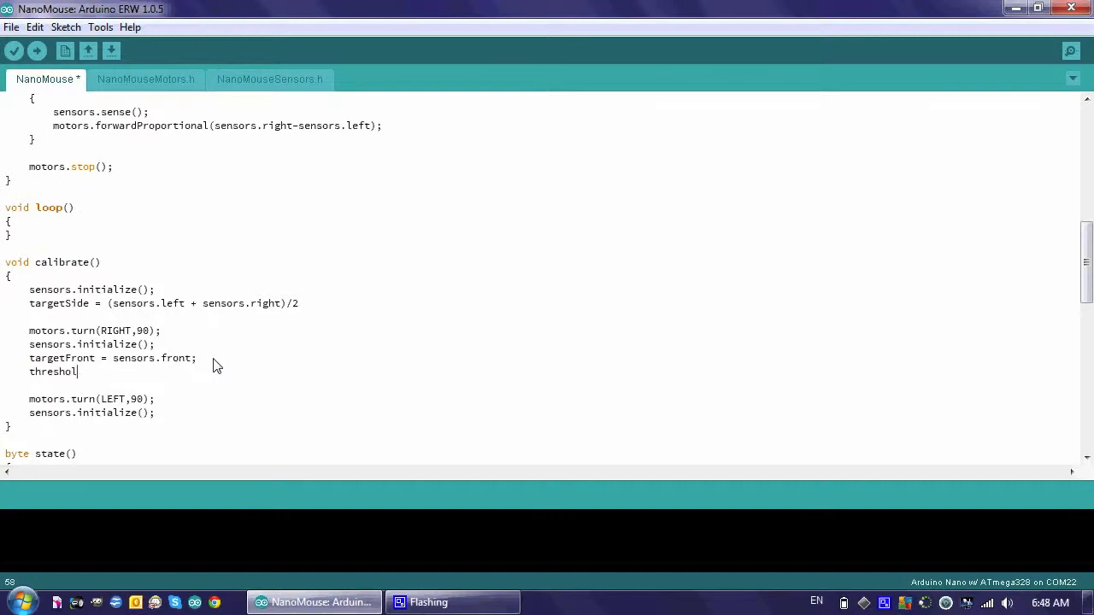
{"action": "type", "text": "dSide ="}
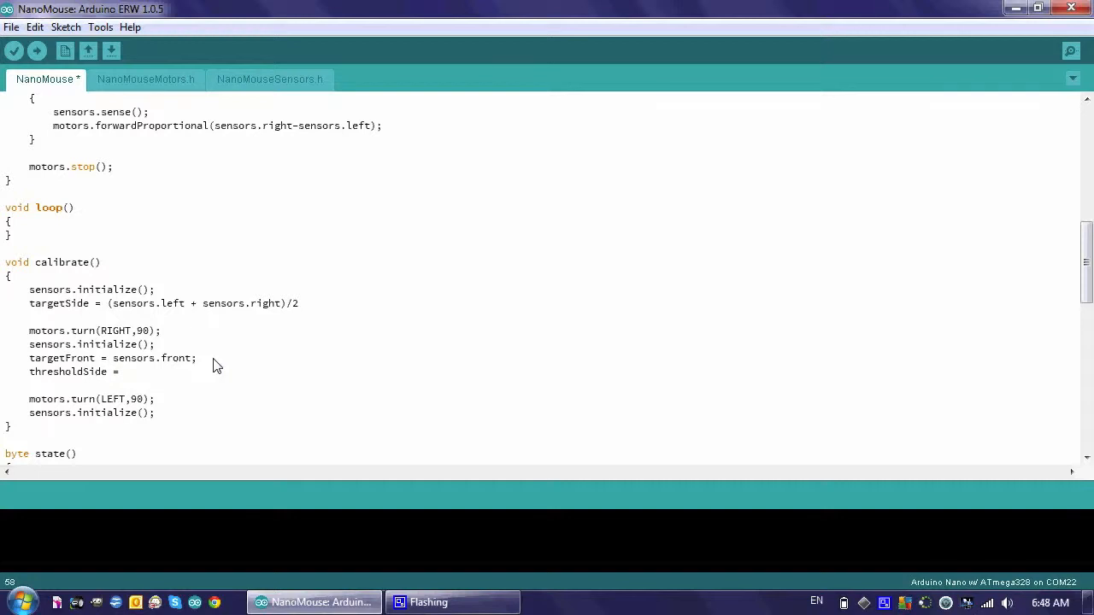
{"action": "type", "text": "(target"}
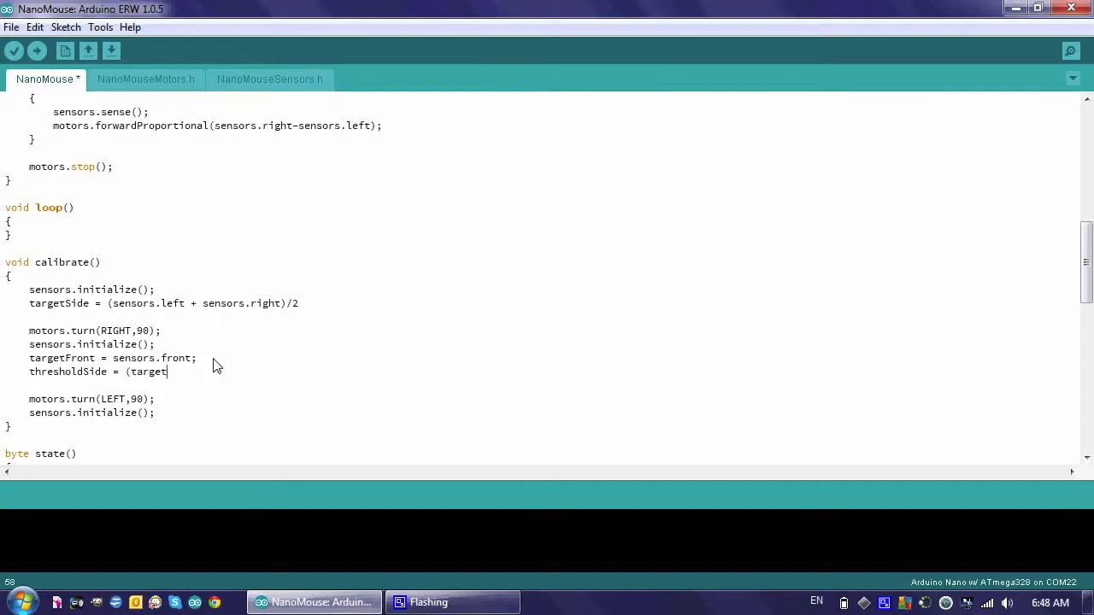
{"action": "type", "text": "Sdie"}
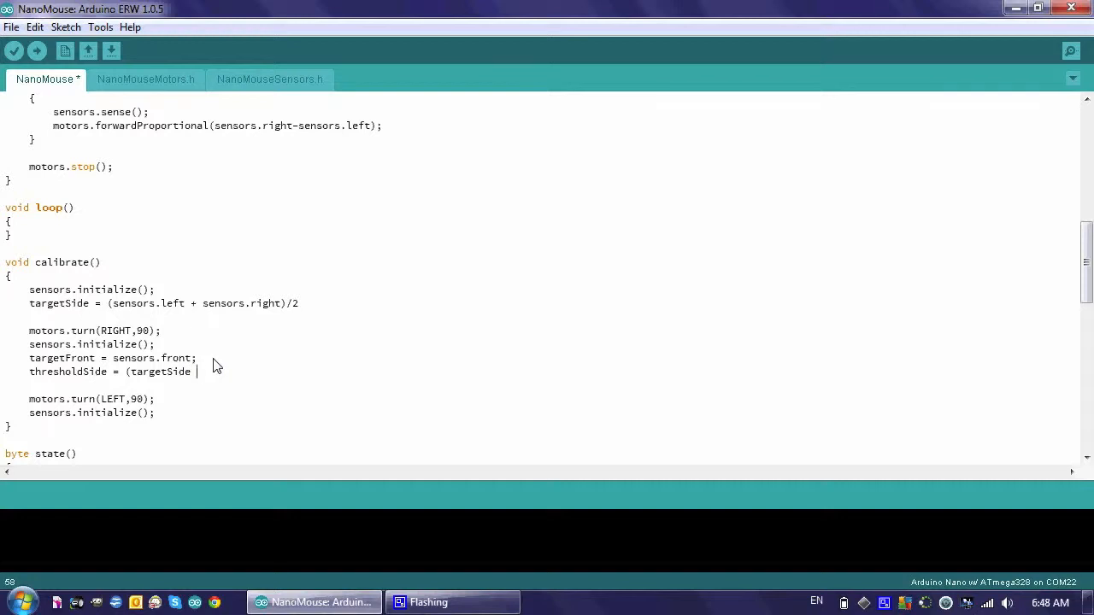
{"action": "type", "text": "+ sensors."}
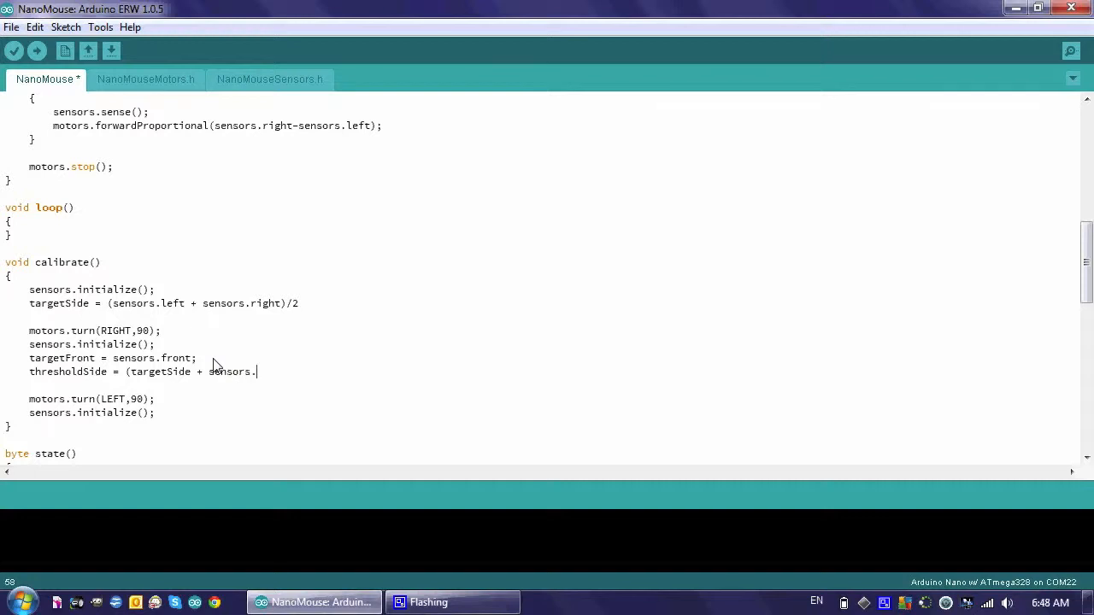
{"action": "type", "text": "left"}
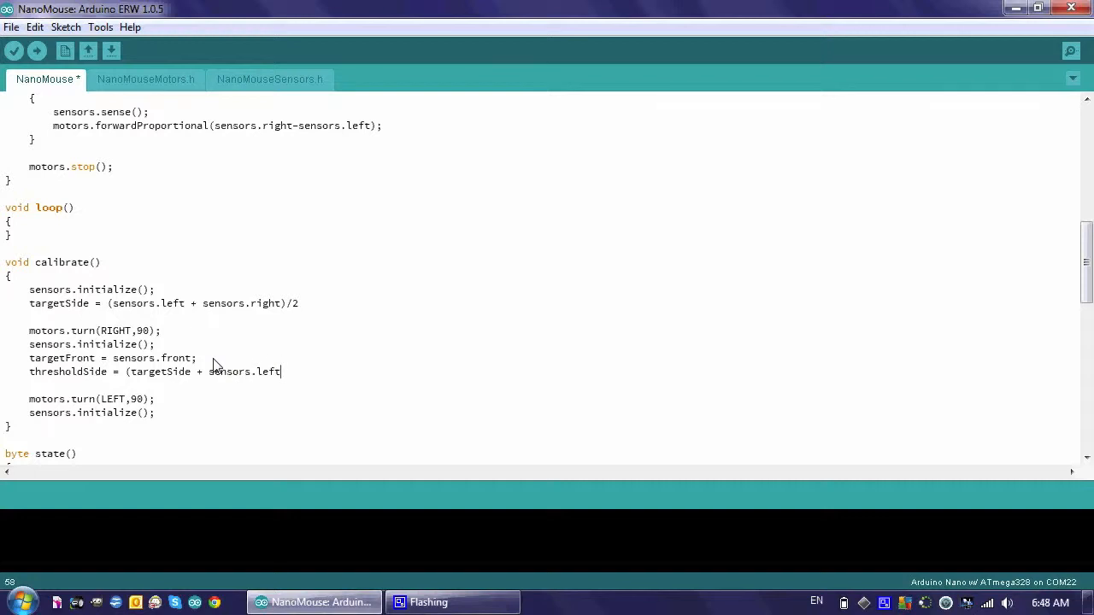
{"action": "type", "text": ")/2"}
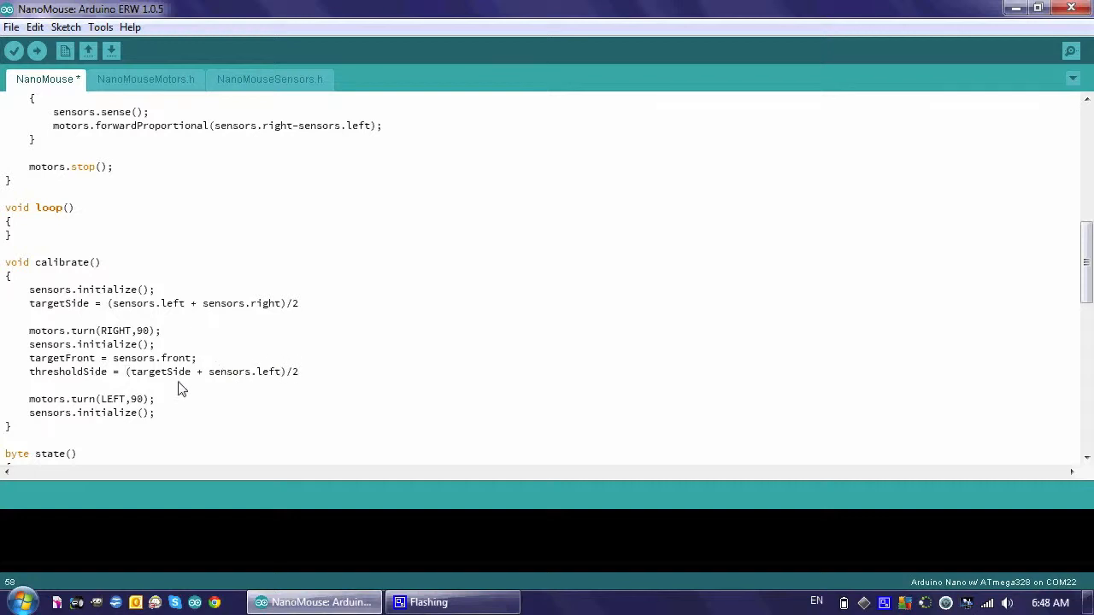
{"action": "mouse_move", "coordinate": [174, 386]}
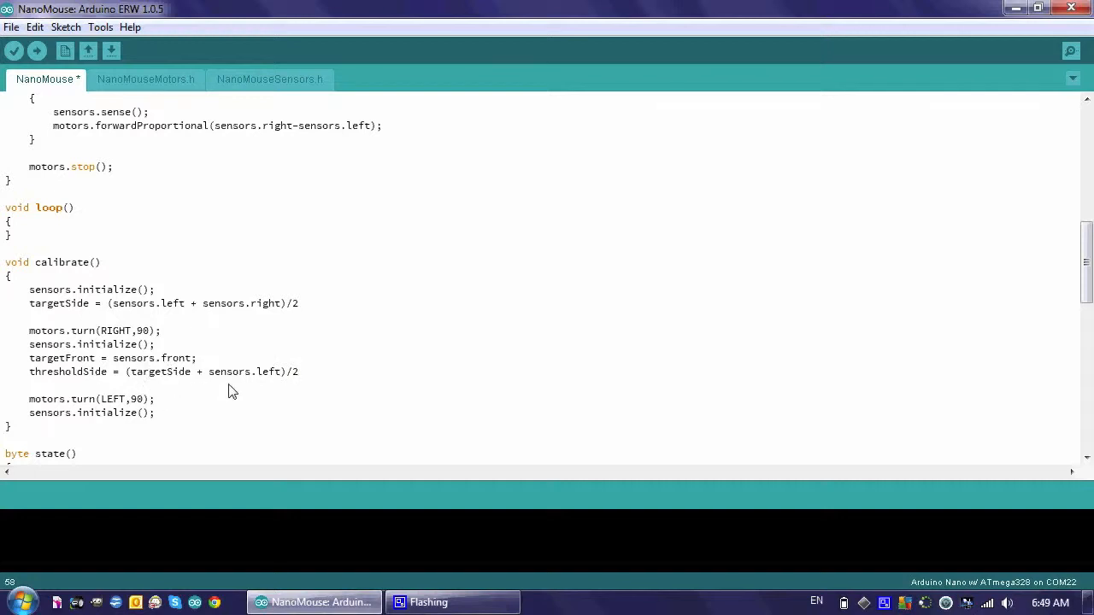
{"action": "mouse_move", "coordinate": [224, 366]}
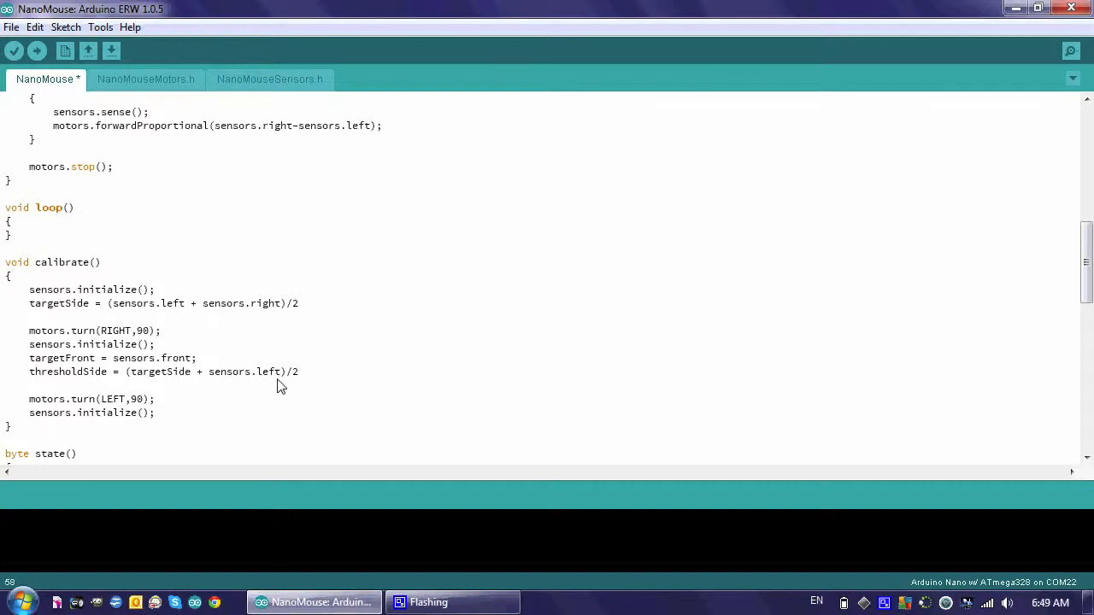
{"action": "mouse_move", "coordinate": [206, 386]}
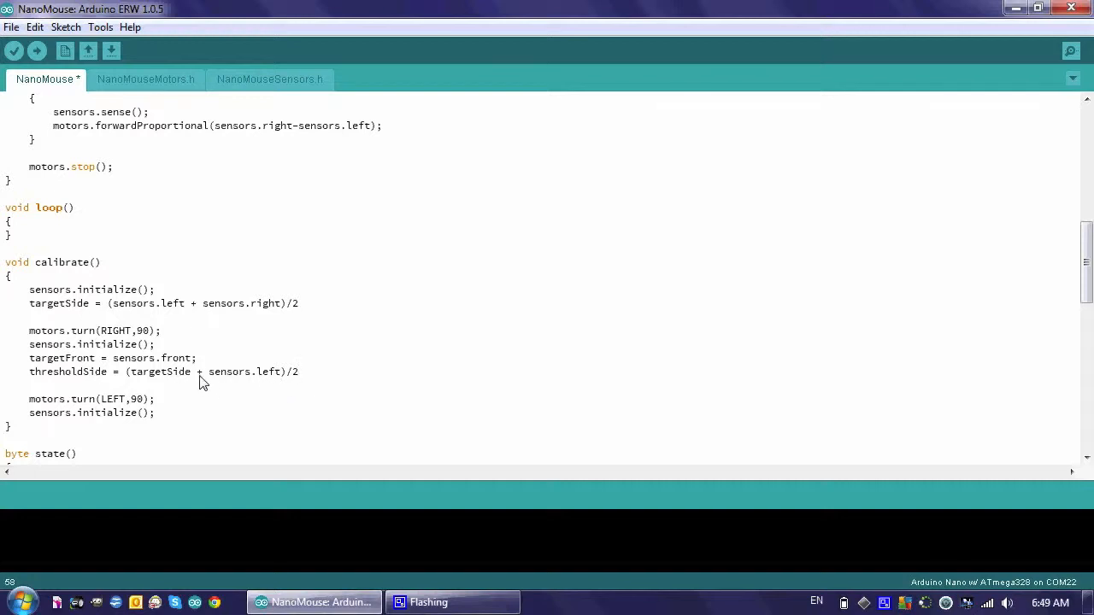
{"action": "mouse_move", "coordinate": [150, 386]}
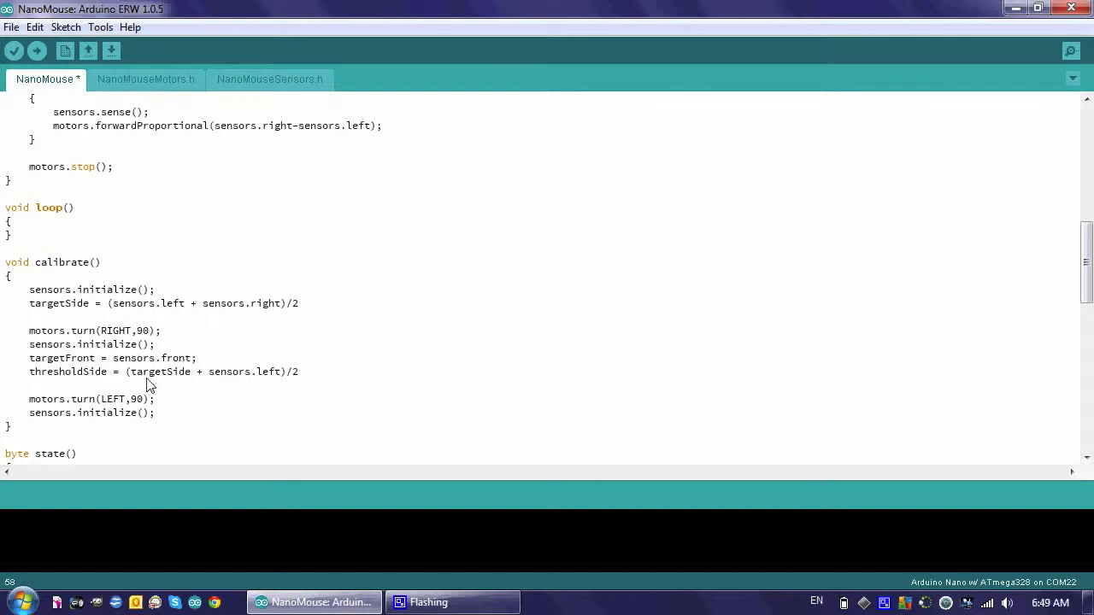
{"action": "mouse_move", "coordinate": [202, 384]}
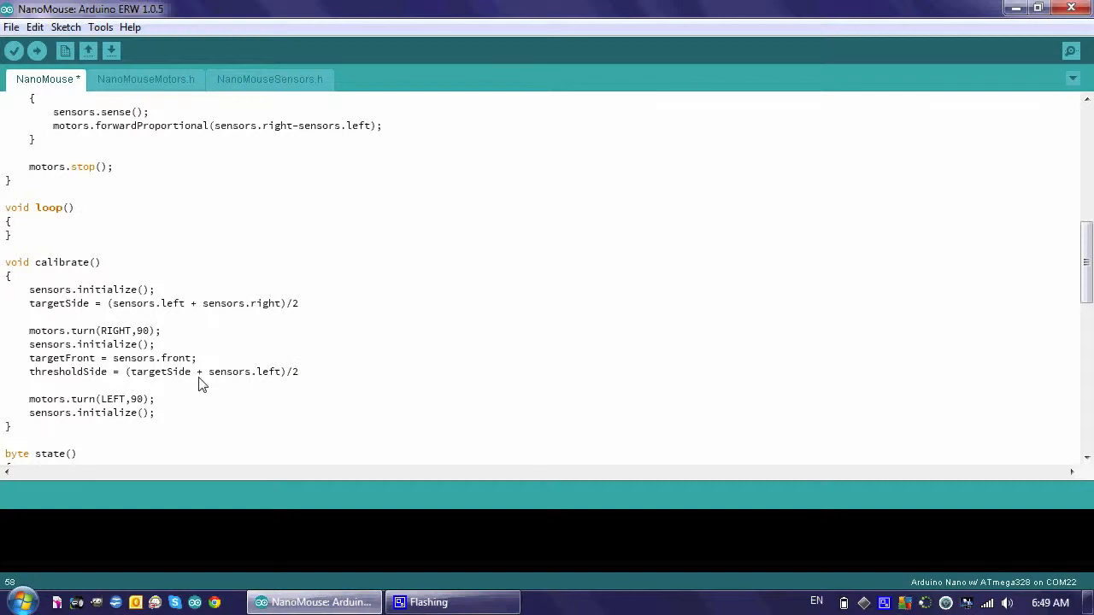
{"action": "mouse_move", "coordinate": [267, 390]}
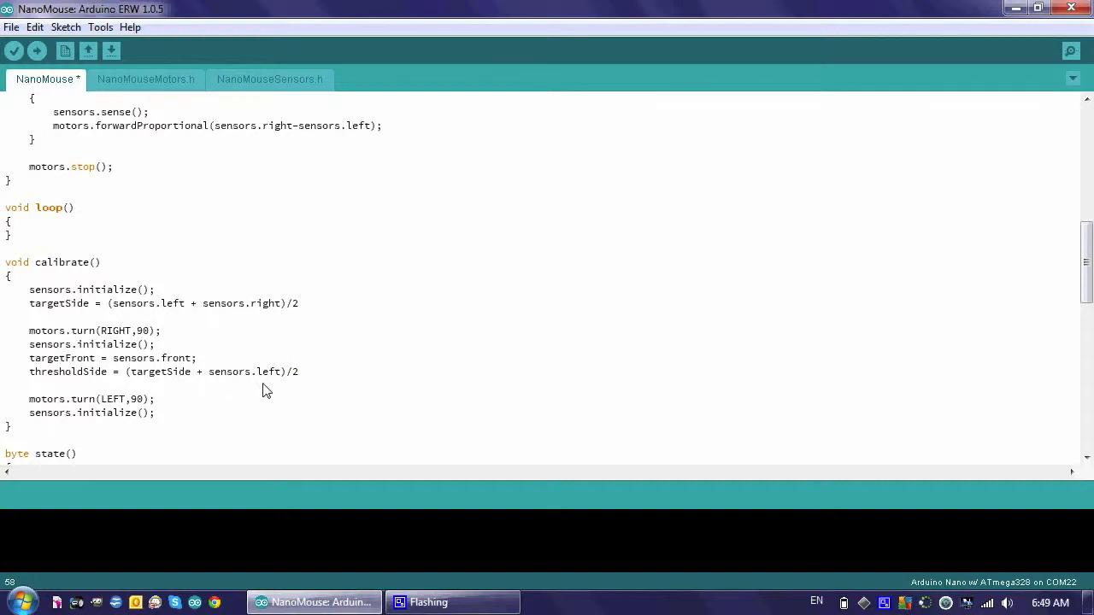
{"action": "mouse_move", "coordinate": [246, 390]}
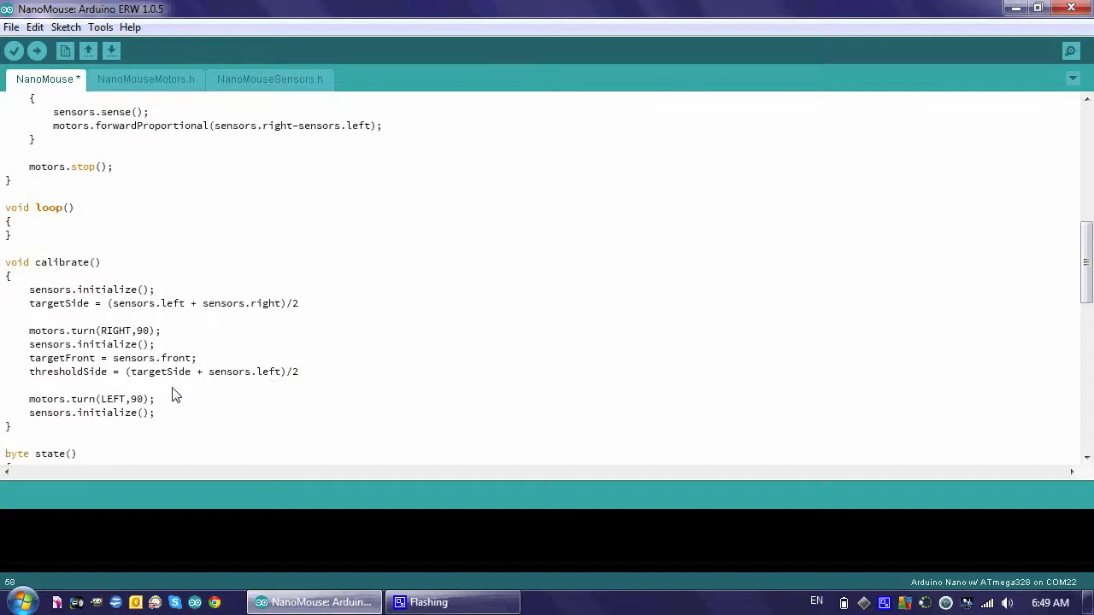
{"action": "mouse_move", "coordinate": [181, 395]}
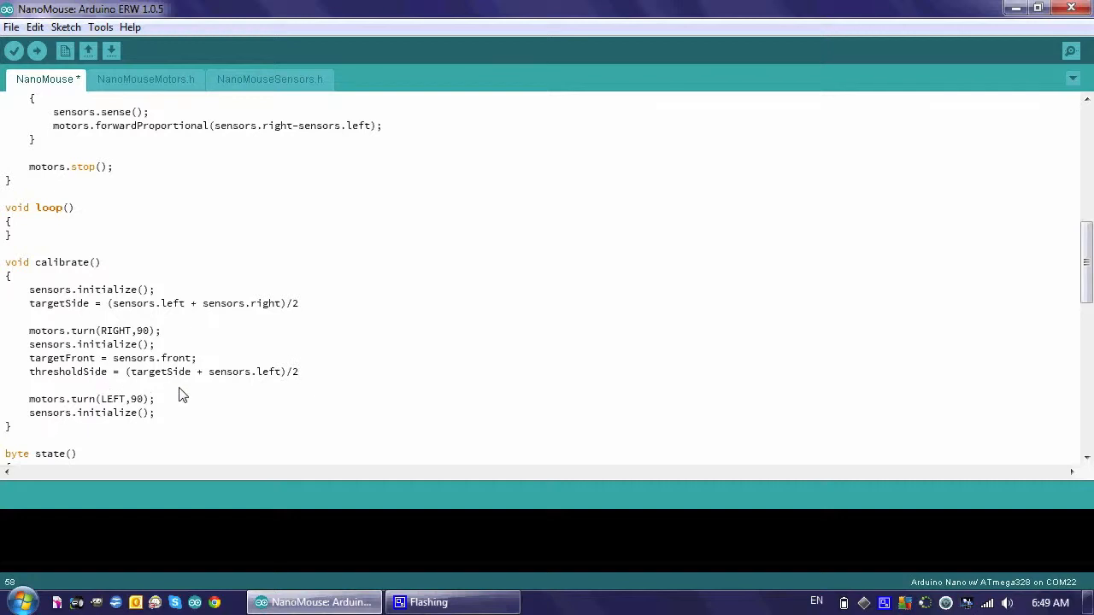
{"action": "mouse_move", "coordinate": [191, 407]}
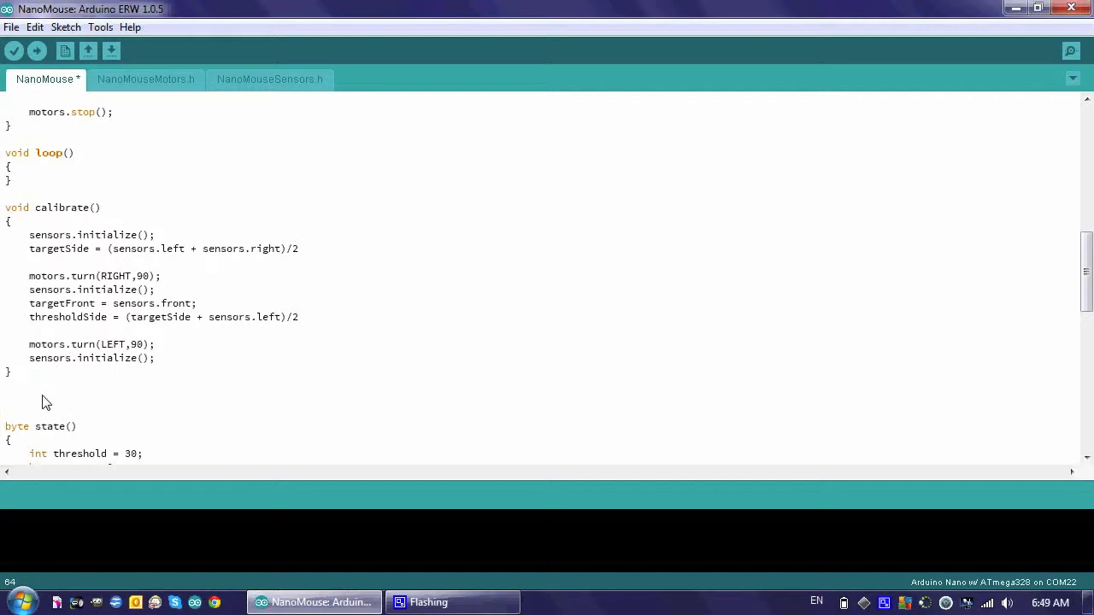
Write the 'void forwardWhiskers()' function header below calibrate()
{"action": "type", "text": "void forward"}
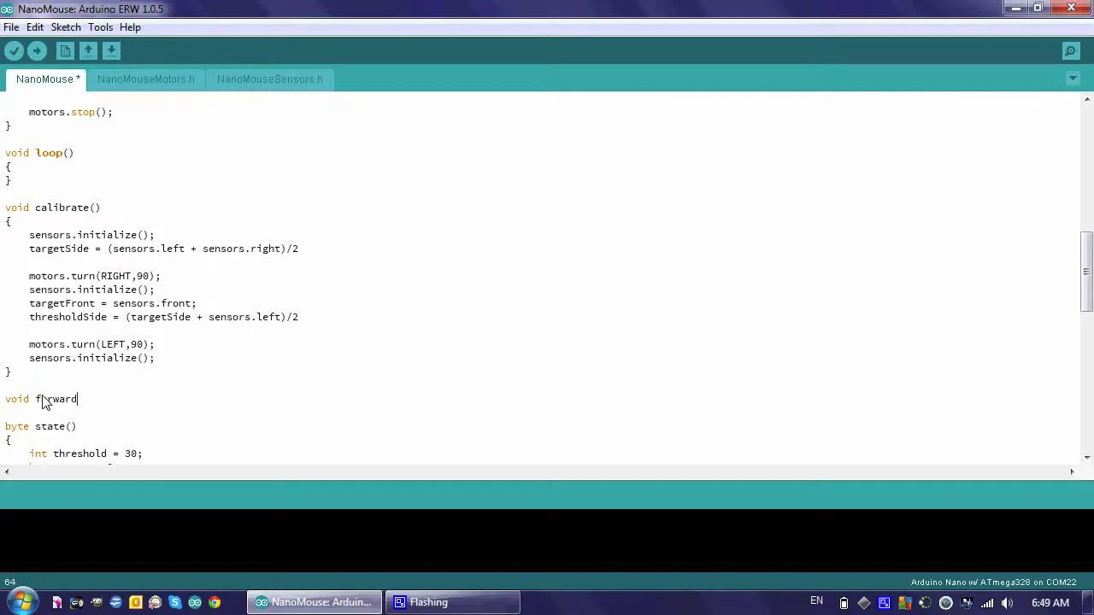
{"action": "type", "text": "Whiskers"}
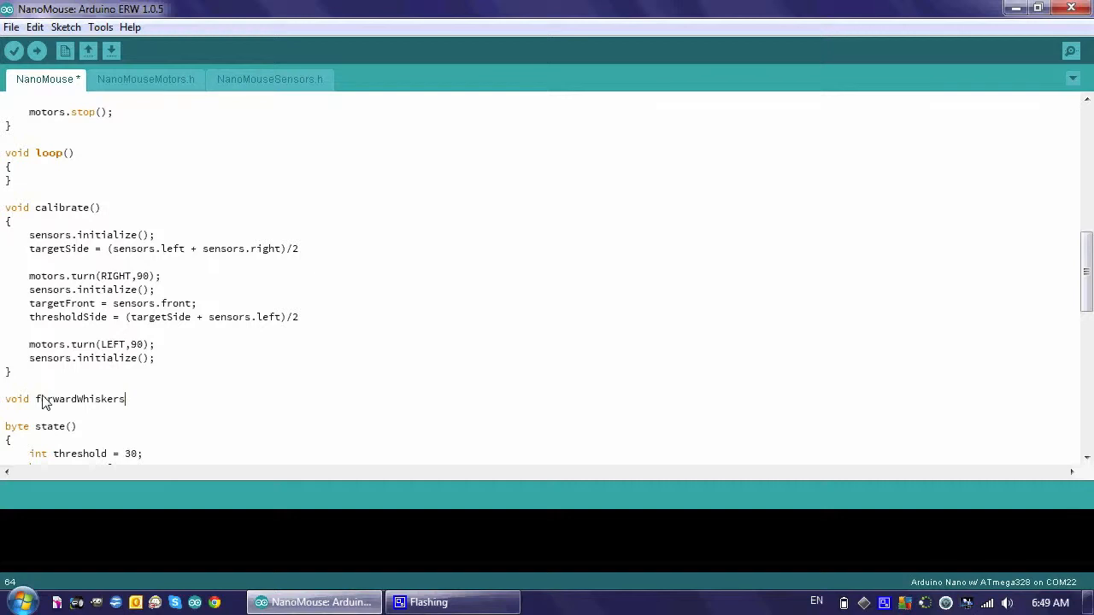
{"action": "type", "text": "("}
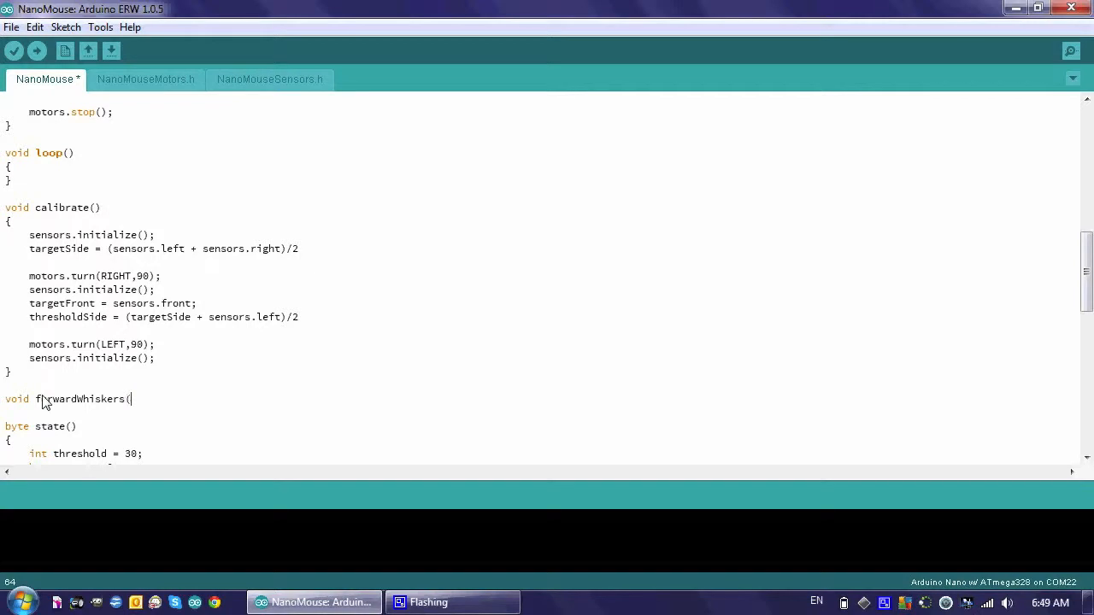
{"action": "type", "text": ")"}
{"action": "left_click", "coordinate": [538, 414]}
{"action": "type", "text": "{"}
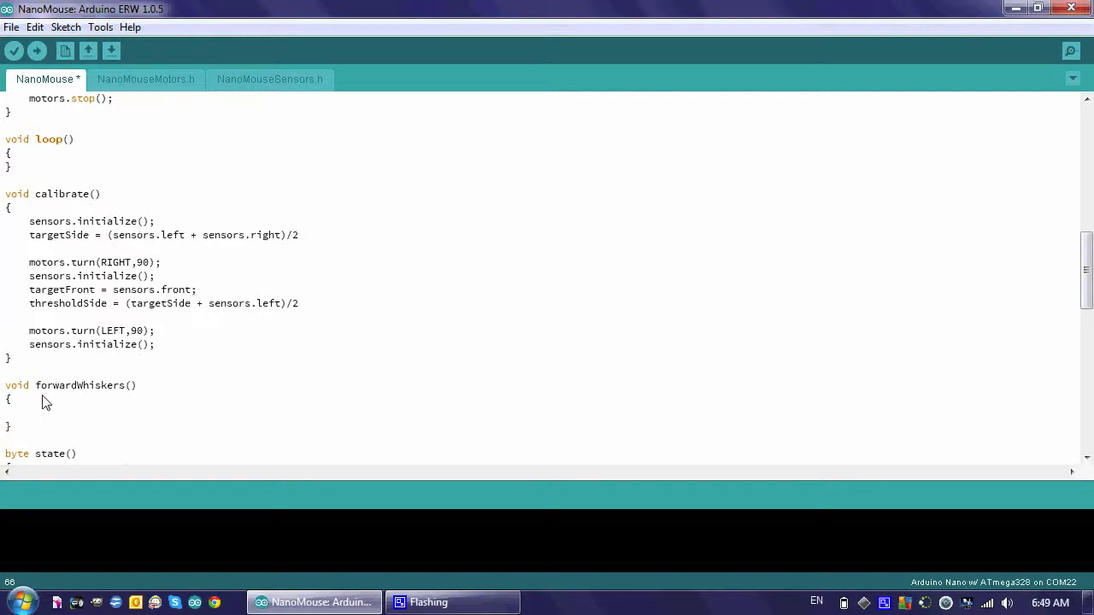
{"action": "mouse_move", "coordinate": [128, 428]}
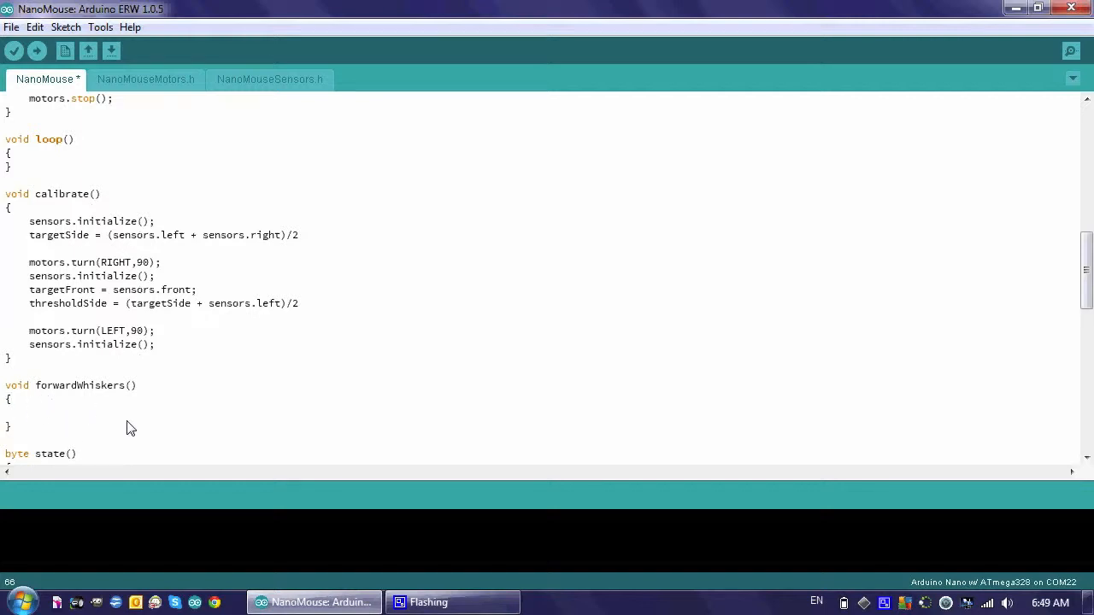
{"action": "mouse_move", "coordinate": [157, 421]}
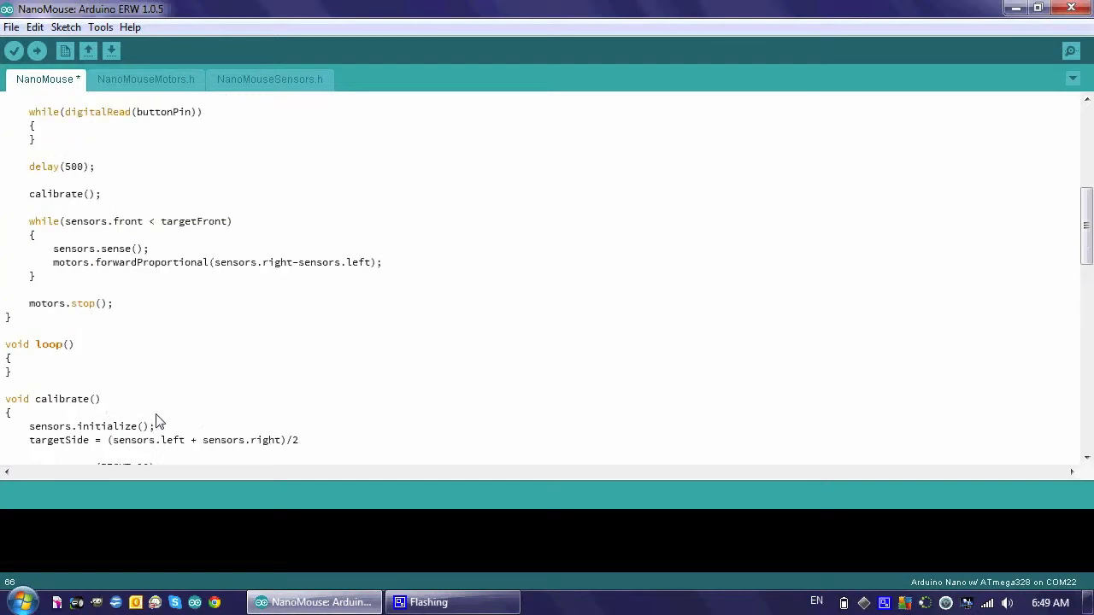
Cut the forward-drive while loop and motors.stop() out of setup for forwardWhiskers()
{"action": "left_click", "coordinate": [113, 304]}
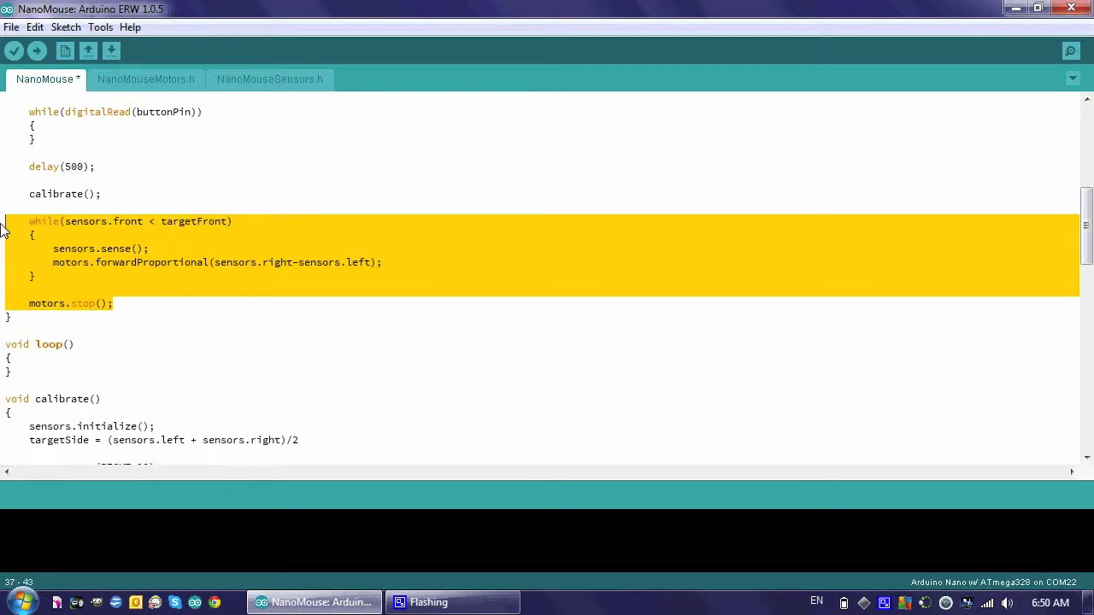
{"action": "key", "text": "Delete"}
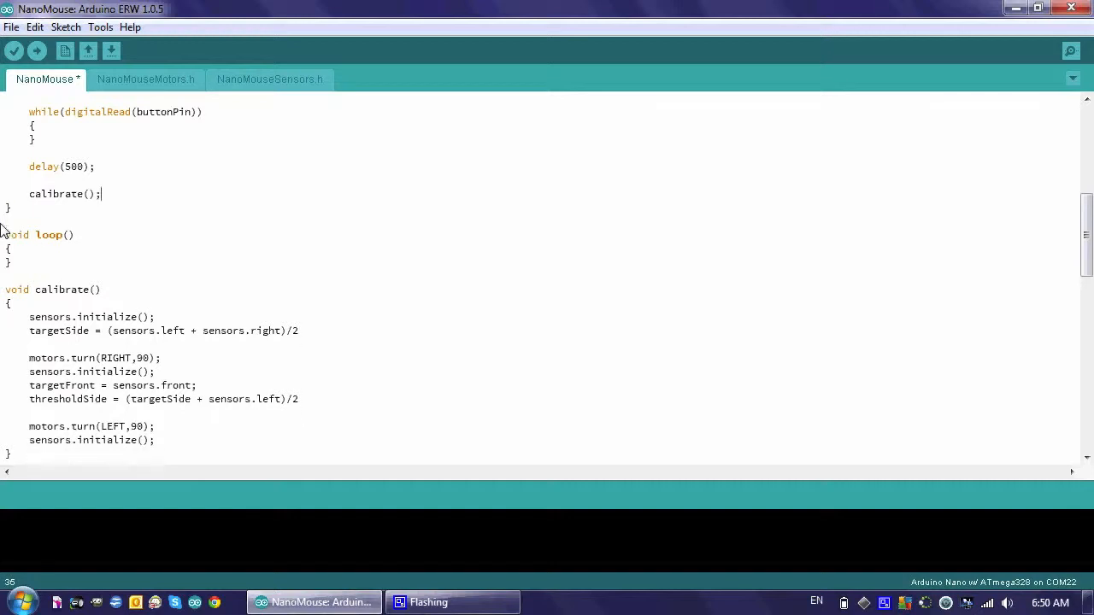
{"action": "scroll", "scroll_direction": "down", "scroll_amount": 3}
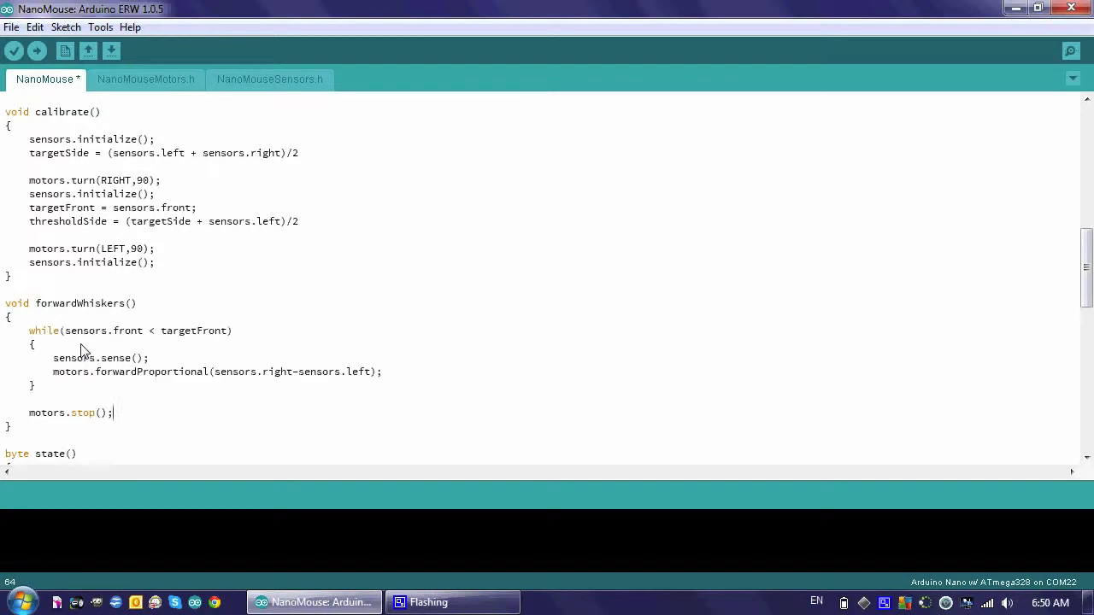
{"action": "mouse_move", "coordinate": [167, 344]}
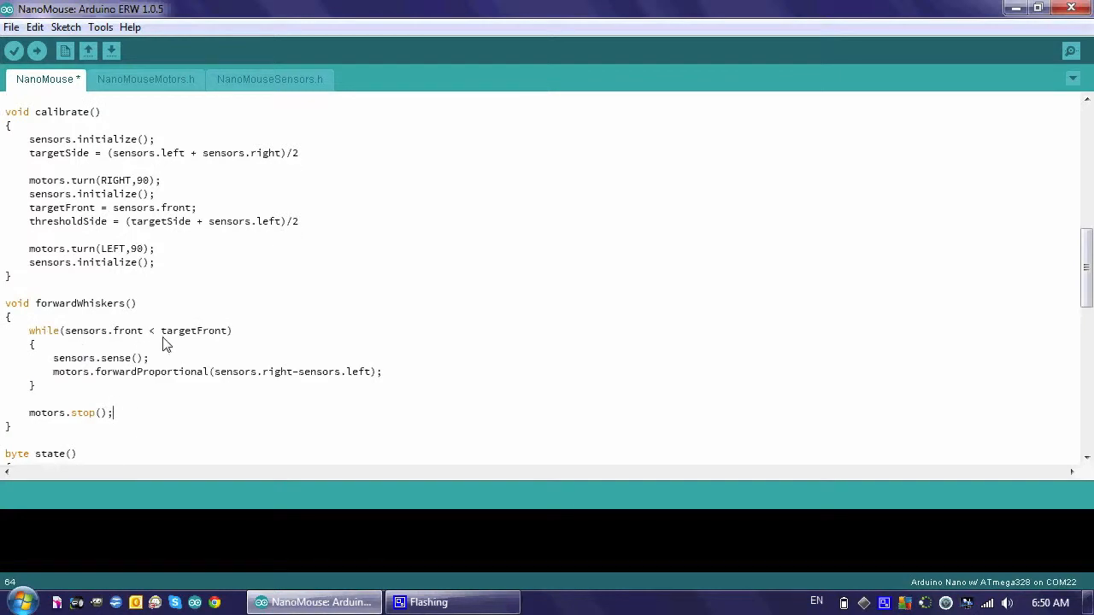
{"action": "mouse_move", "coordinate": [101, 366]}
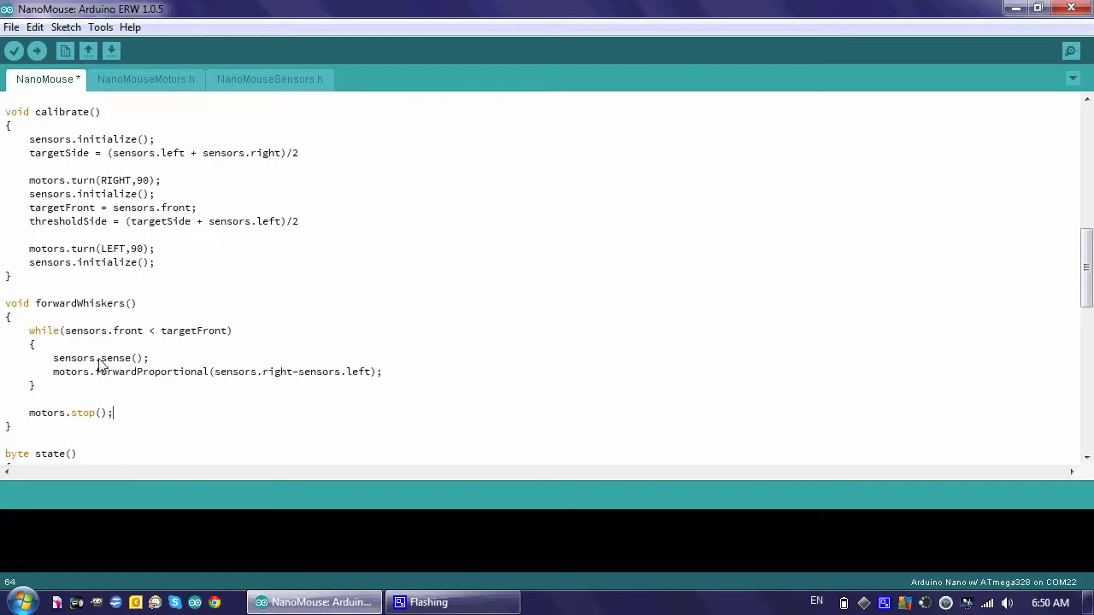
{"action": "mouse_move", "coordinate": [163, 366]}
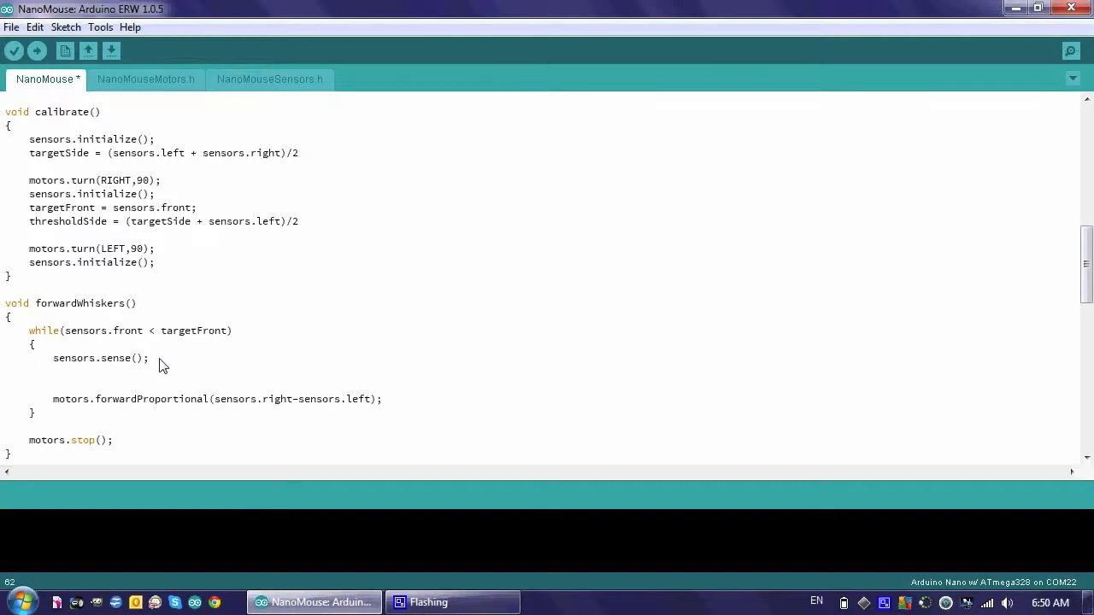
{"action": "mouse_move", "coordinate": [135, 366]}
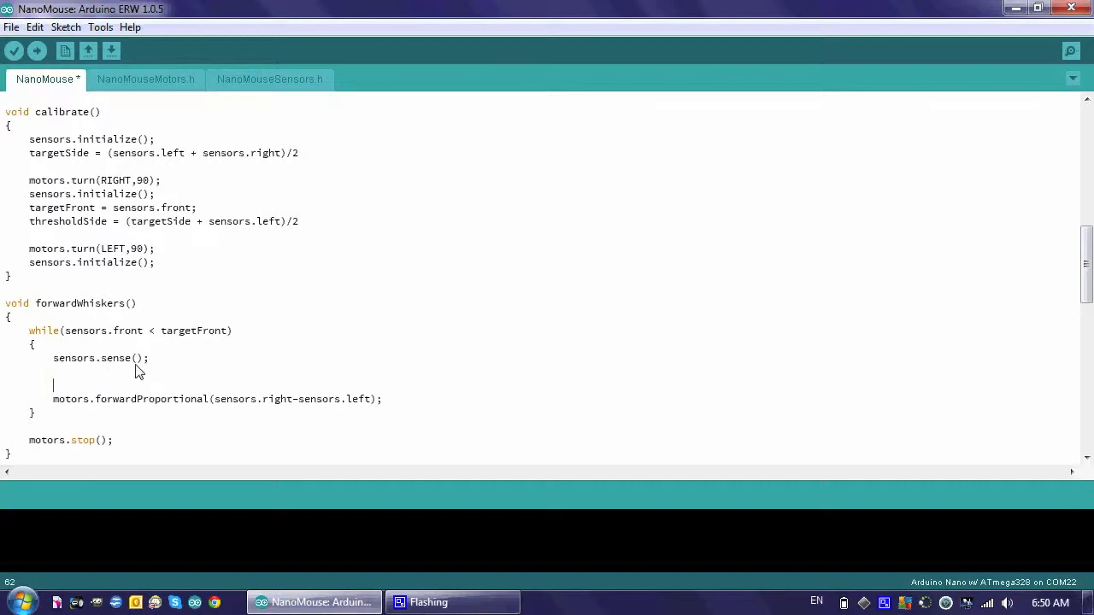
Wrap the proportional drive in if(sensors.left > thresholdSide && sensors.right > thresholdSide)
{"action": "type", "text": "i"}
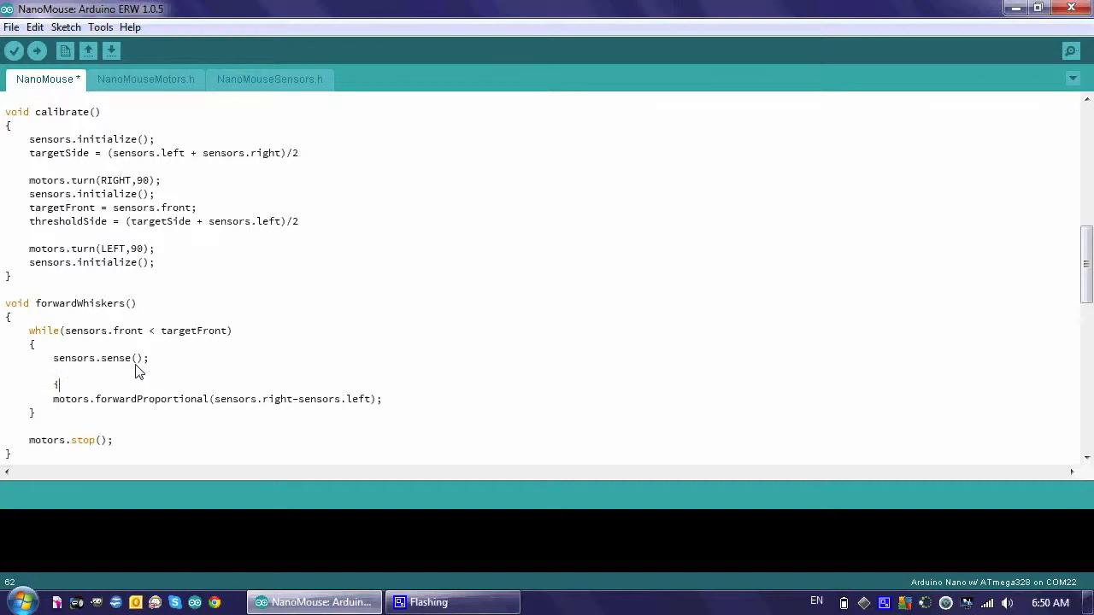
{"action": "type", "text": "f("}
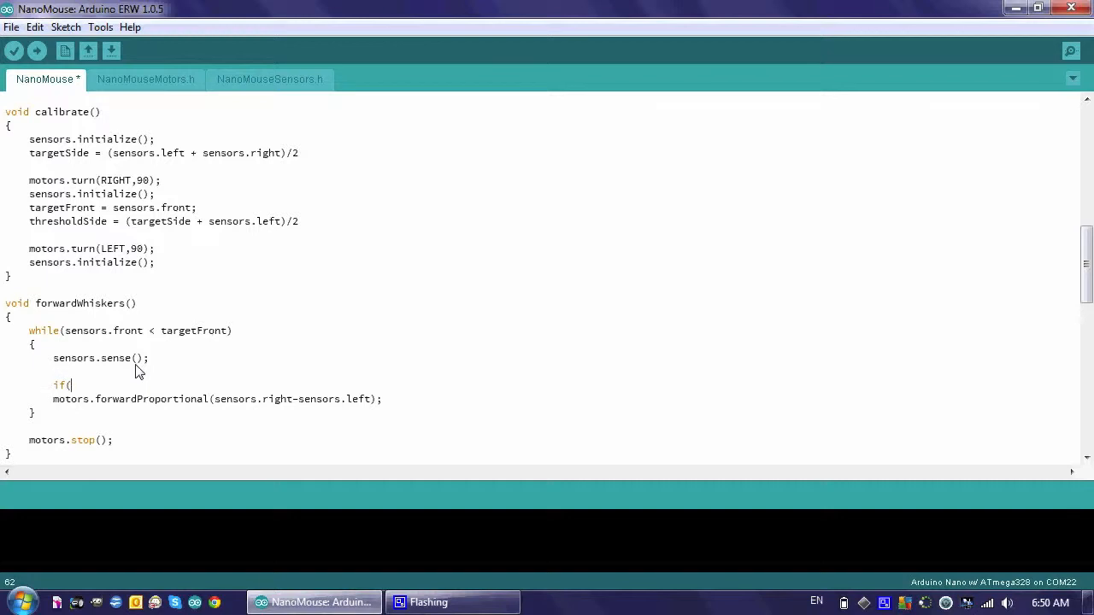
{"action": "type", "text": "sen"}
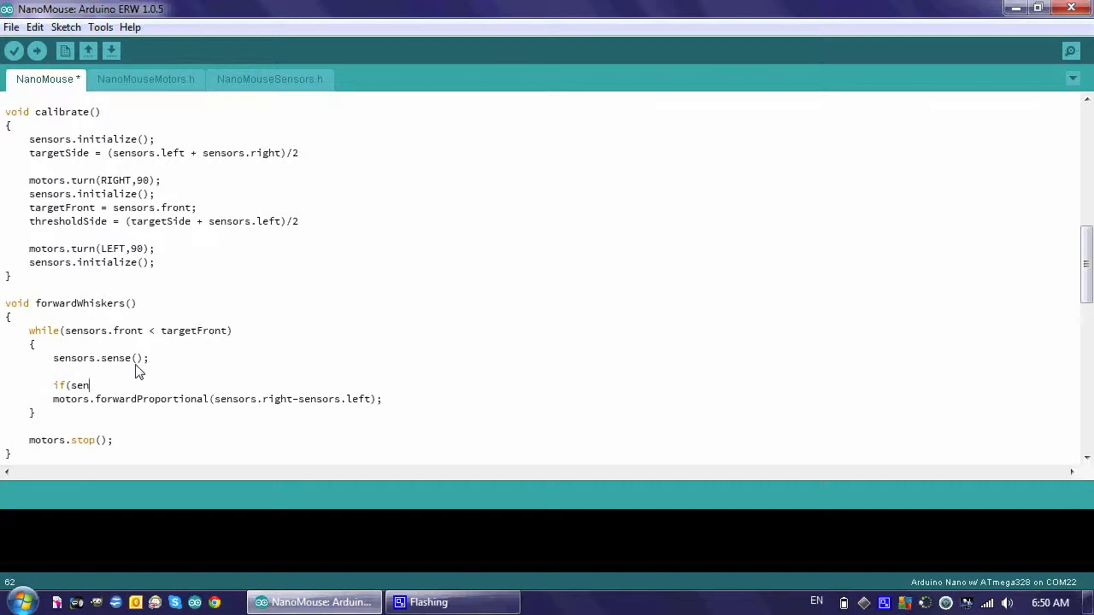
{"action": "type", "text": "sors.left"}
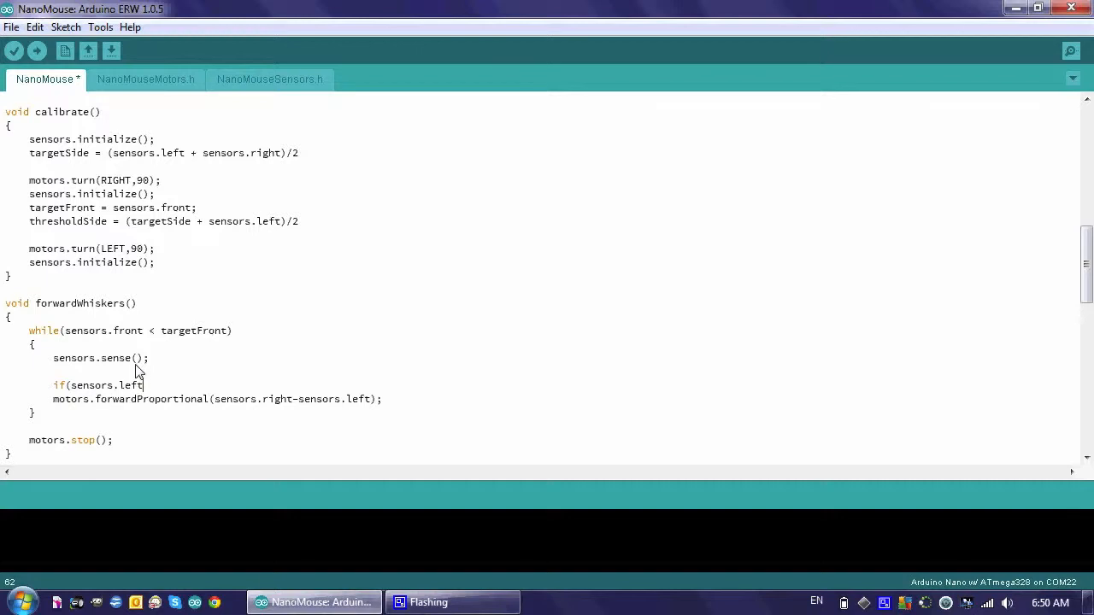
{"action": "type", "text": ">"}
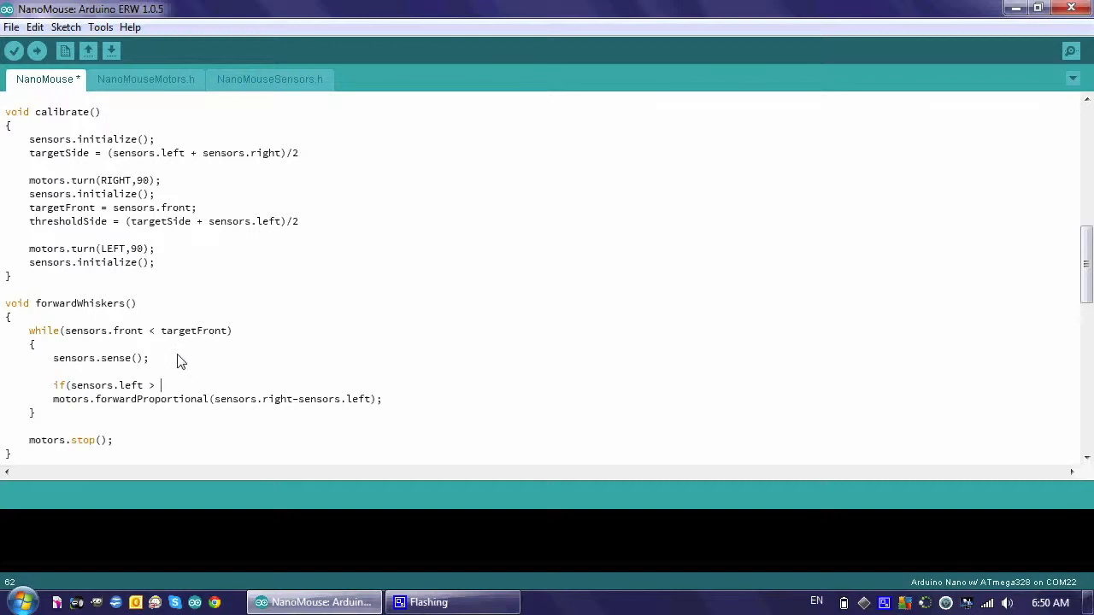
{"action": "type", "text": "thresholdSi"}
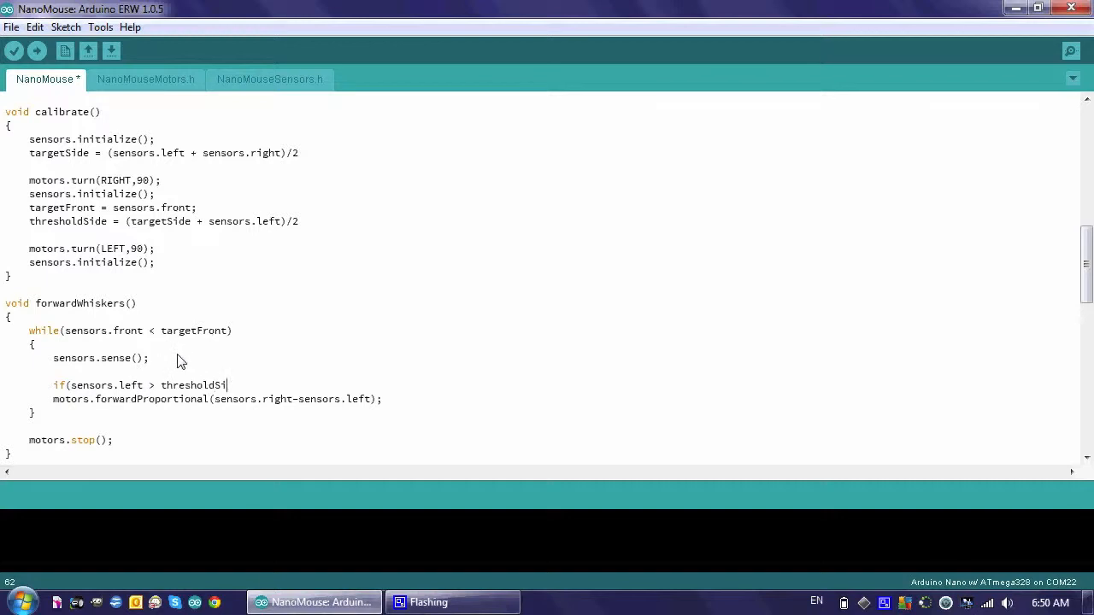
{"action": "type", "text": "de"}
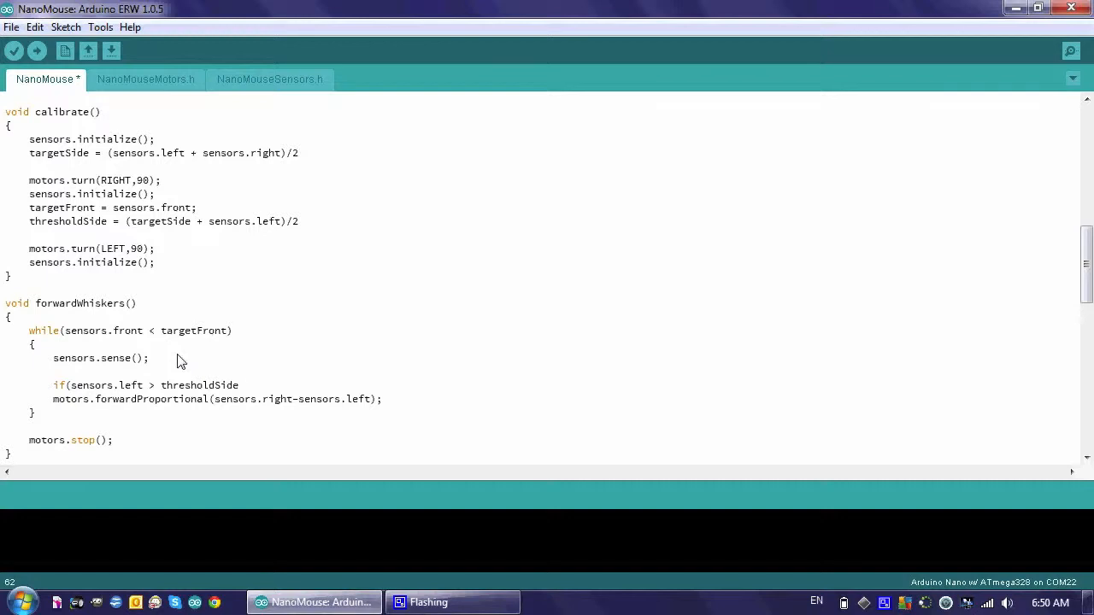
{"action": "type", "text": "&&"}
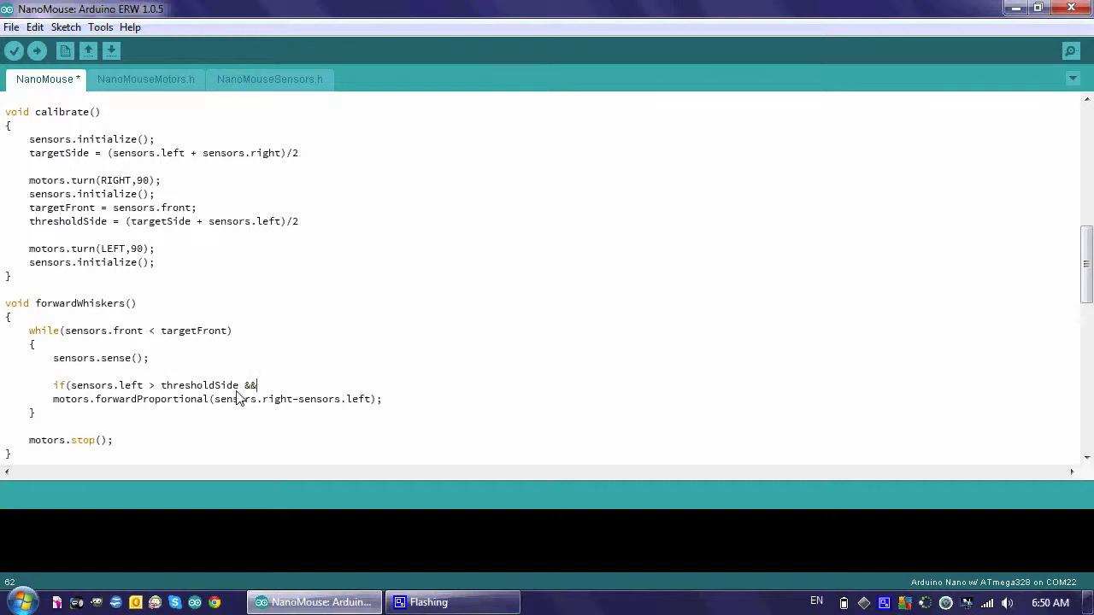
{"action": "mouse_move", "coordinate": [259, 400]}
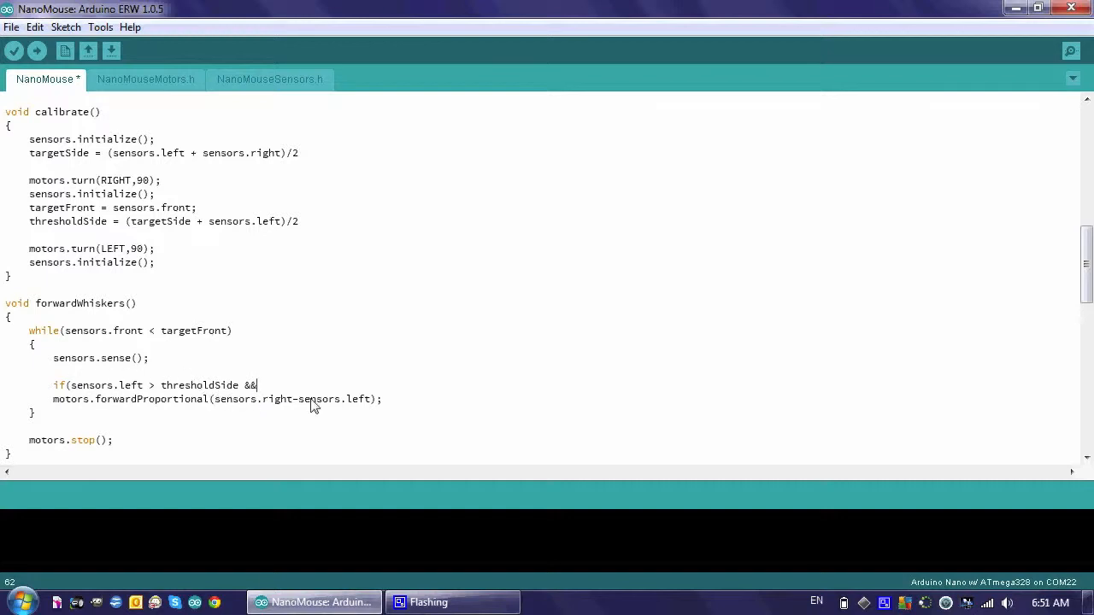
{"action": "type", "text": "sensors."}
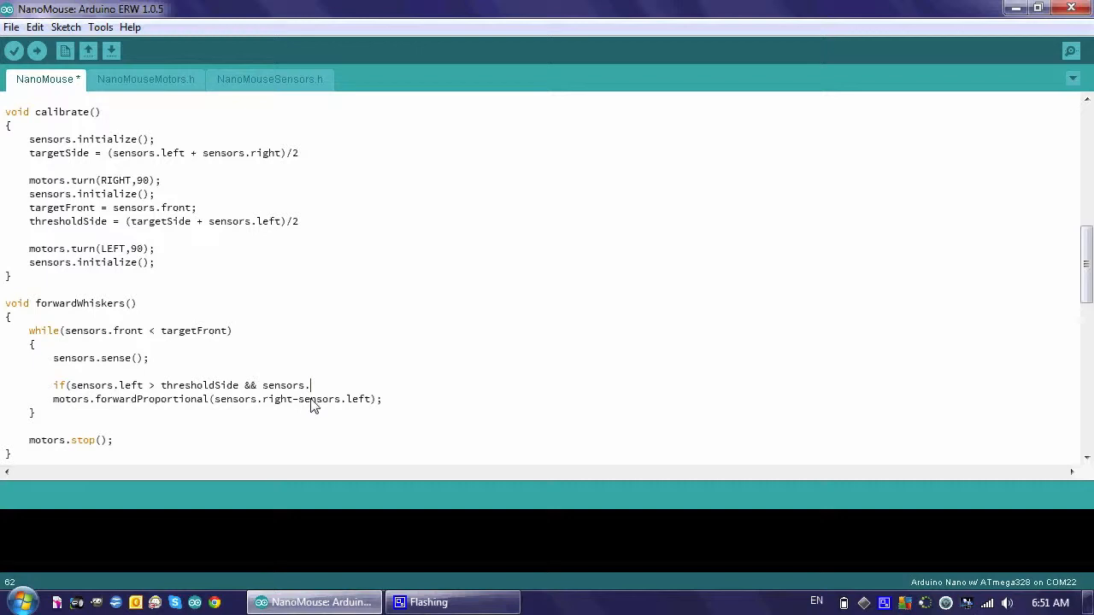
{"action": "type", "text": "gig"}
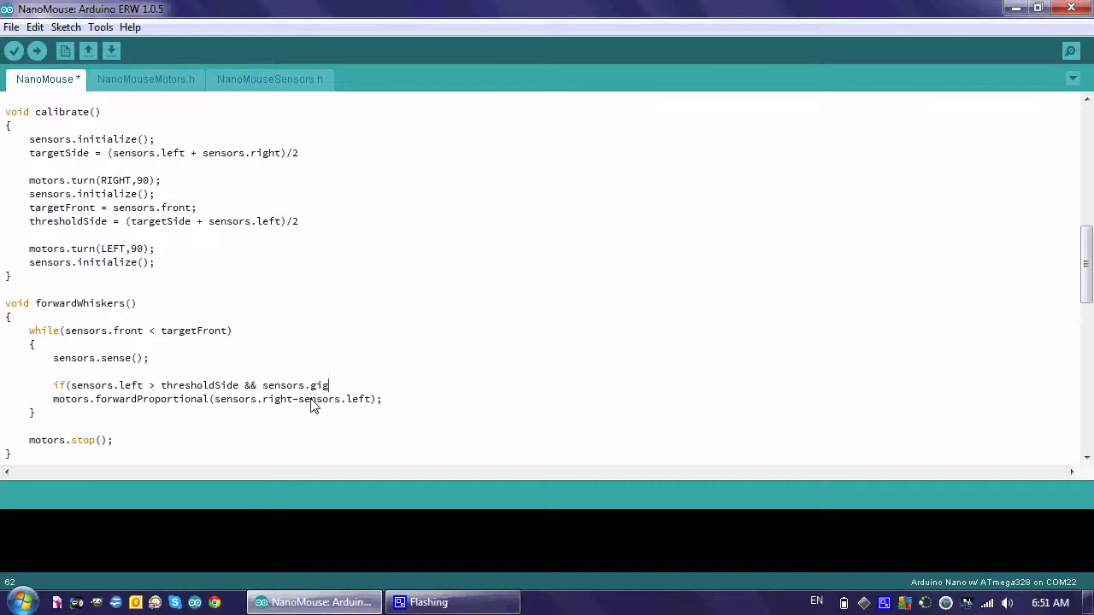
{"action": "type", "text": "ight > thre"}
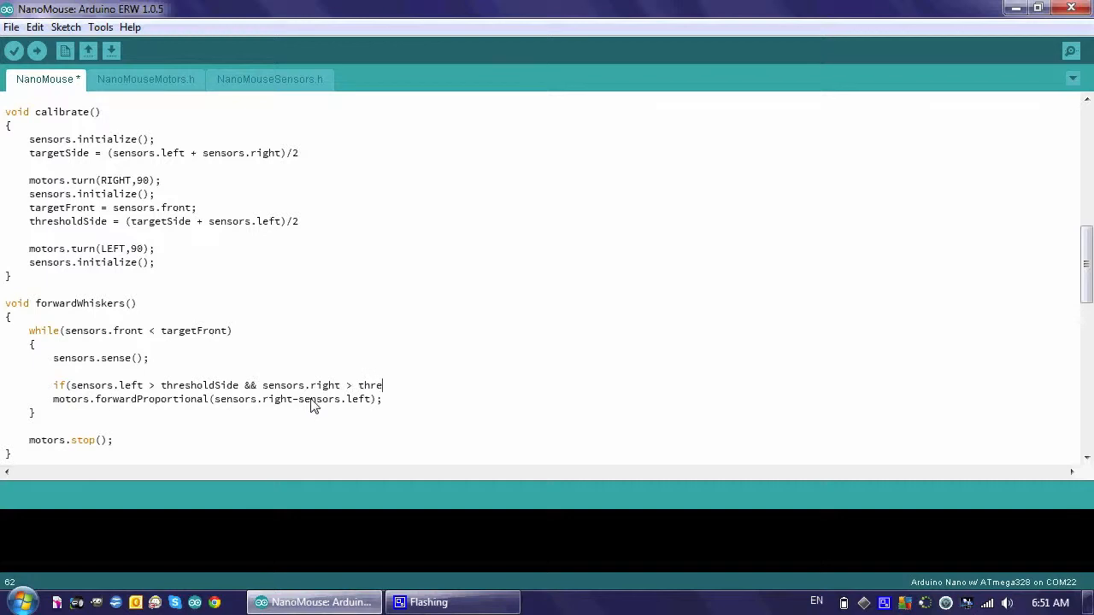
{"action": "type", "text": "sholdSide)"}
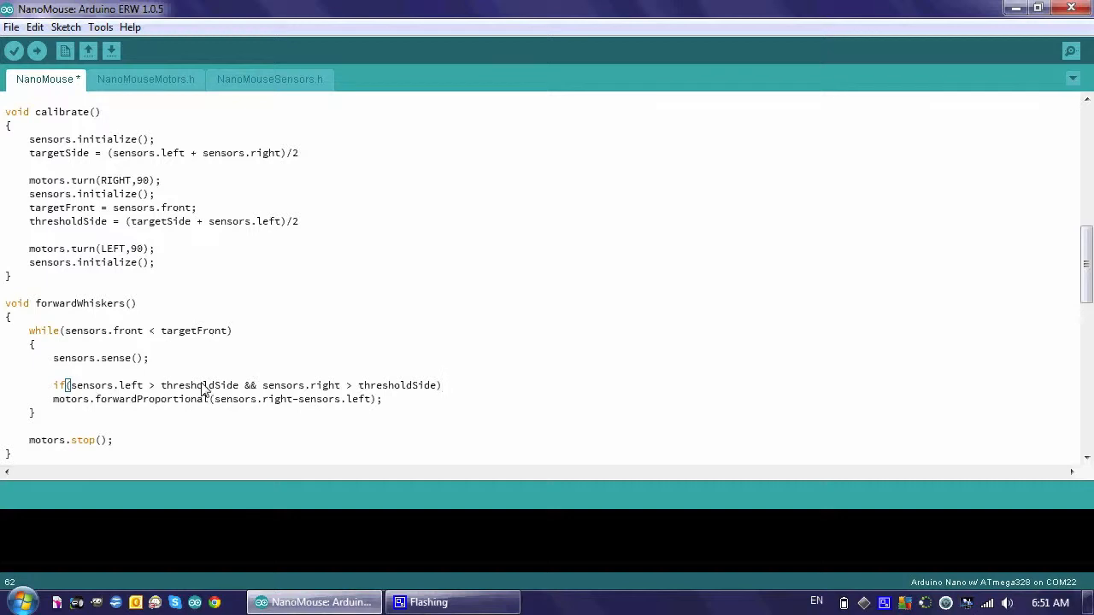
{"action": "mouse_move", "coordinate": [255, 397]}
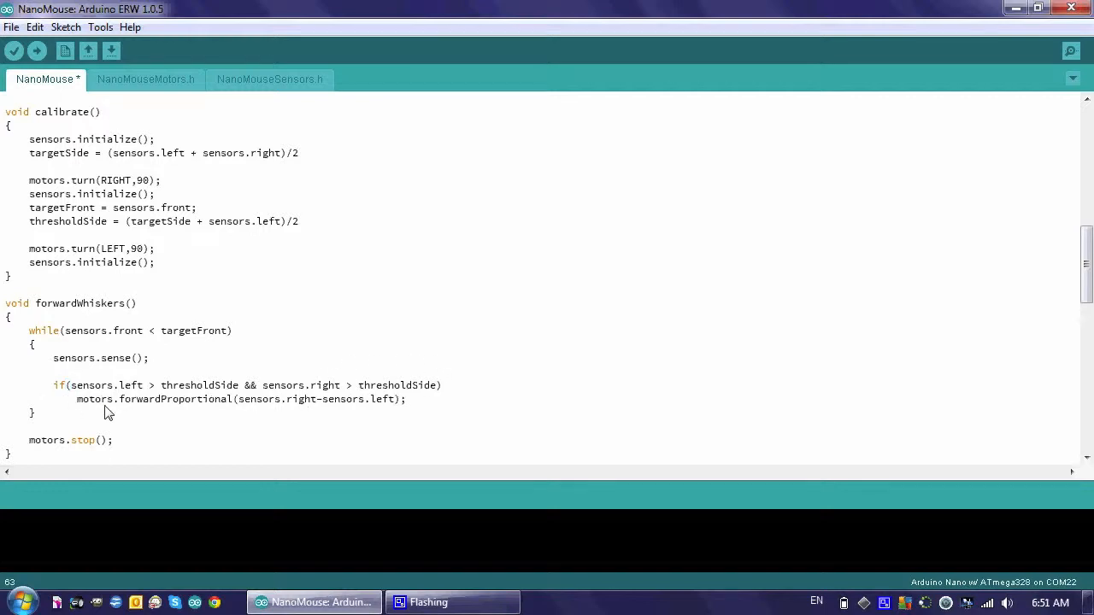
{"action": "mouse_move", "coordinate": [202, 417]}
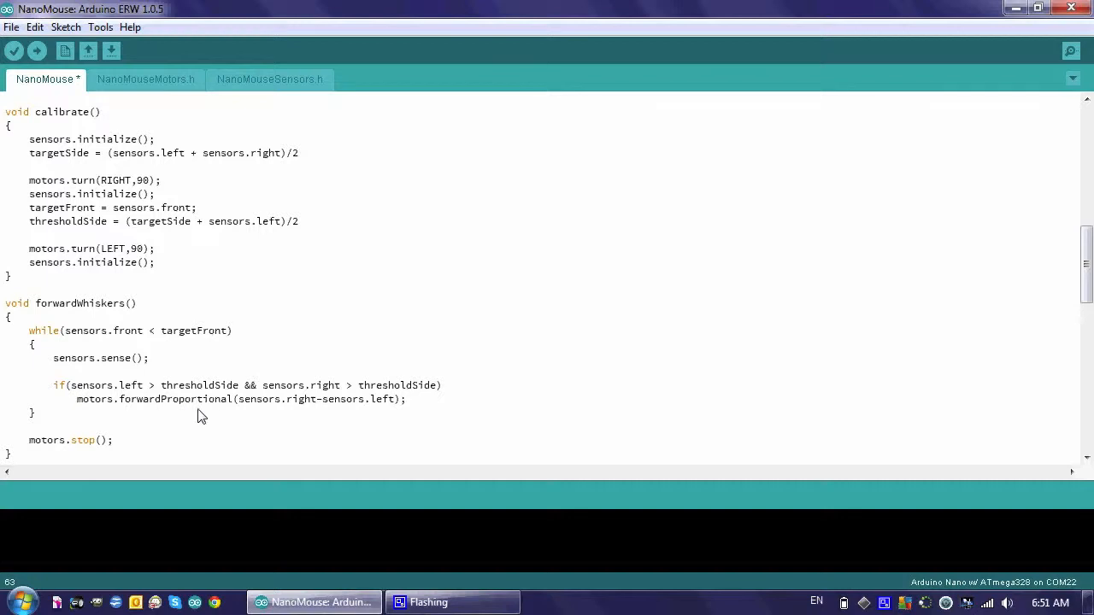
{"action": "mouse_move", "coordinate": [427, 408]}
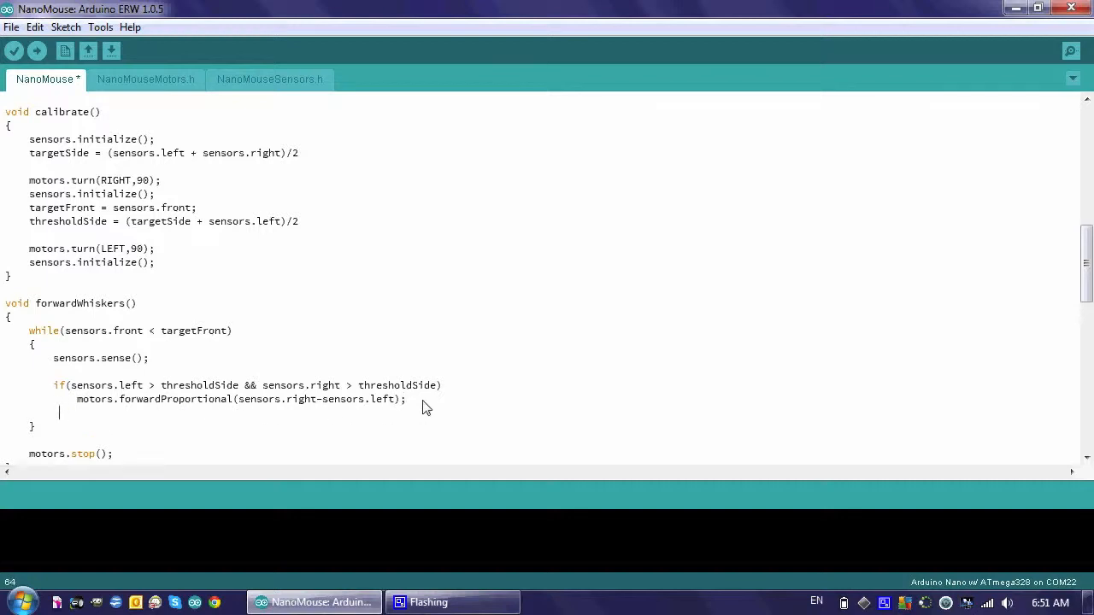
Add else if(sensors.right > thresholdSide) below the proportional drive line, retyping the mistaken start
{"action": "type", "text": "if("}
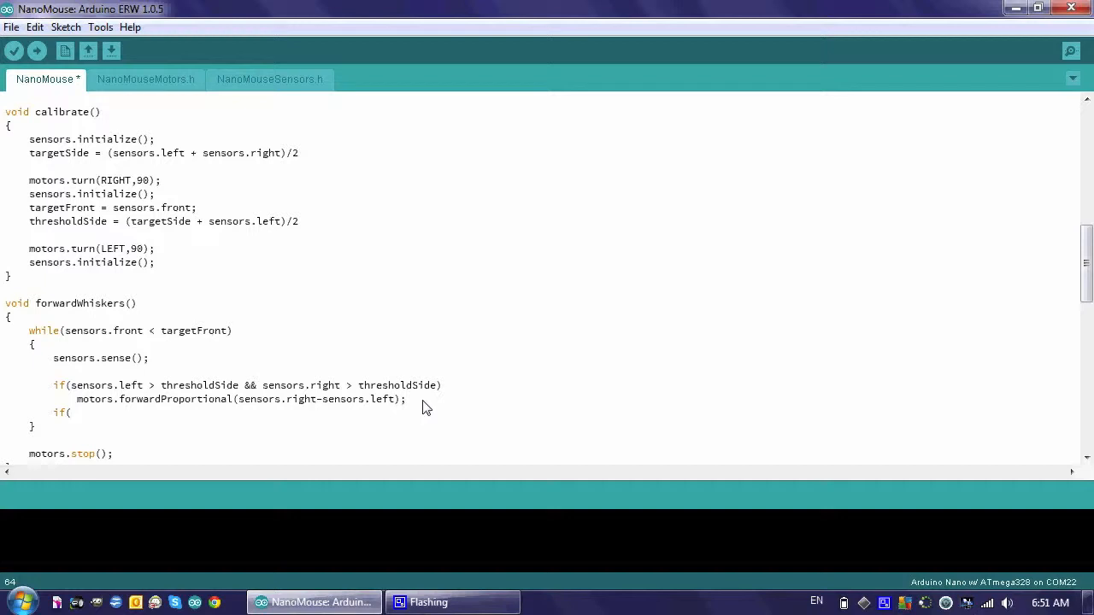
{"action": "type", "text": "s"}
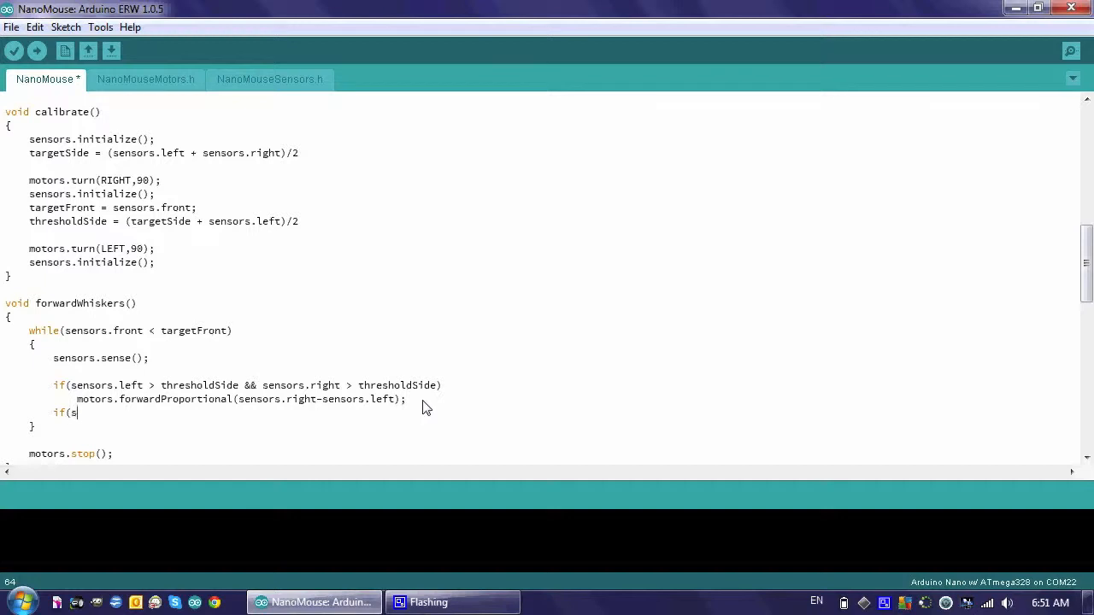
{"action": "type", "text": "ensors.org"}
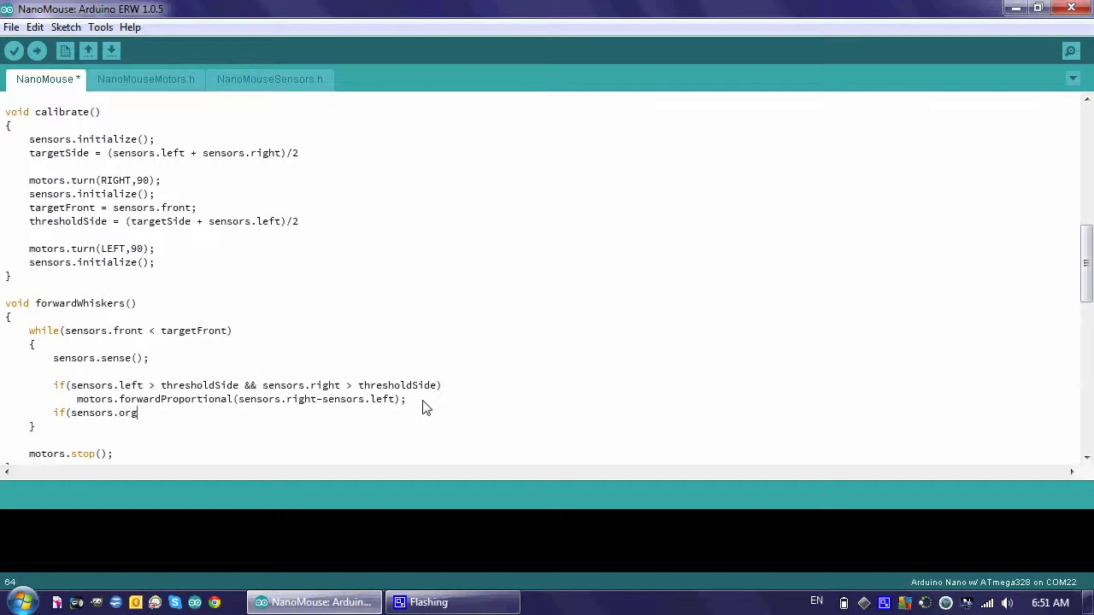
{"action": "type", "text": "right"}
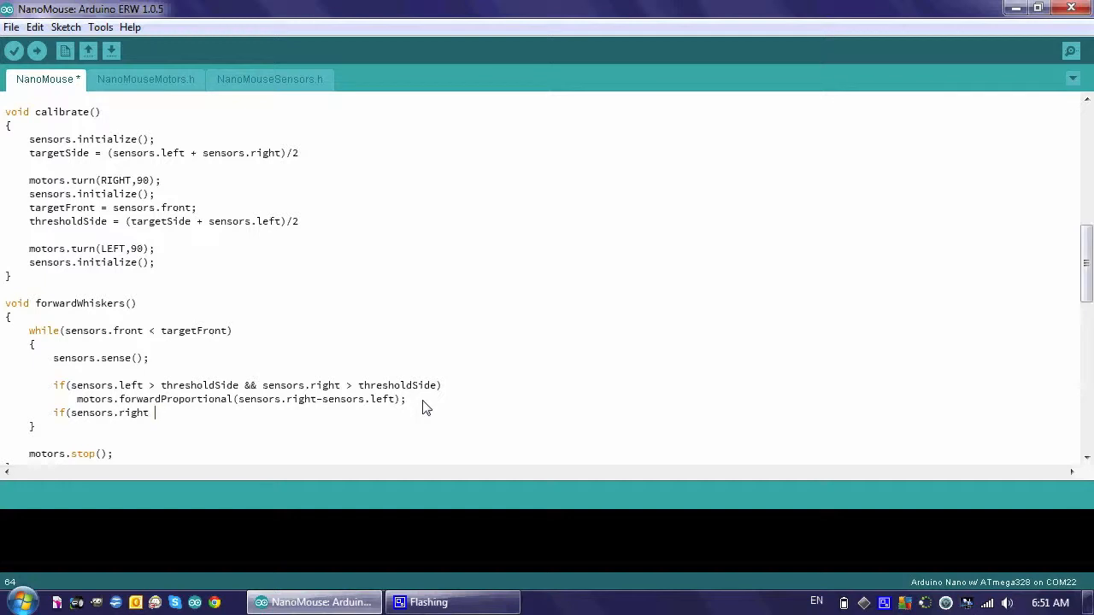
{"action": "key", "text": "BackSpace"}
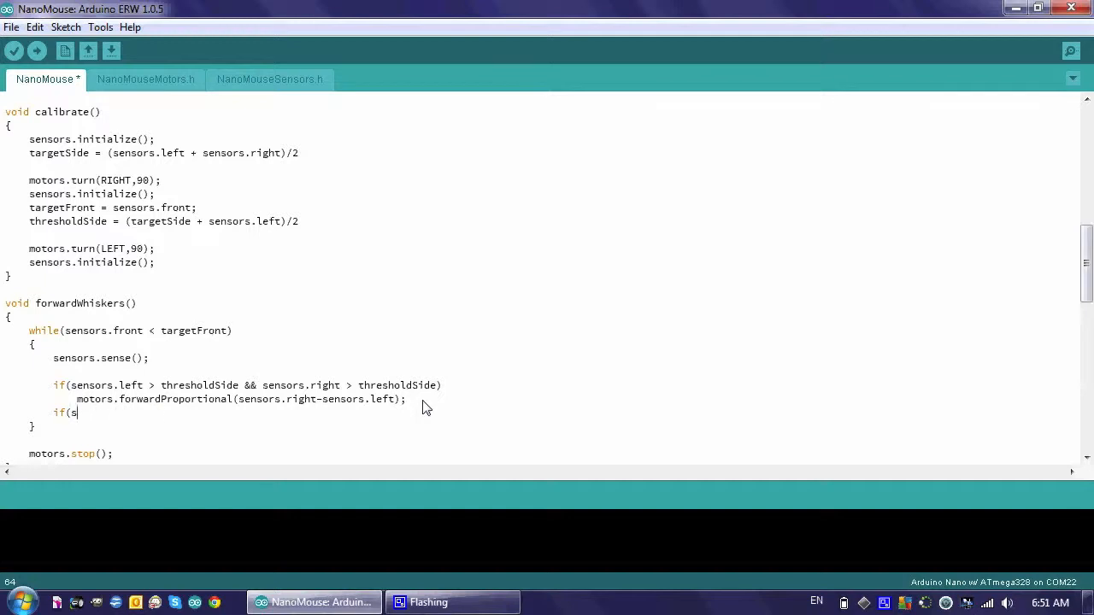
{"action": "type", "text": "else if"}
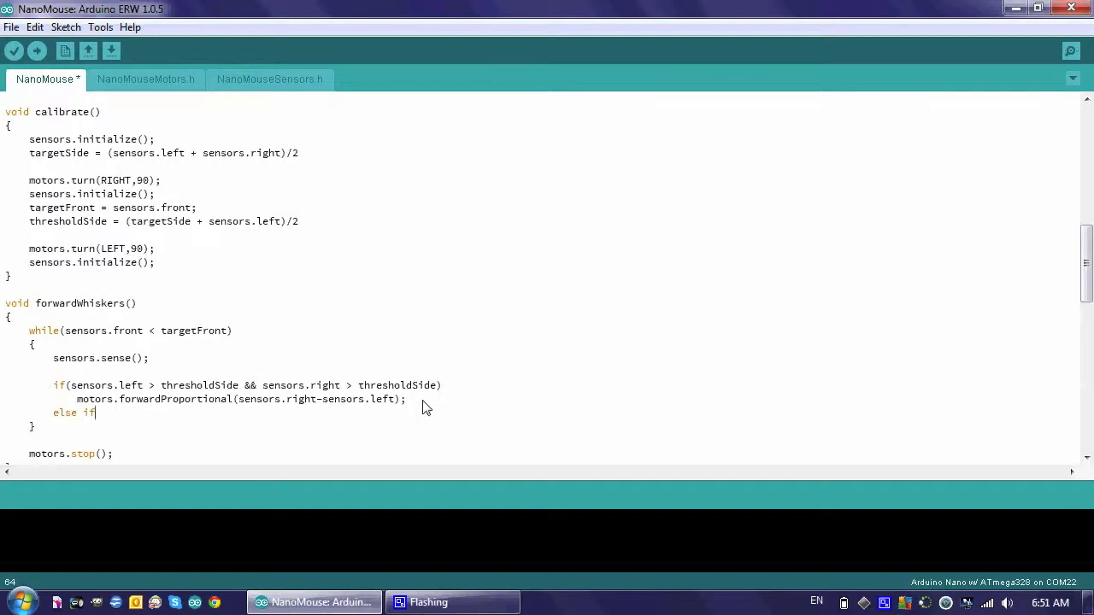
{"action": "type", "text": "(sn"}
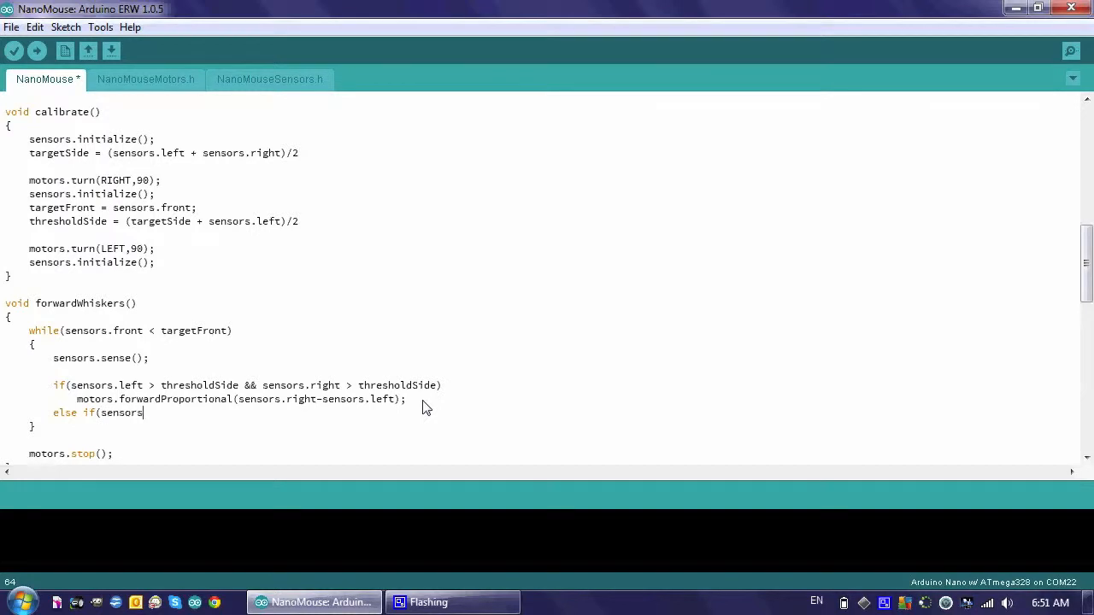
{"action": "type", "text": ".right > thres"}
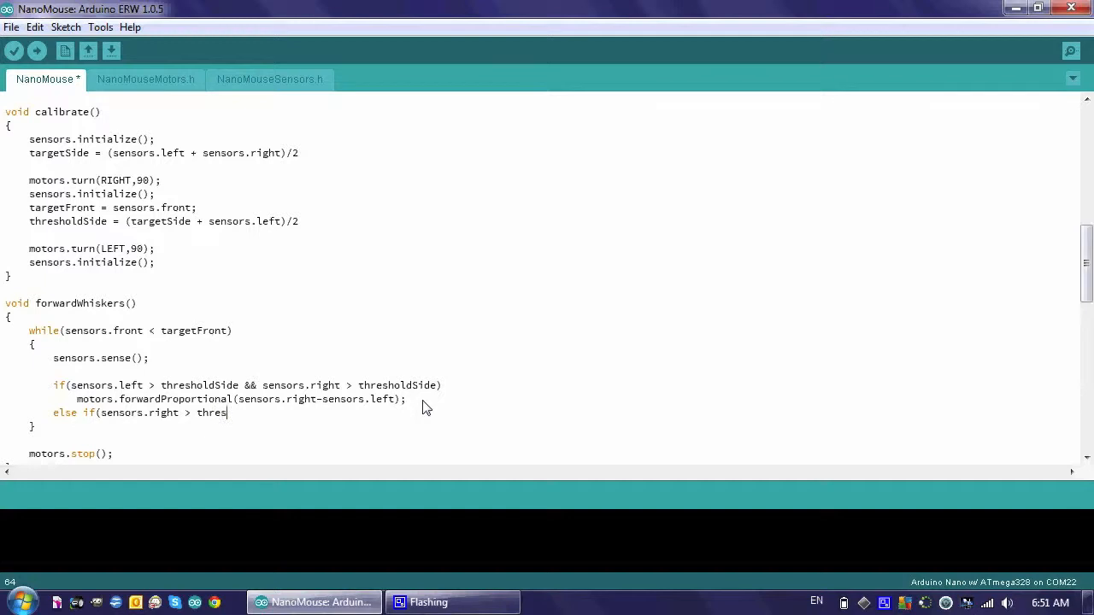
{"action": "type", "text": "holdSide"}
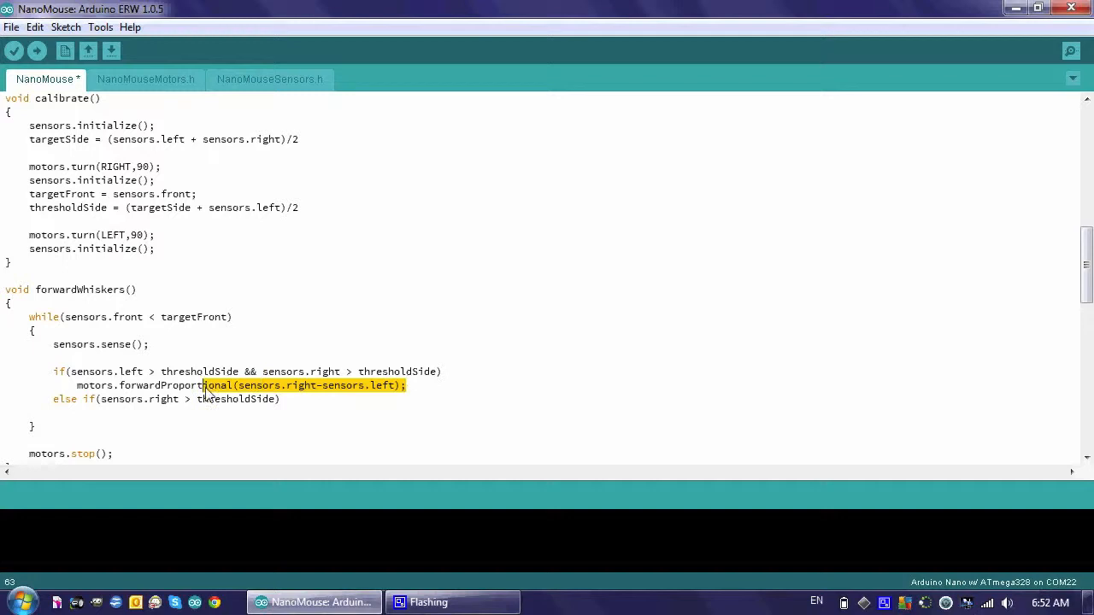
Give the right-only branch motors.forwardProportional(sensors.right-targetSide);
{"action": "left_click_drag", "start_coordinate": [205, 387], "coordinate": [77, 386]}
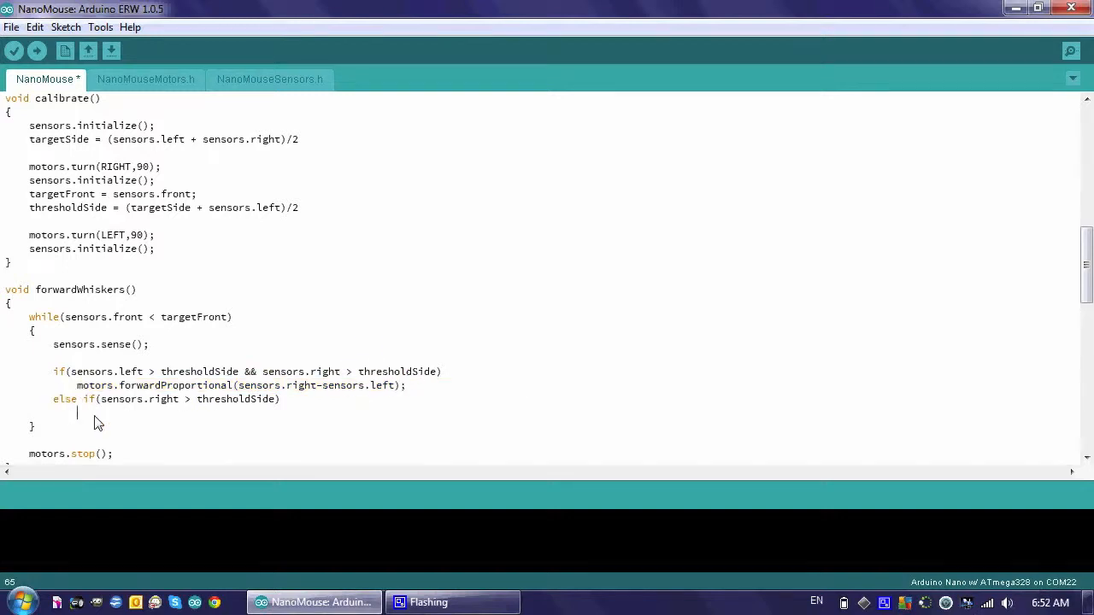
{"action": "type", "text": "motors.forwardProportional(sensors.right-sensors.left);"}
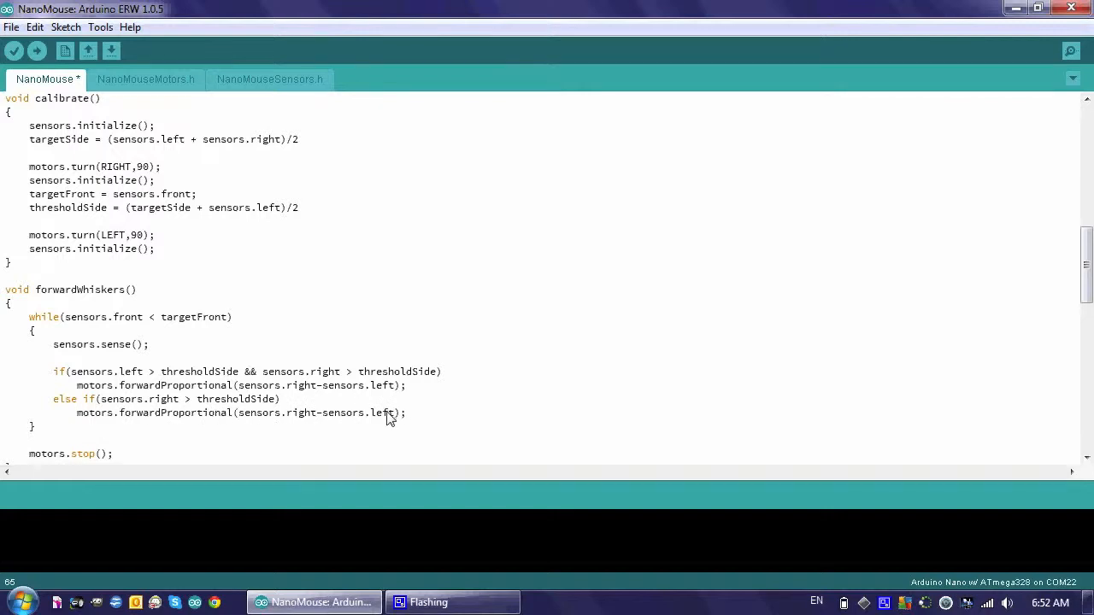
{"action": "mouse_move", "coordinate": [395, 418]}
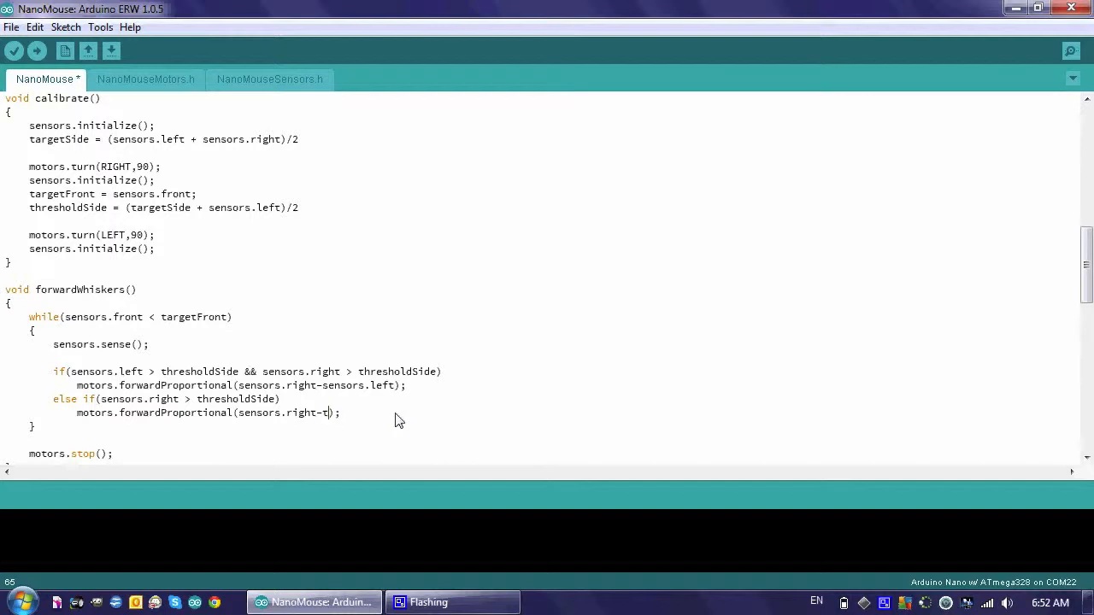
{"action": "type", "text": "argetSide"}
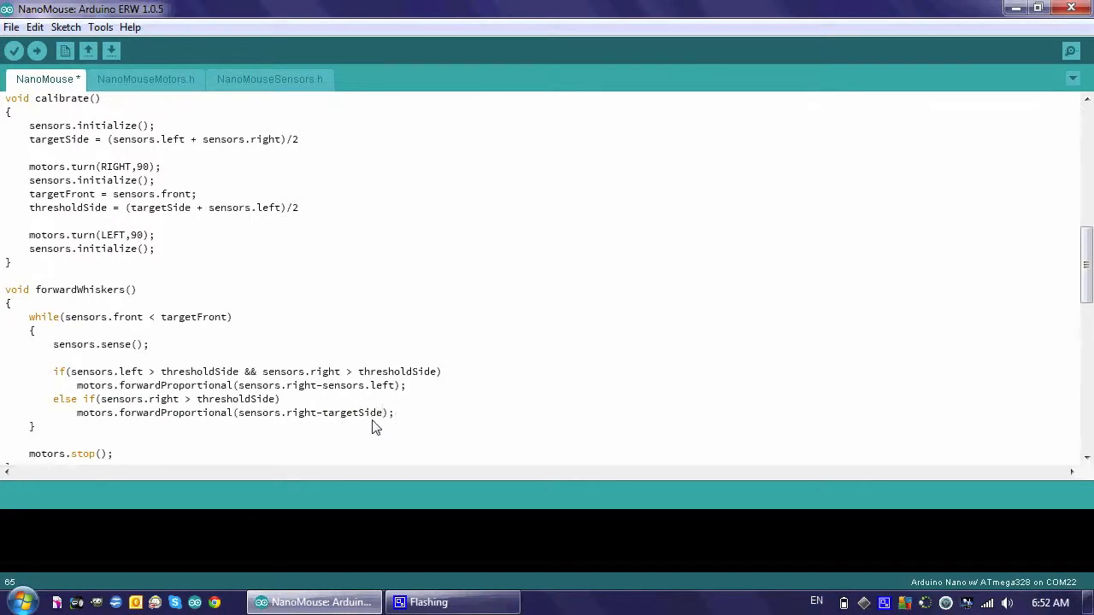
{"action": "mouse_move", "coordinate": [284, 428]}
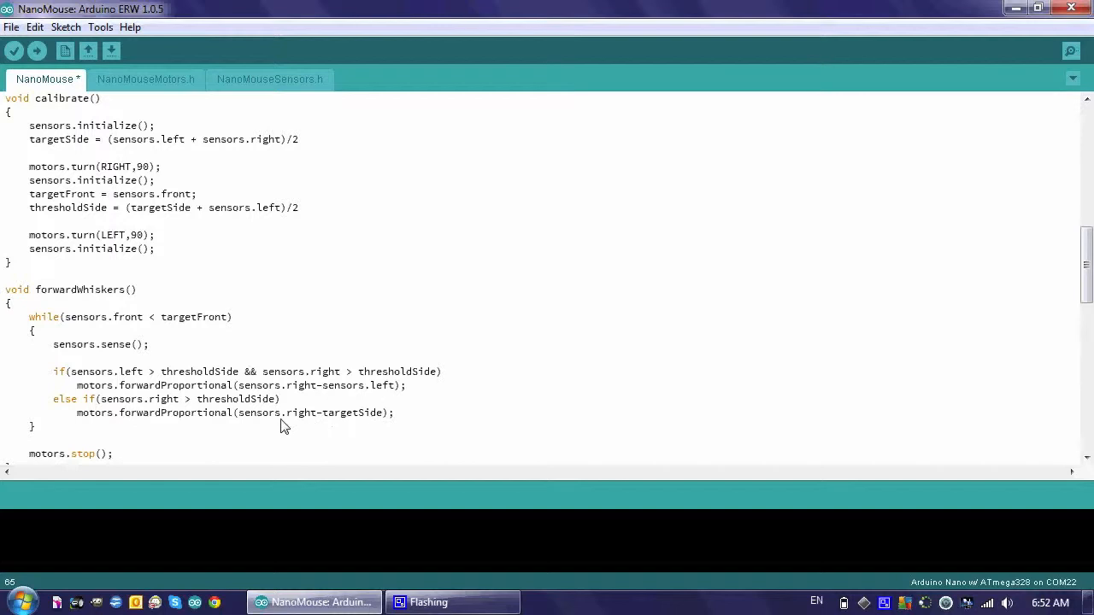
{"action": "mouse_move", "coordinate": [294, 425]}
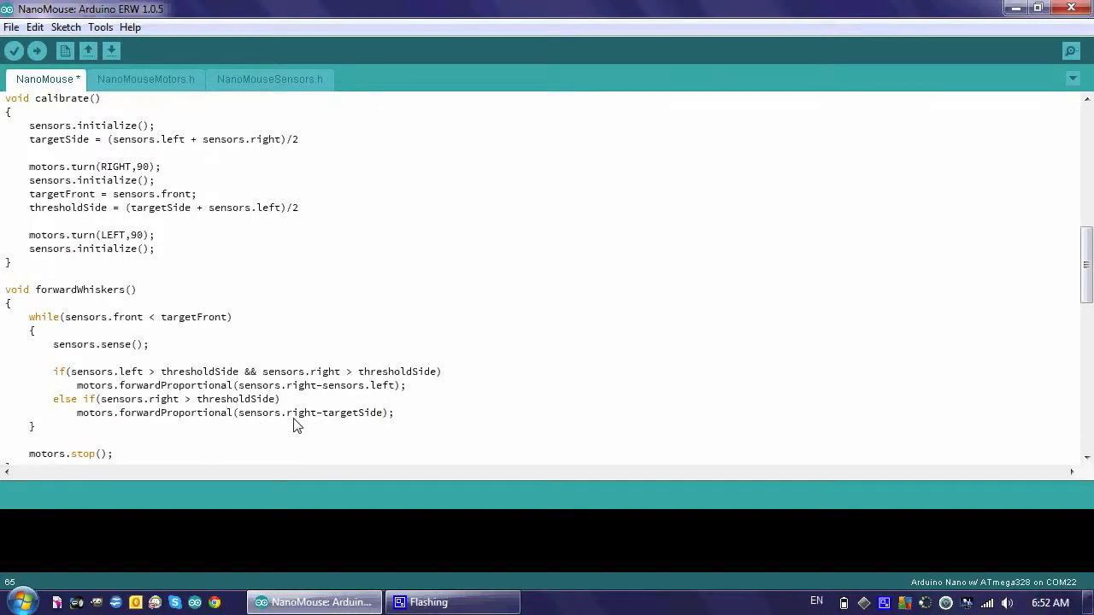
{"action": "mouse_move", "coordinate": [335, 428]}
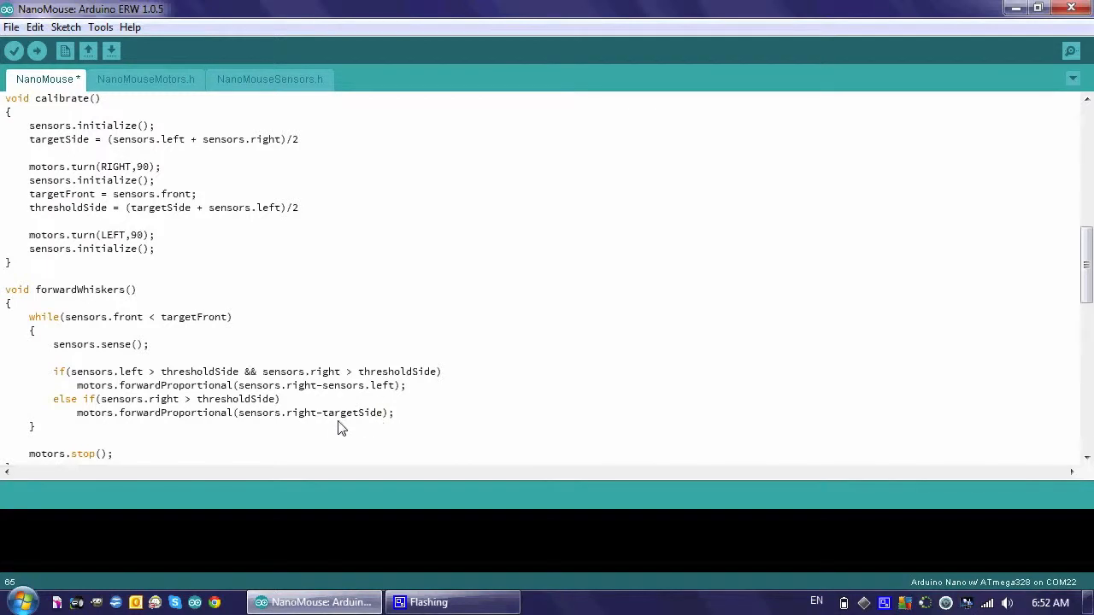
{"action": "mouse_move", "coordinate": [332, 428]}
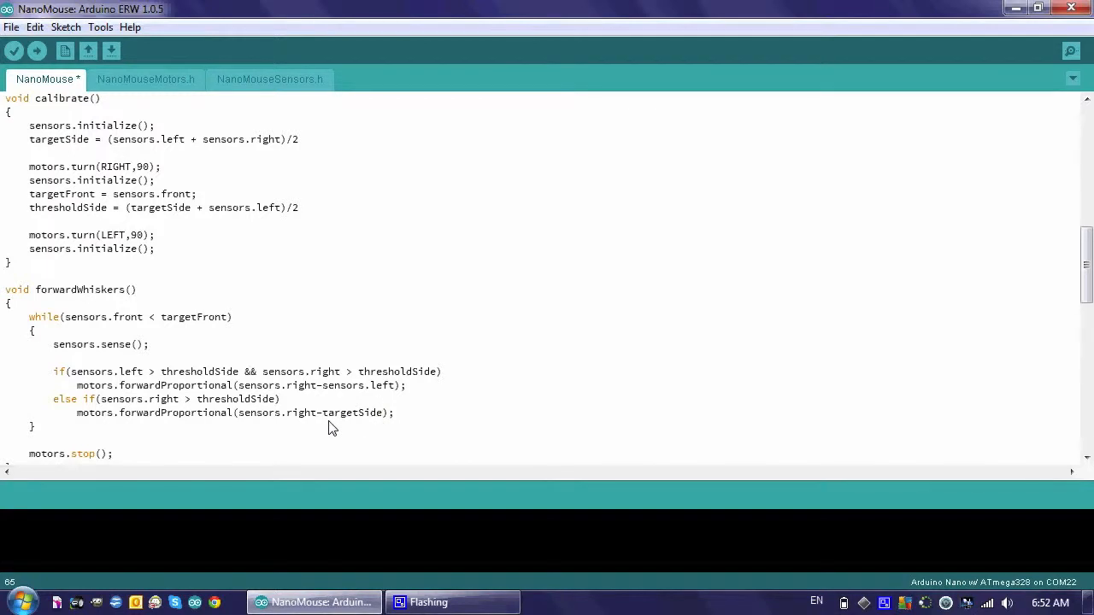
{"action": "mouse_move", "coordinate": [308, 427]}
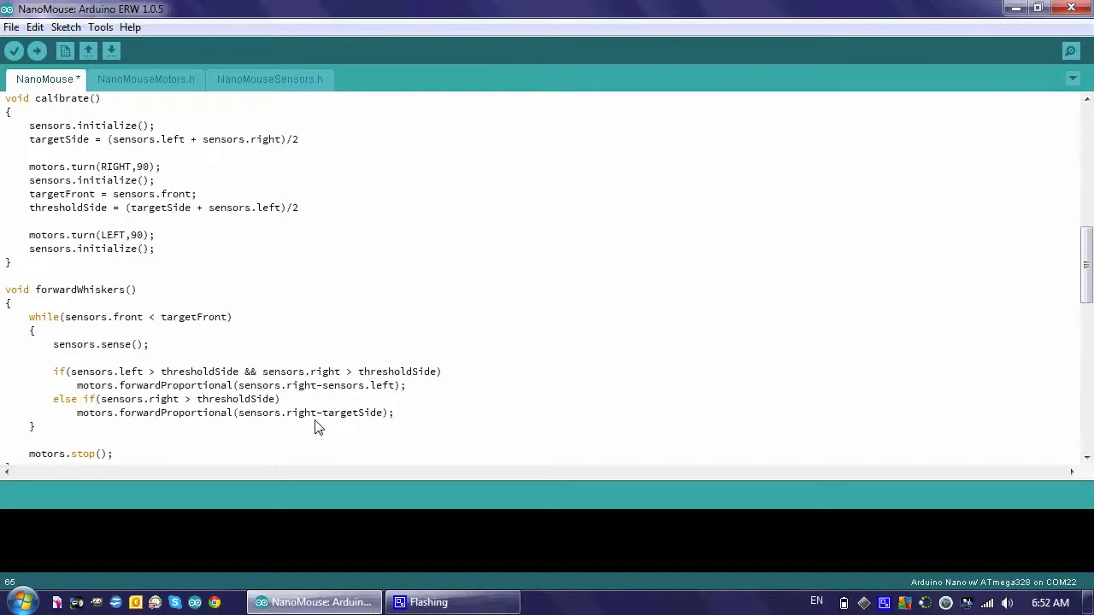
{"action": "mouse_move", "coordinate": [328, 427]}
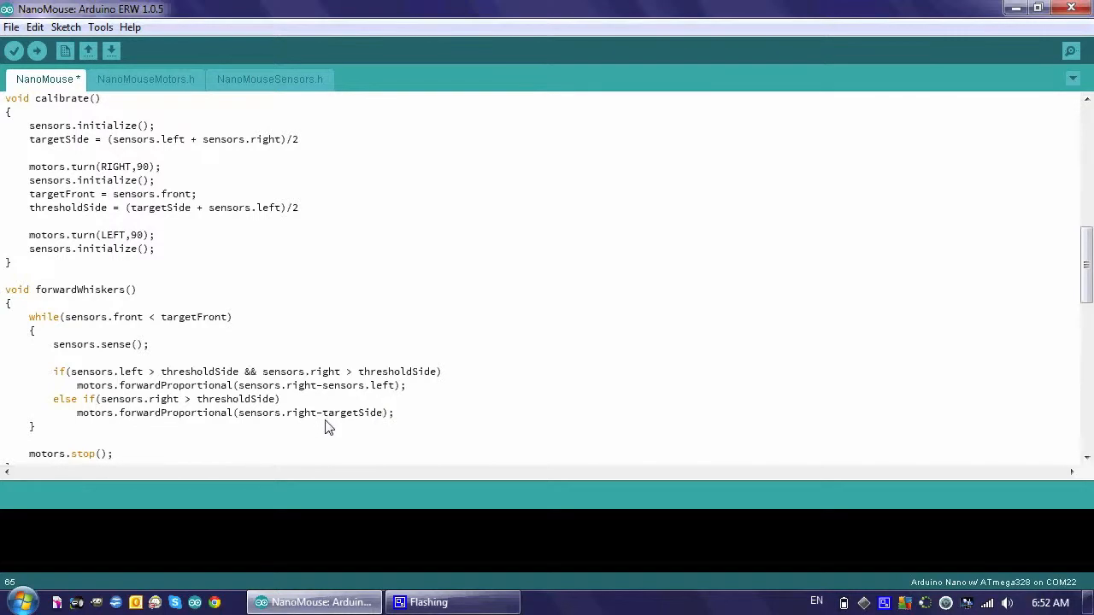
{"action": "mouse_move", "coordinate": [410, 419]}
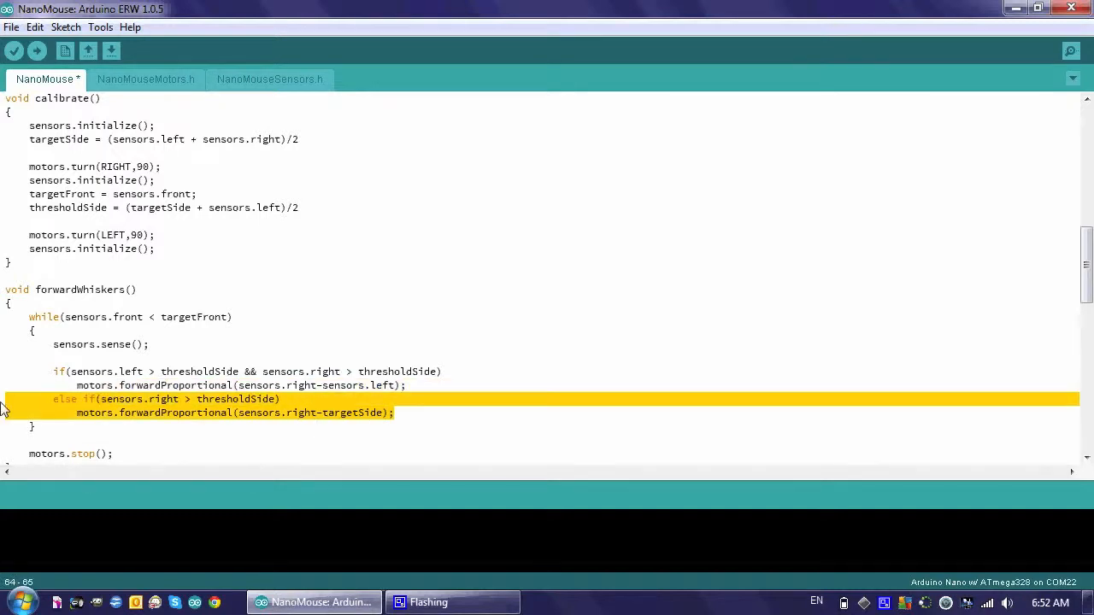
{"action": "mouse_move", "coordinate": [370, 412]}
{"action": "type", "text": "lef"}
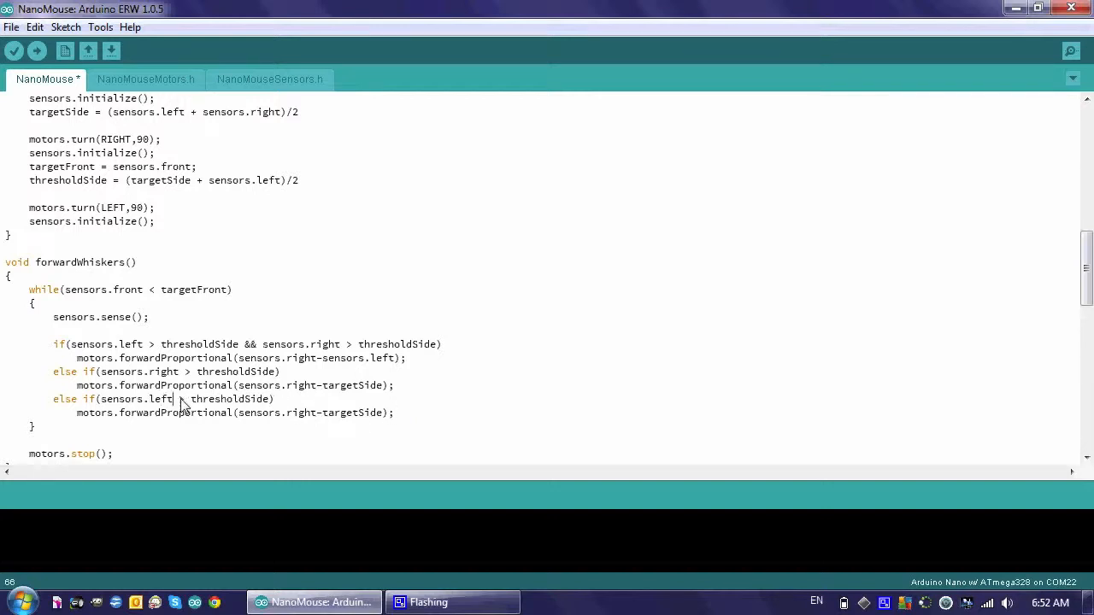
{"action": "mouse_move", "coordinate": [386, 424]}
{"action": "type", "text": "lef"}
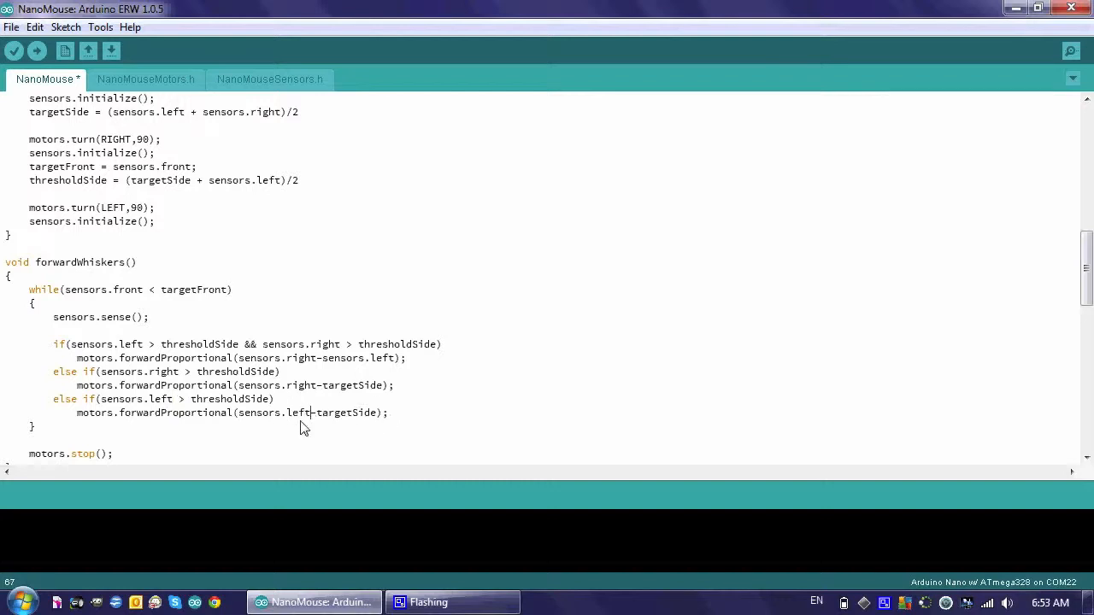
{"action": "mouse_move", "coordinate": [349, 425]}
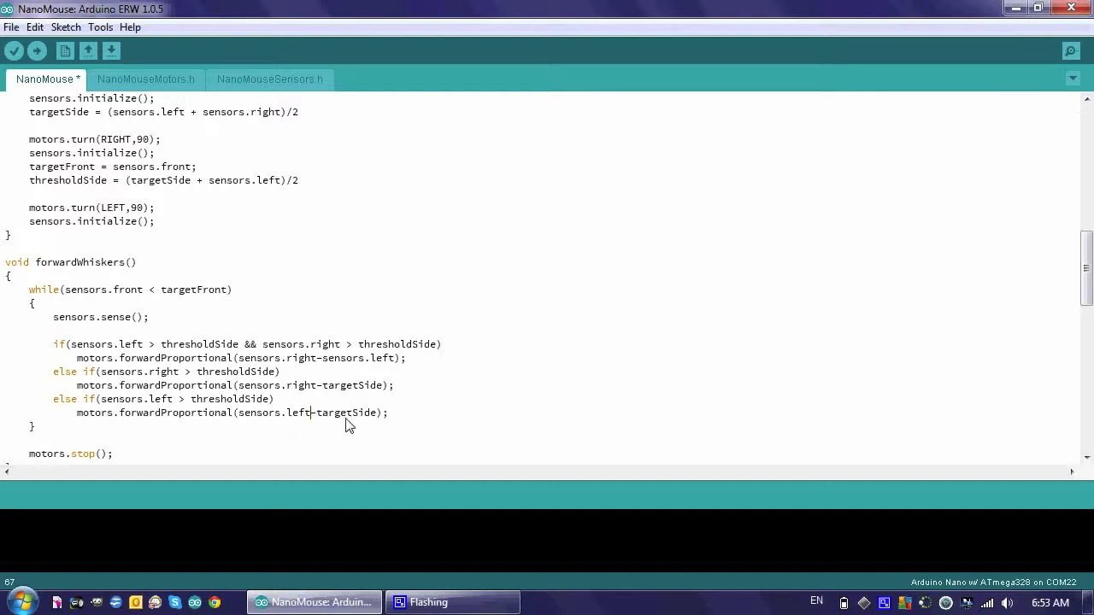
{"action": "mouse_move", "coordinate": [335, 429]}
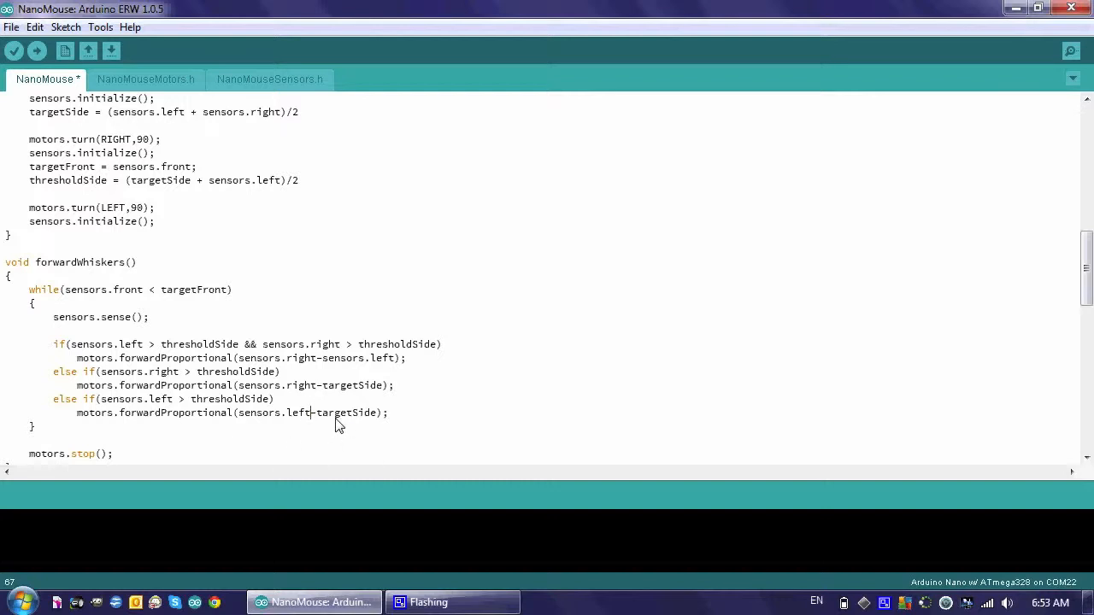
{"action": "mouse_move", "coordinate": [385, 426]}
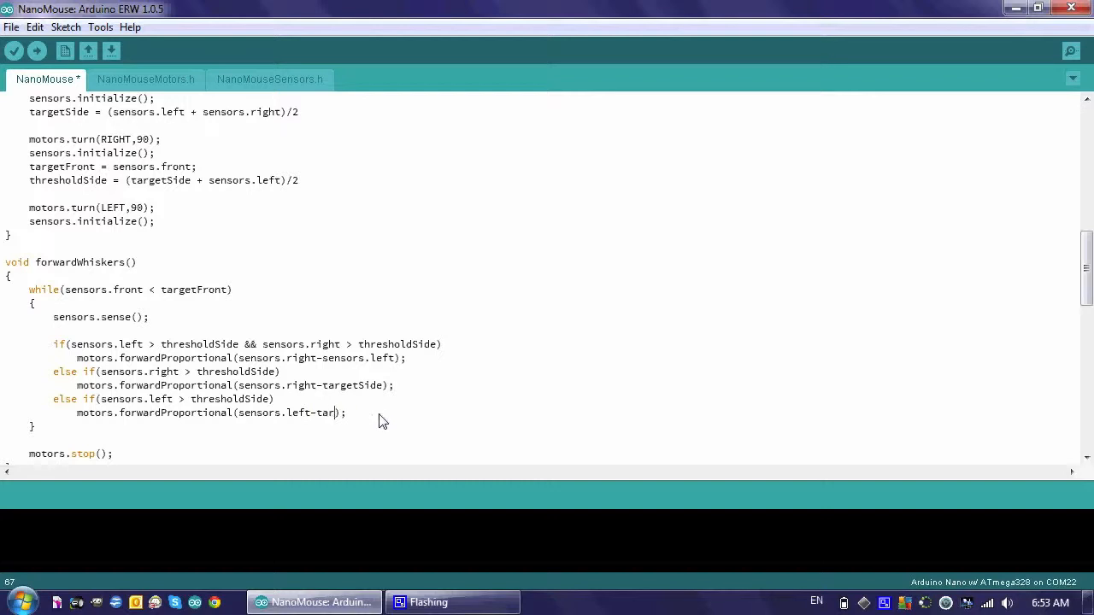
Edit the left-only branch's call to motors.forwardProportional(targetSide - sensors.left);
{"action": "key", "text": "BackSpace"}
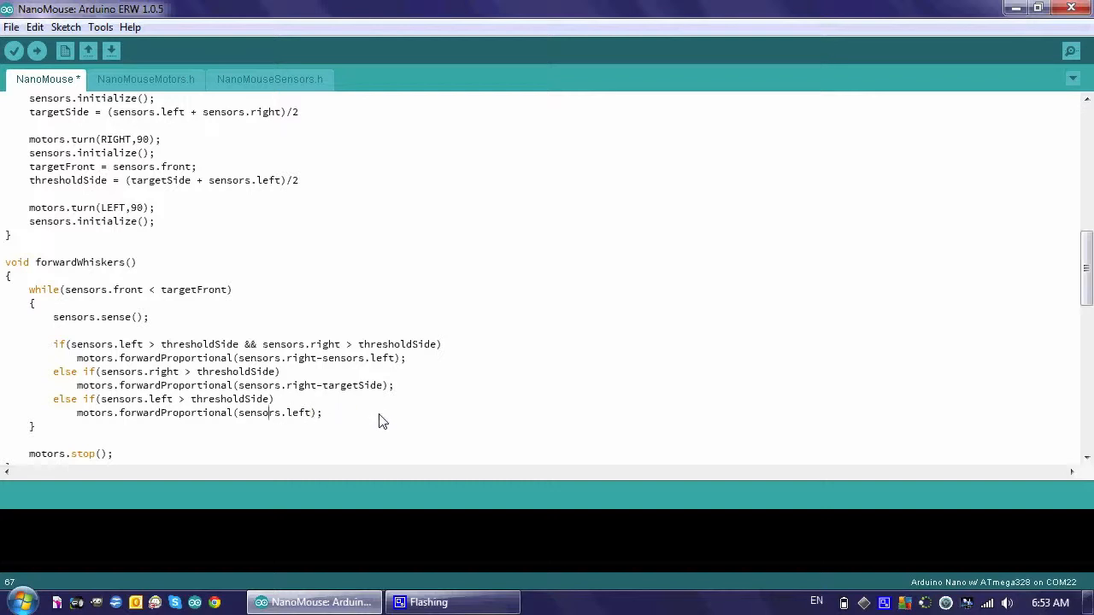
{"action": "type", "text": "targetSide -"}
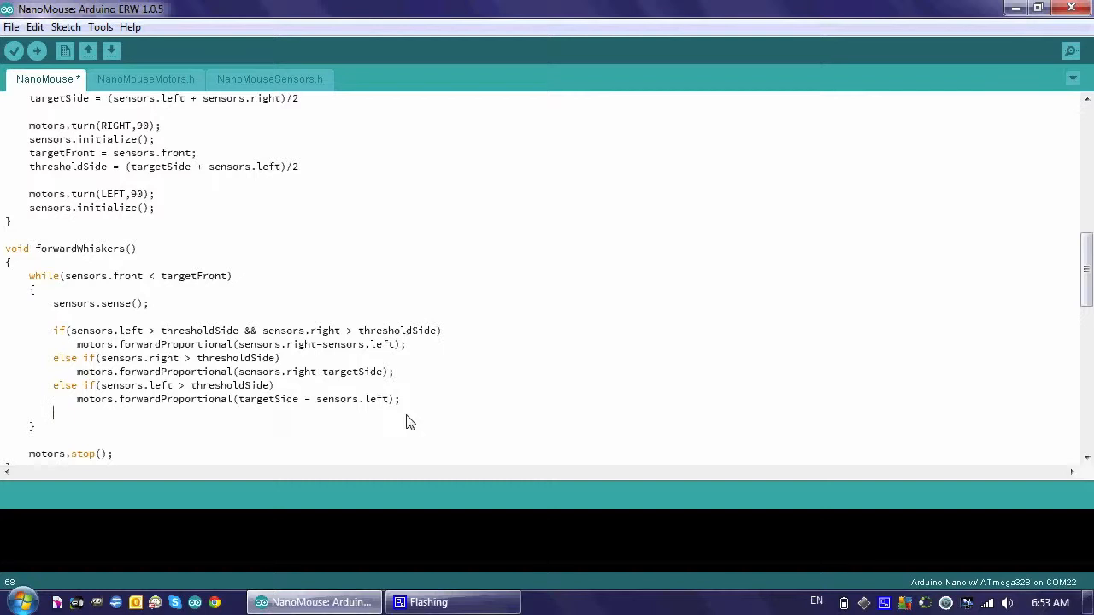
Add a final else branch calling motors.forward() when no walls are detected
{"action": "type", "text": "else"}
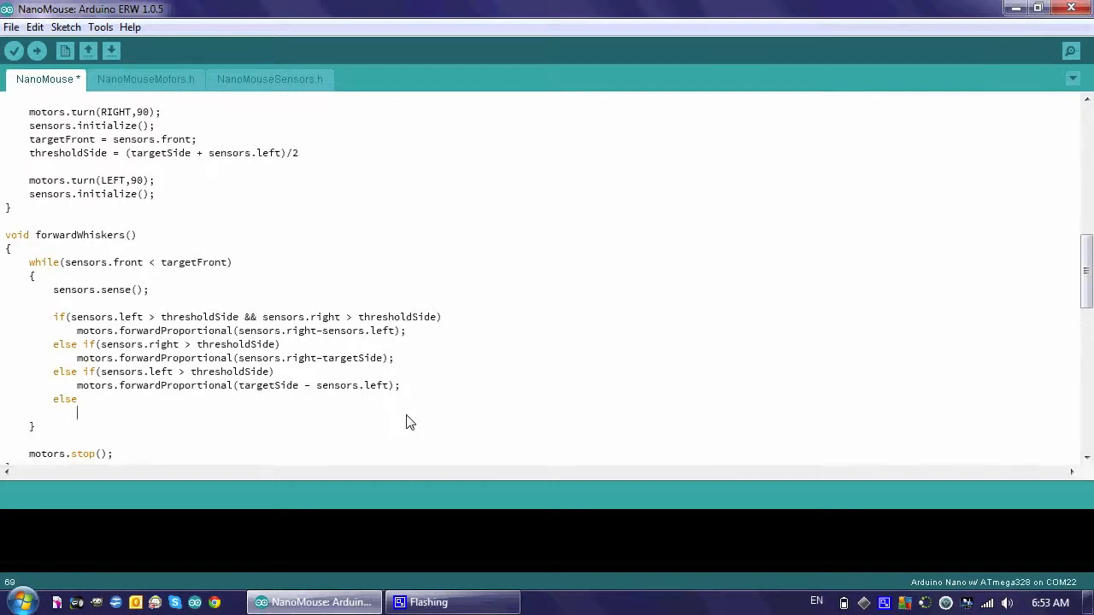
{"action": "type", "text": "motors.forwa"}
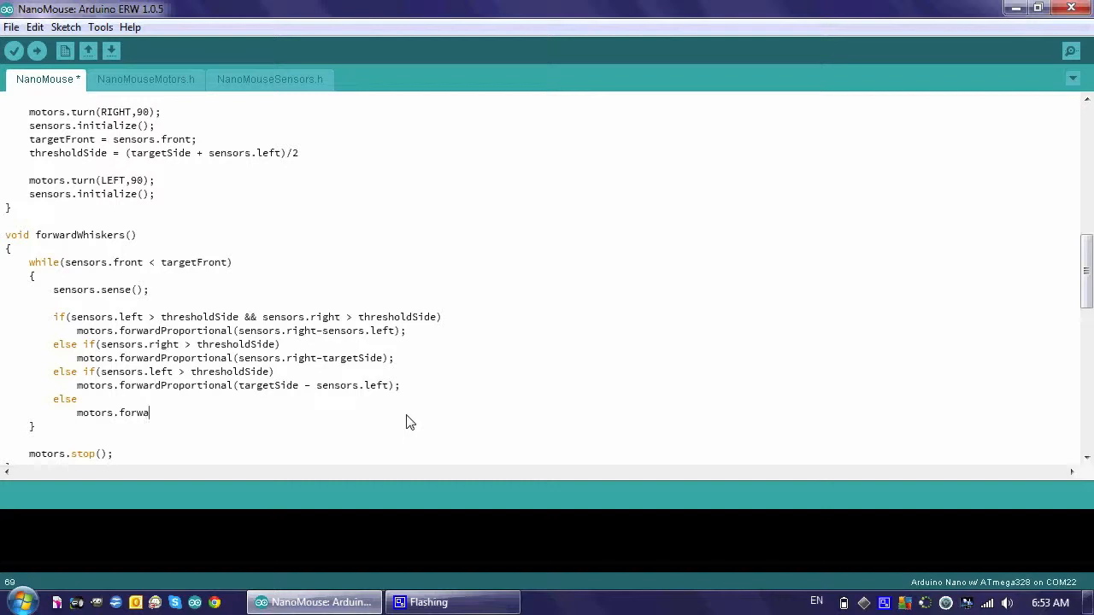
{"action": "type", "text": "rd"}
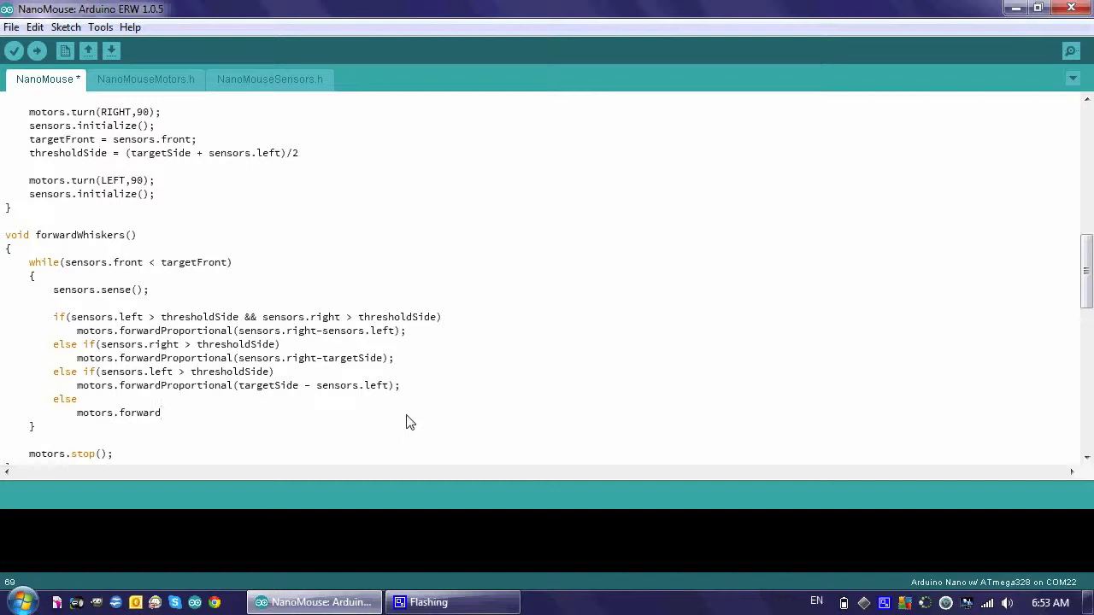
{"action": "type", "text": "()"}
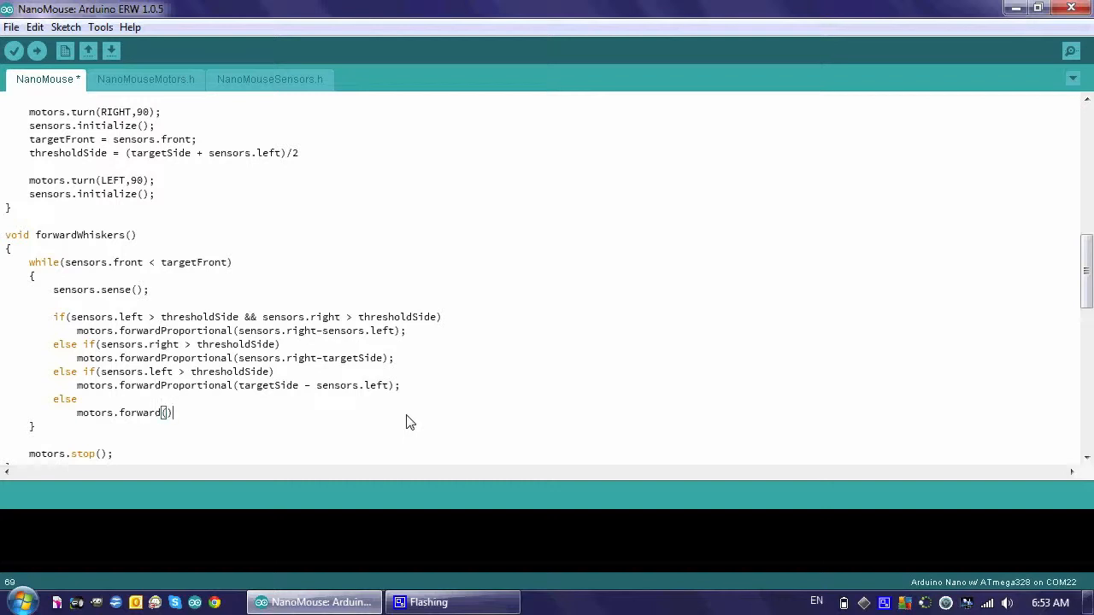
{"action": "mouse_move", "coordinate": [287, 441]}
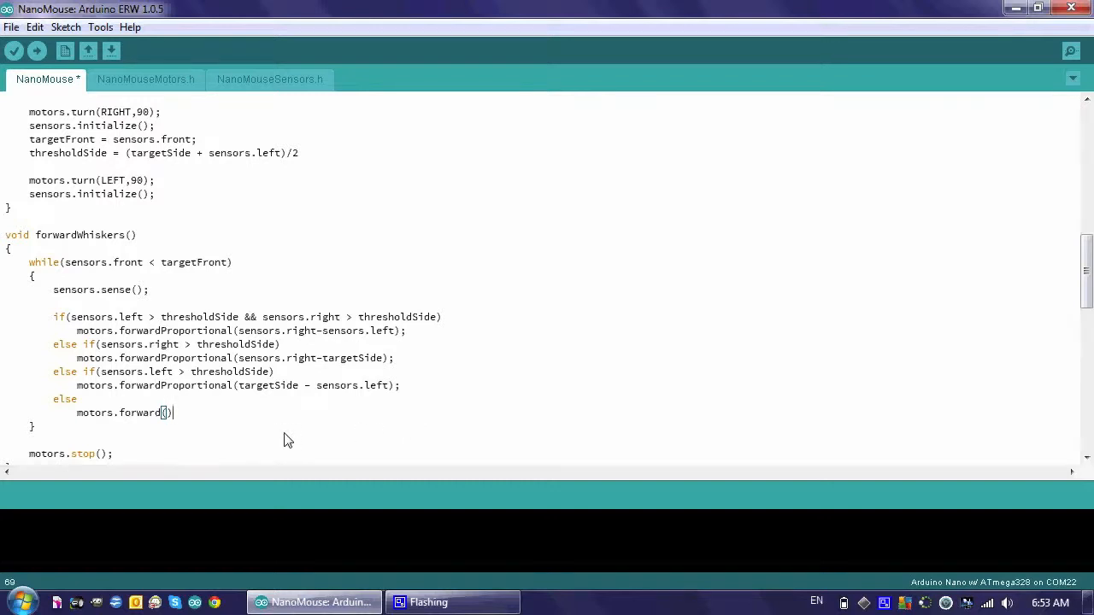
Call forwardWhiskers(); after calibrate(); in setup() and compile the sketch
{"action": "scroll", "scroll_direction": "up", "scroll_amount": 3}
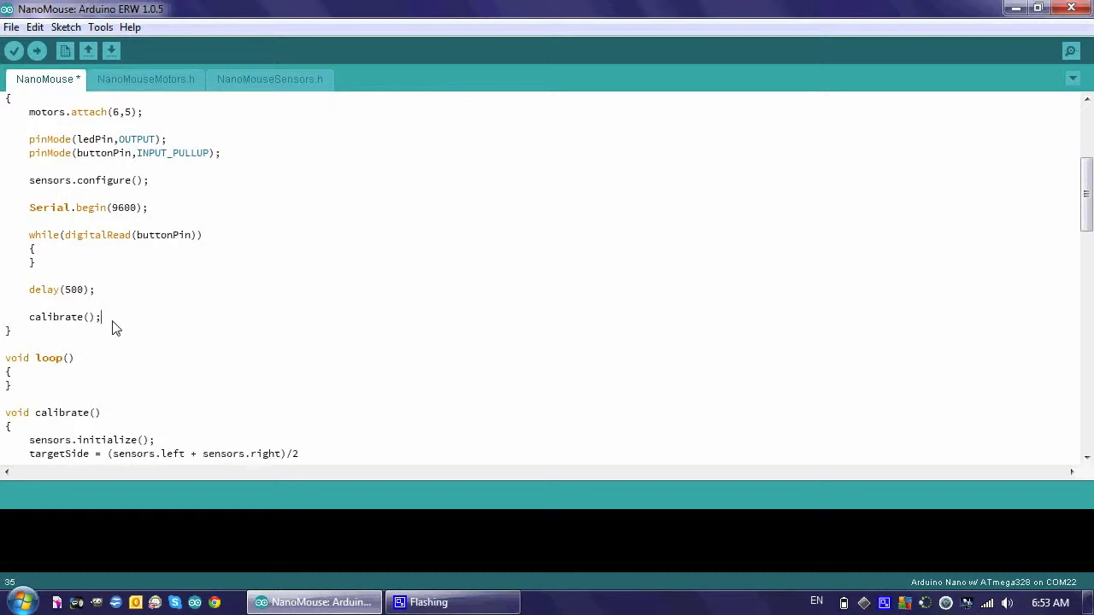
{"action": "key", "text": "enter"}
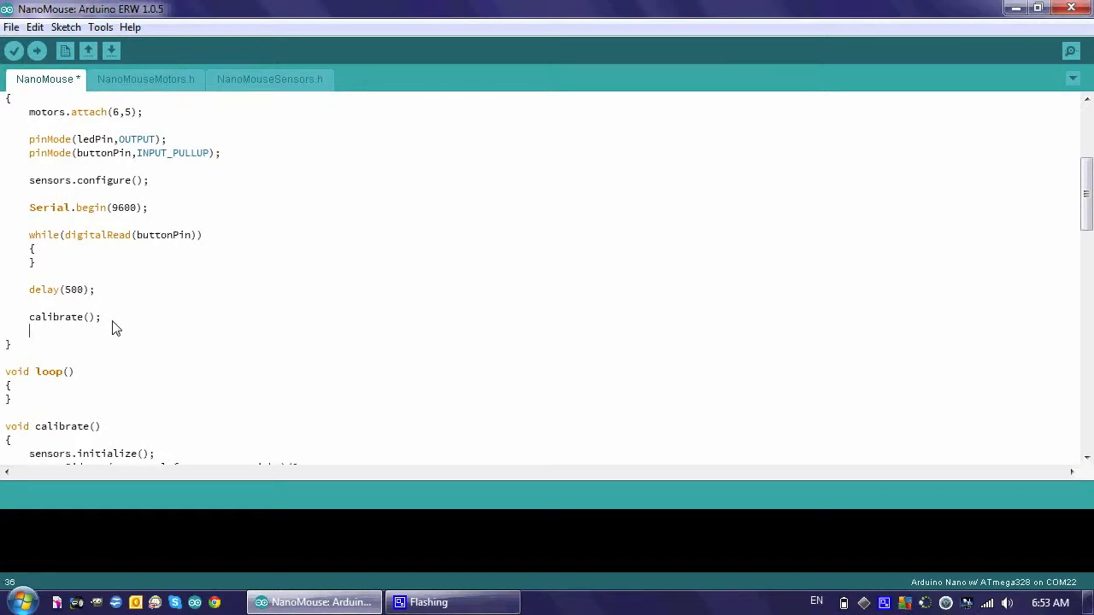
{"action": "type", "text": "forward"}
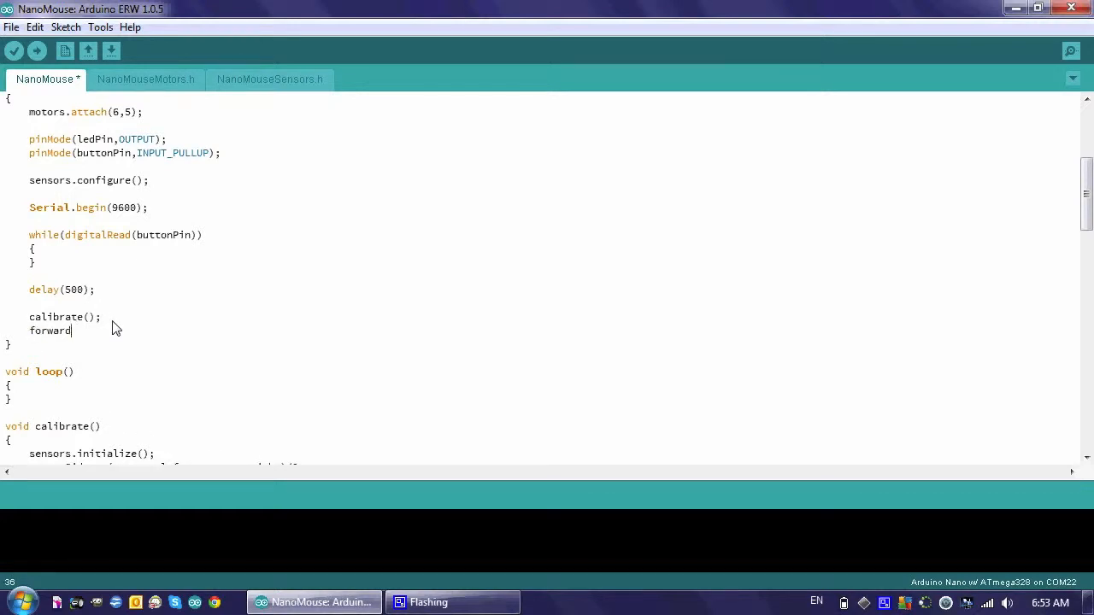
{"action": "type", "text": "Whiskers();"}
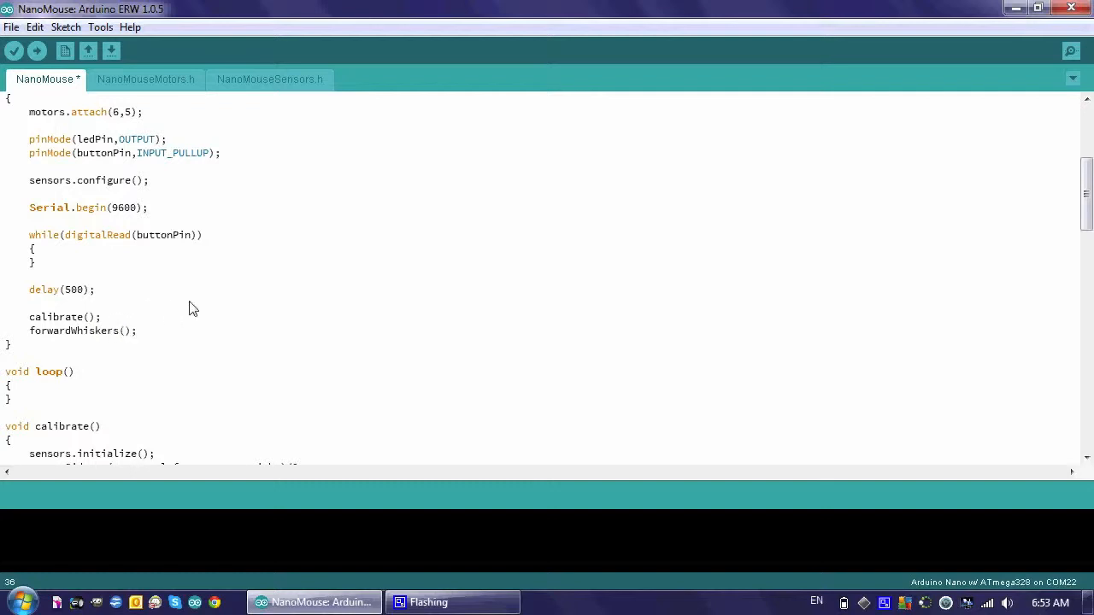
{"action": "left_click", "coordinate": [14, 51]}
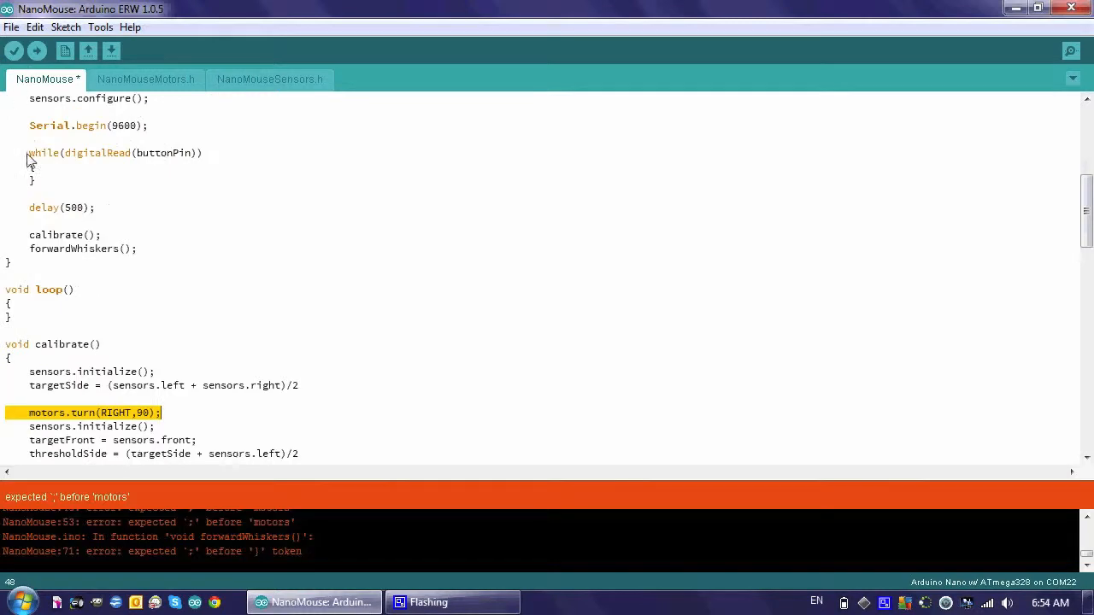
{"action": "mouse_move", "coordinate": [195, 417]}
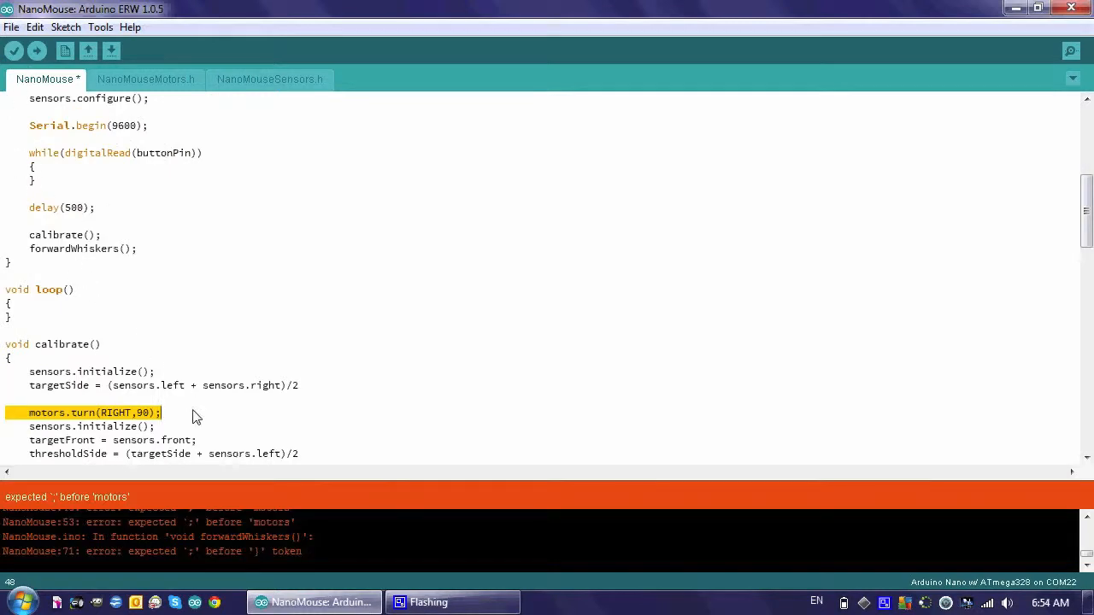
Add the missing semicolon after the targetSide calculation in calibrate() and recompile
{"action": "left_click", "coordinate": [301, 386]}
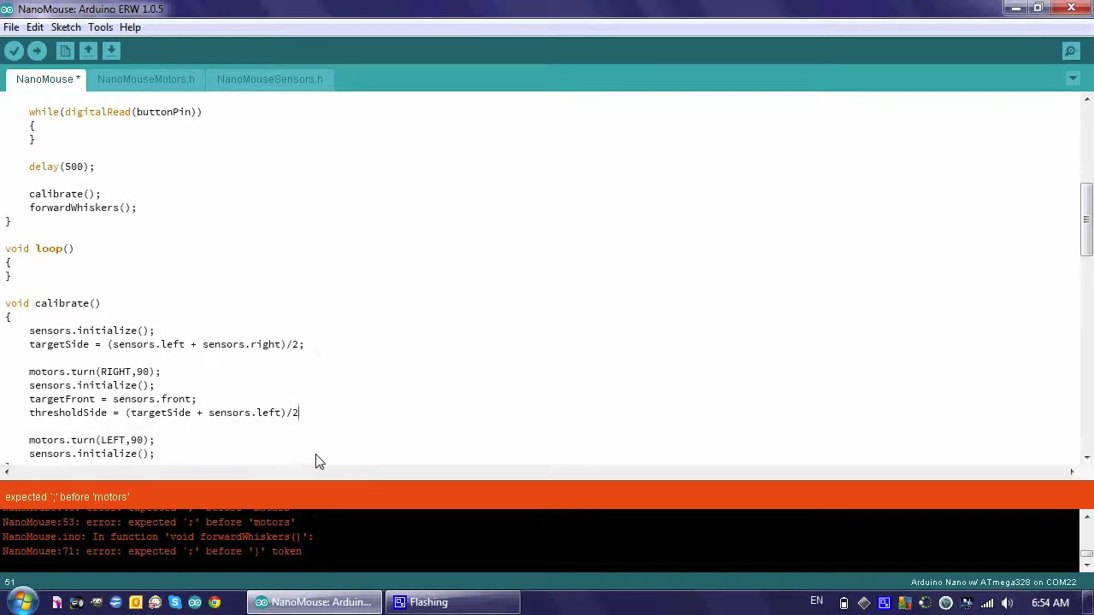
{"action": "type", "text": ";"}
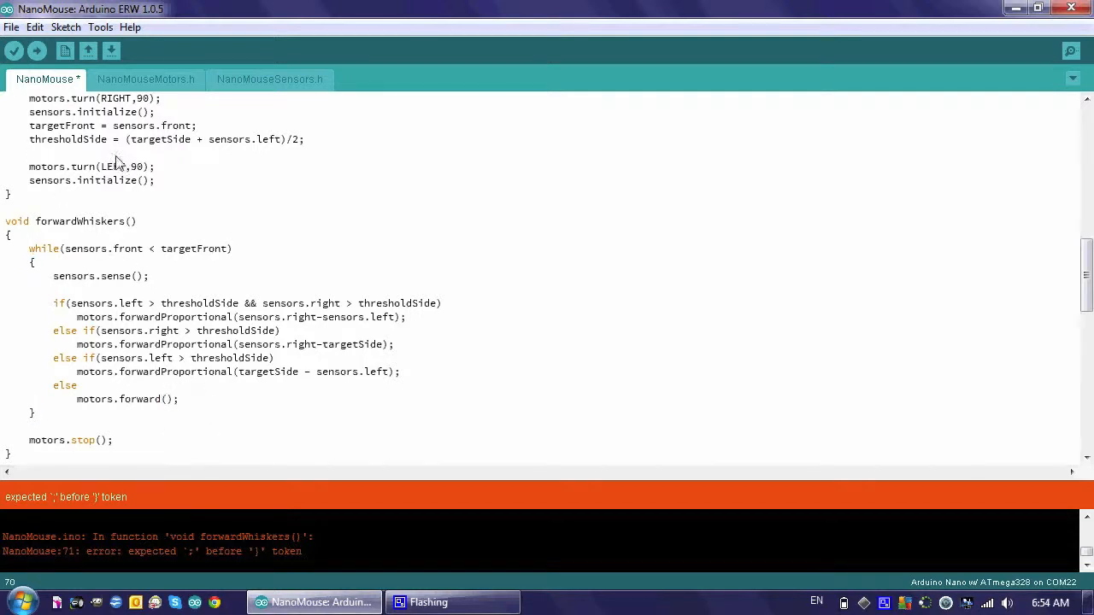
{"action": "left_click", "coordinate": [13, 52]}
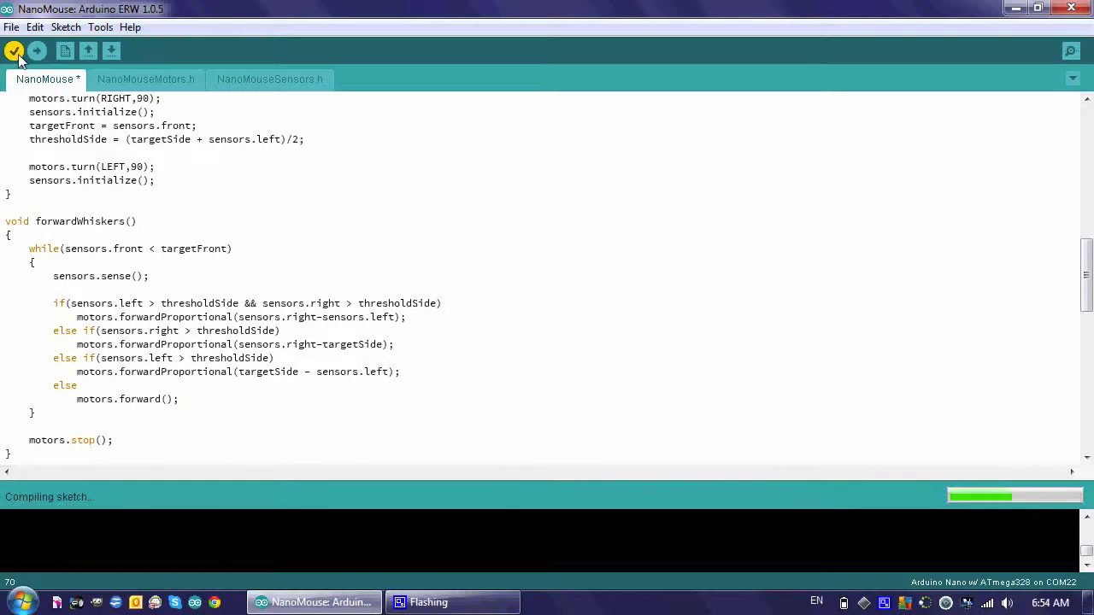